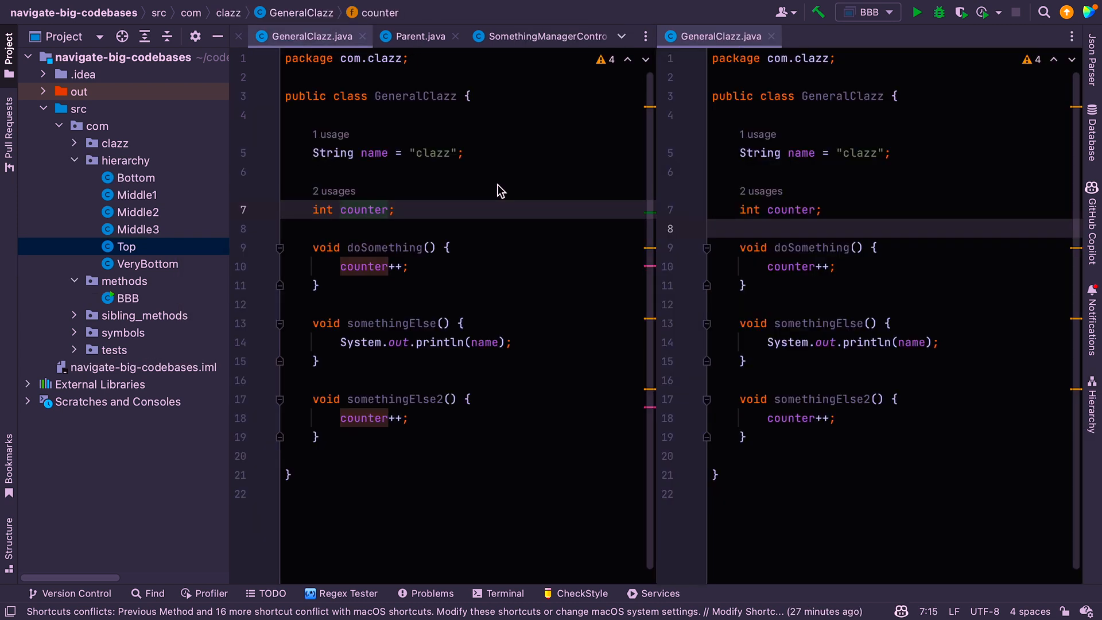
mouse_move(363, 286)
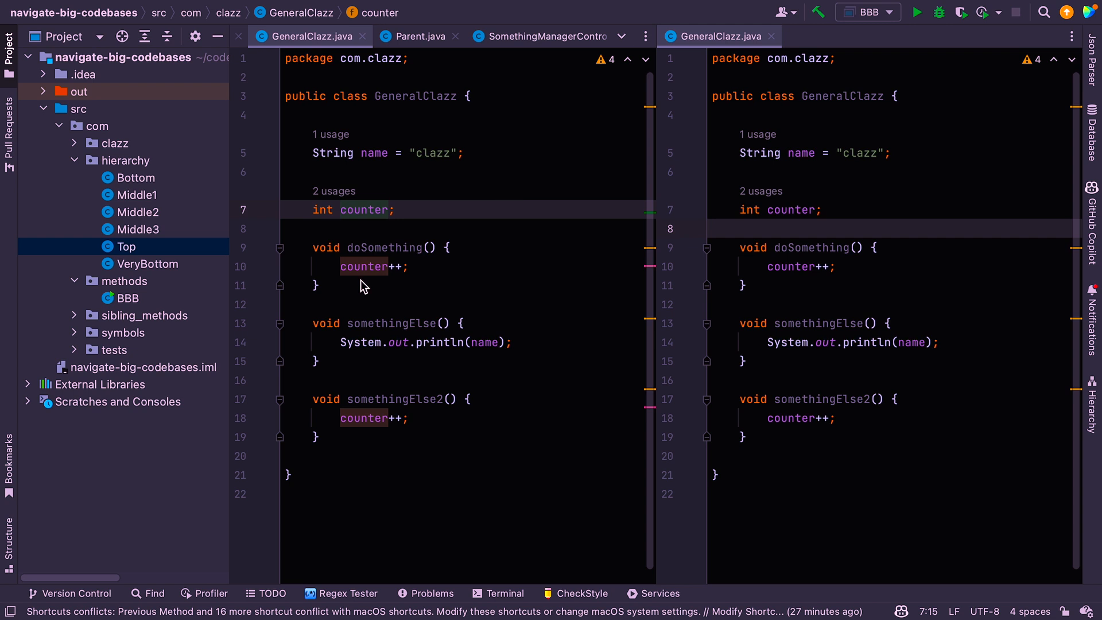
mouse_move(385, 239)
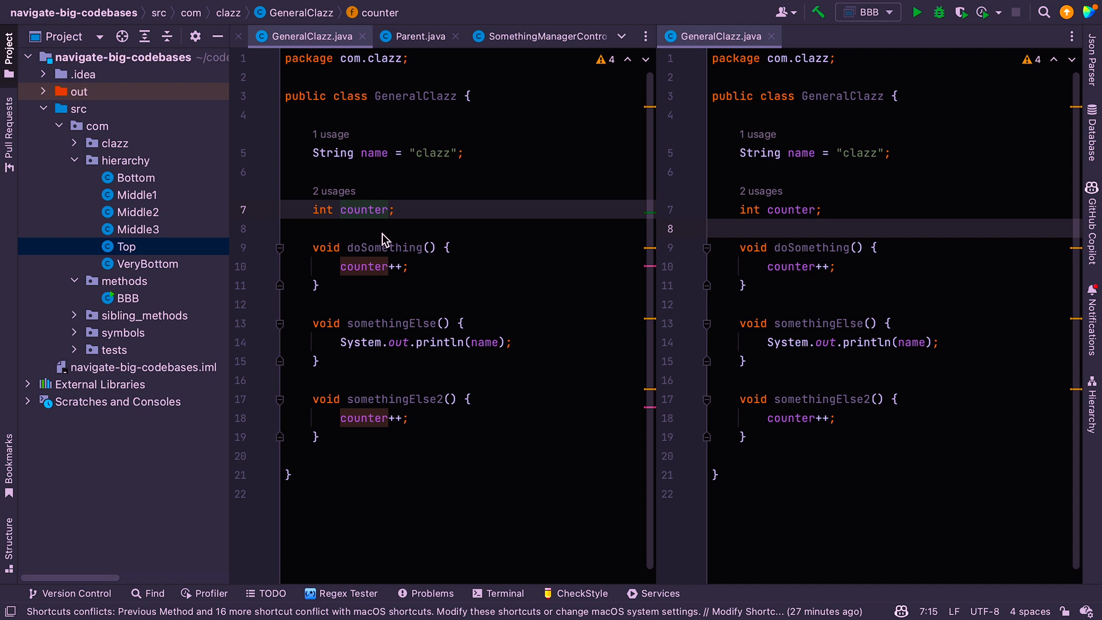
mouse_move(323, 154)
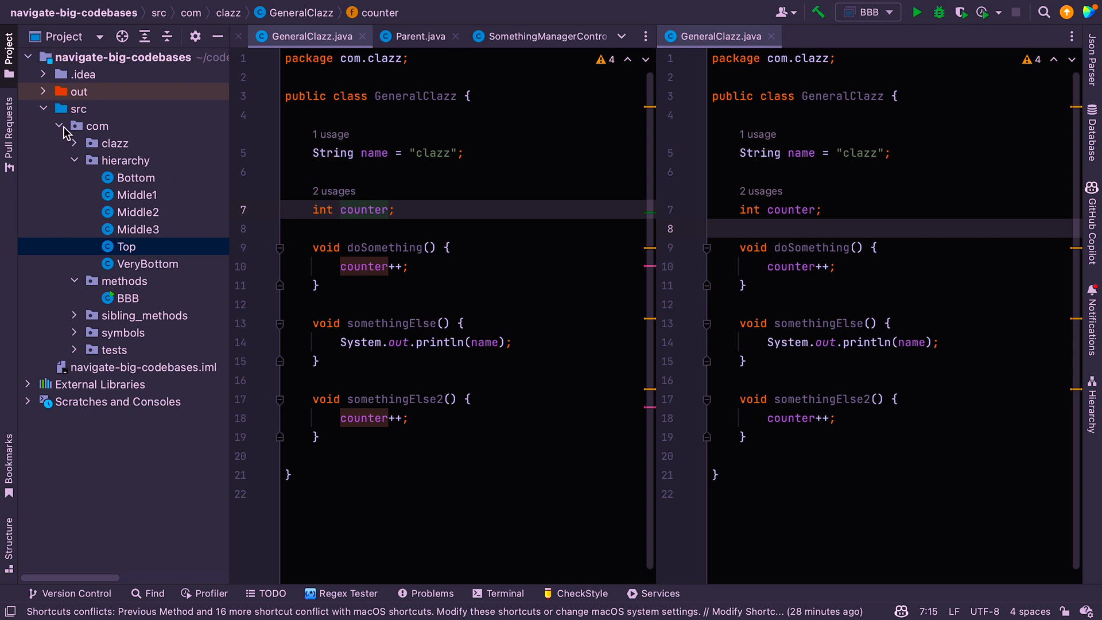
Open the Bookmarks tool window and expand navigate-big-codebases to list its com packages
right_click(96, 125)
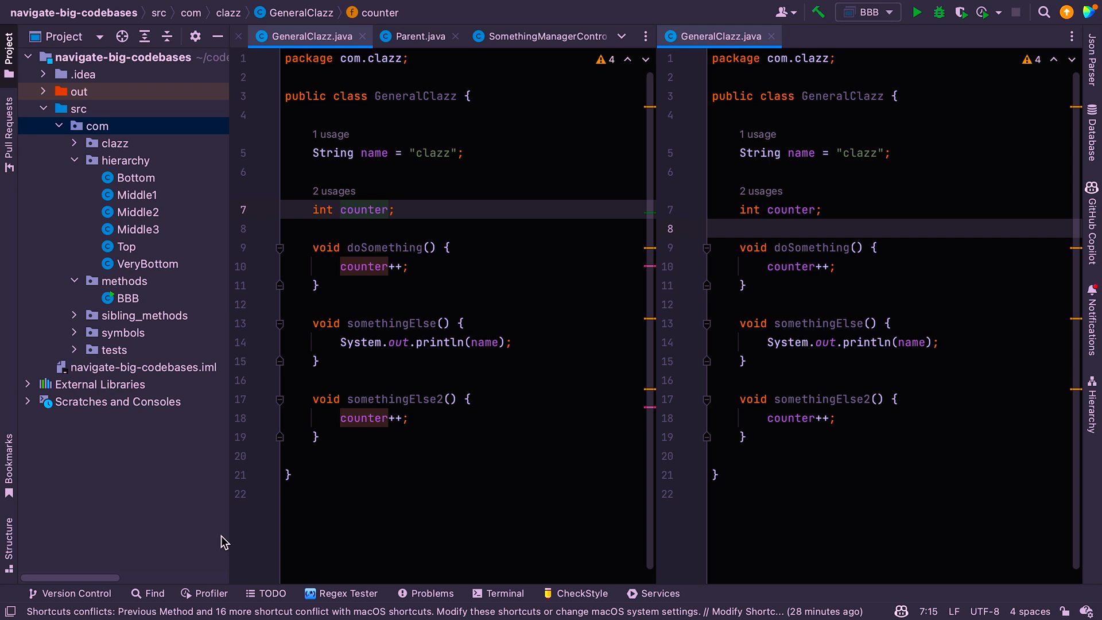
click(9, 460)
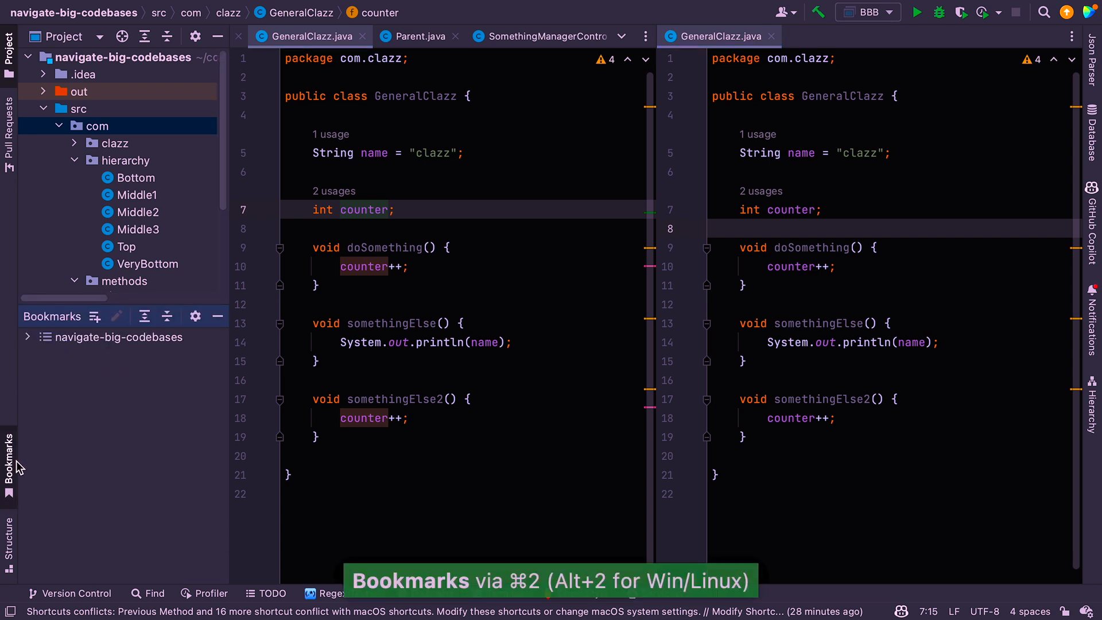
click(43, 354)
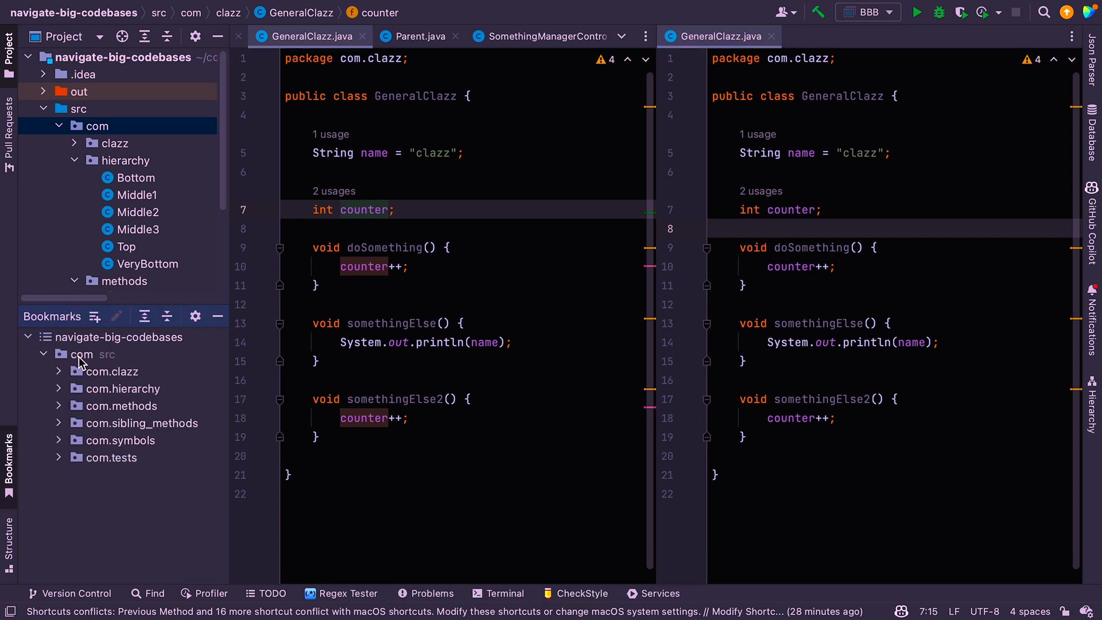
mouse_move(87, 347)
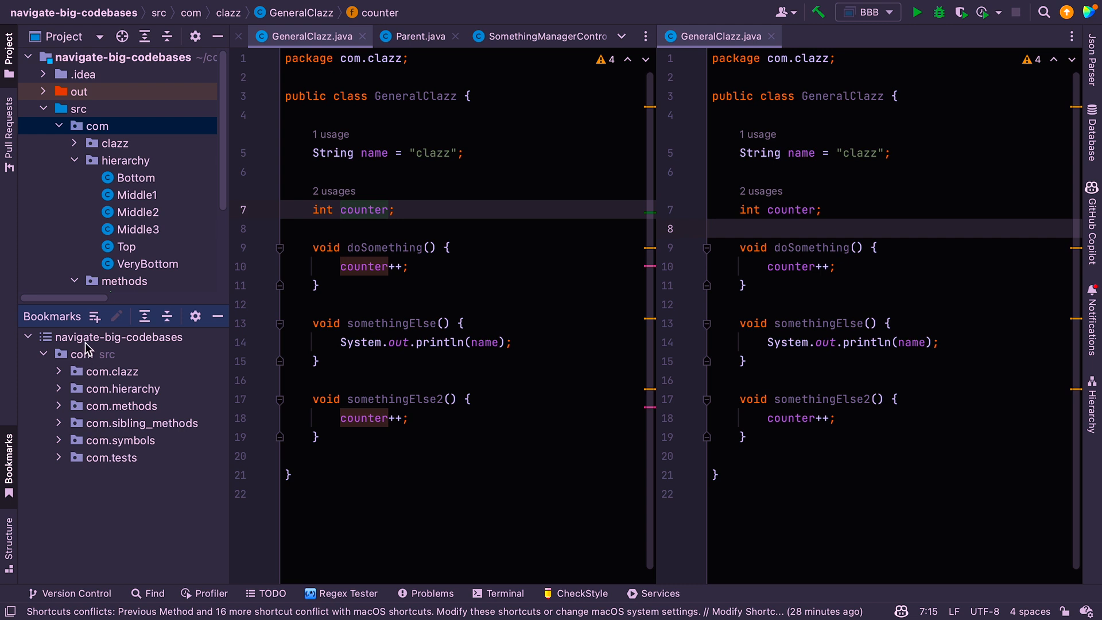
click(123, 336)
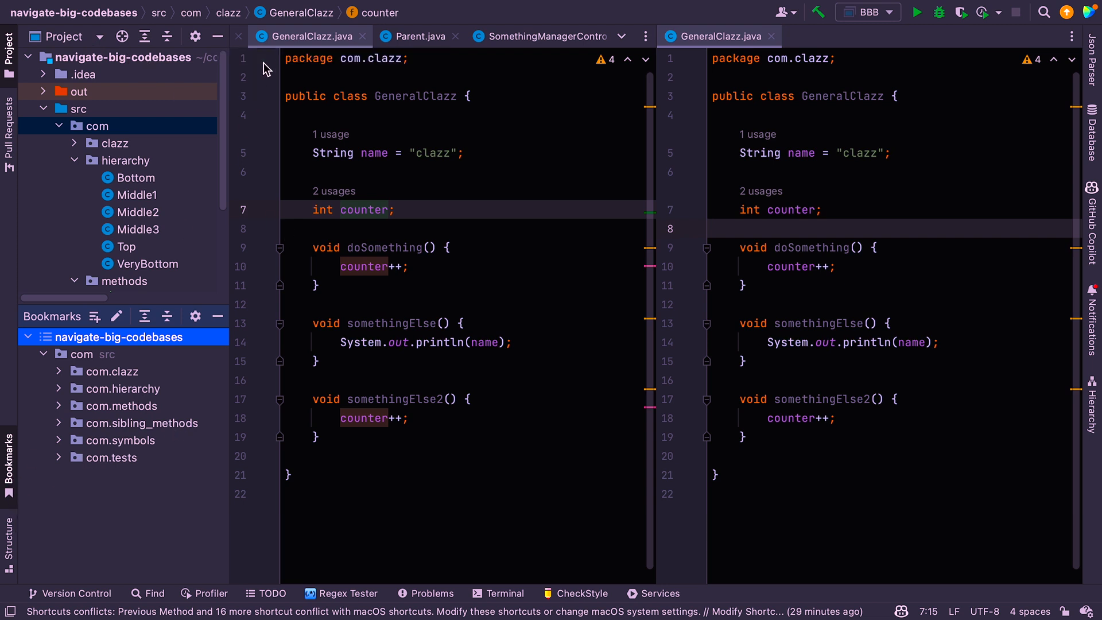
click(219, 10)
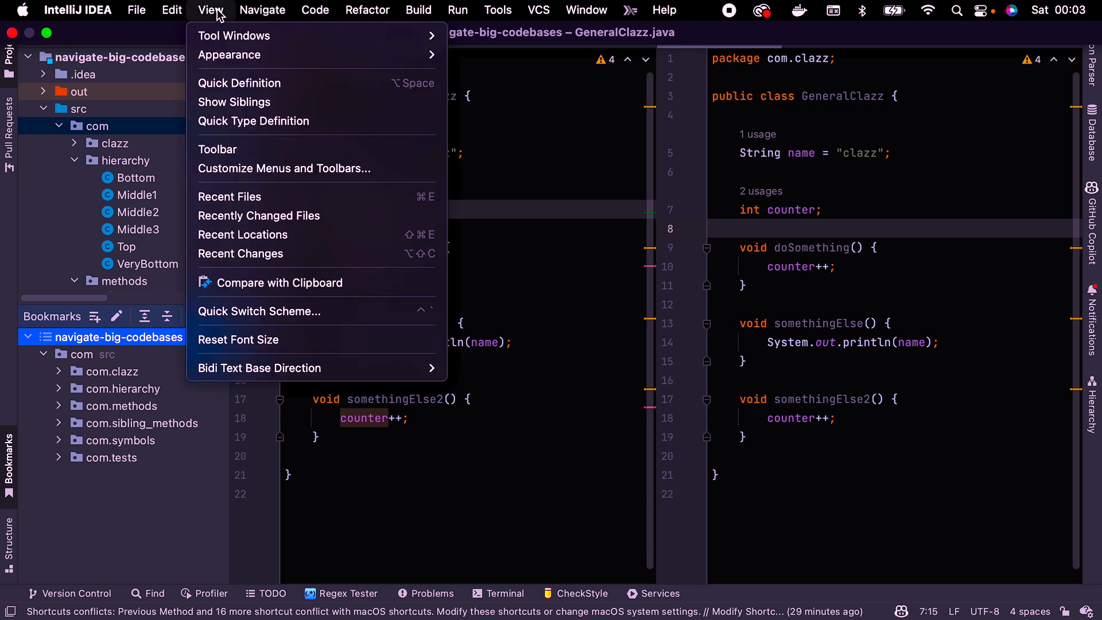
mouse_move(315, 367)
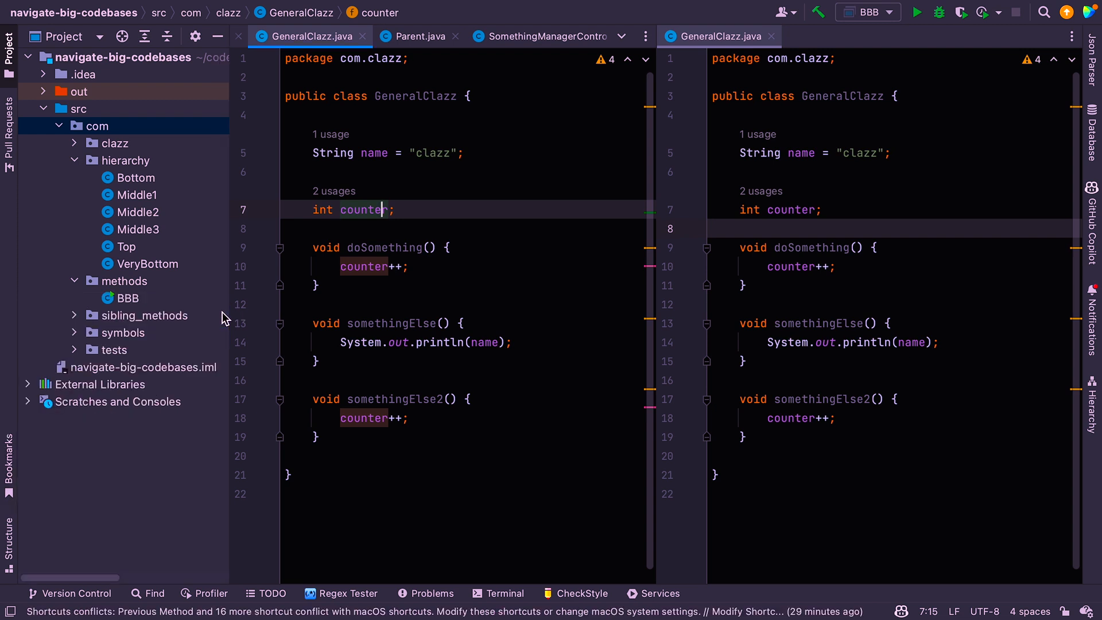
Bookmark GeneralClazz's int counter line 7, delete that bookmark, then reopen its gutter menu
click(9, 456)
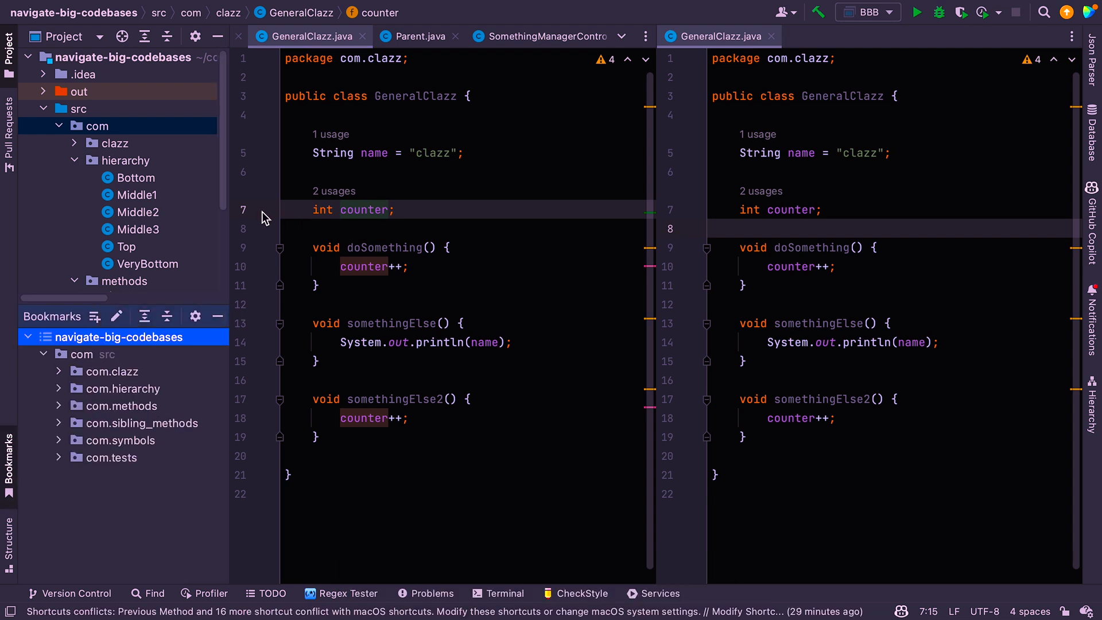
right_click(265, 210)
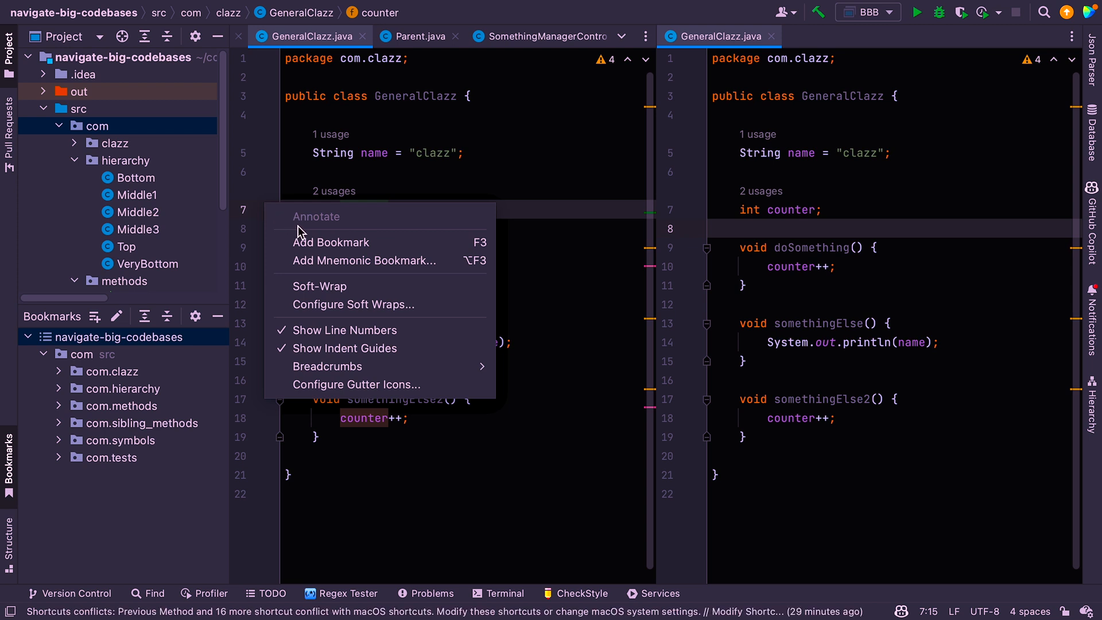
click(331, 242)
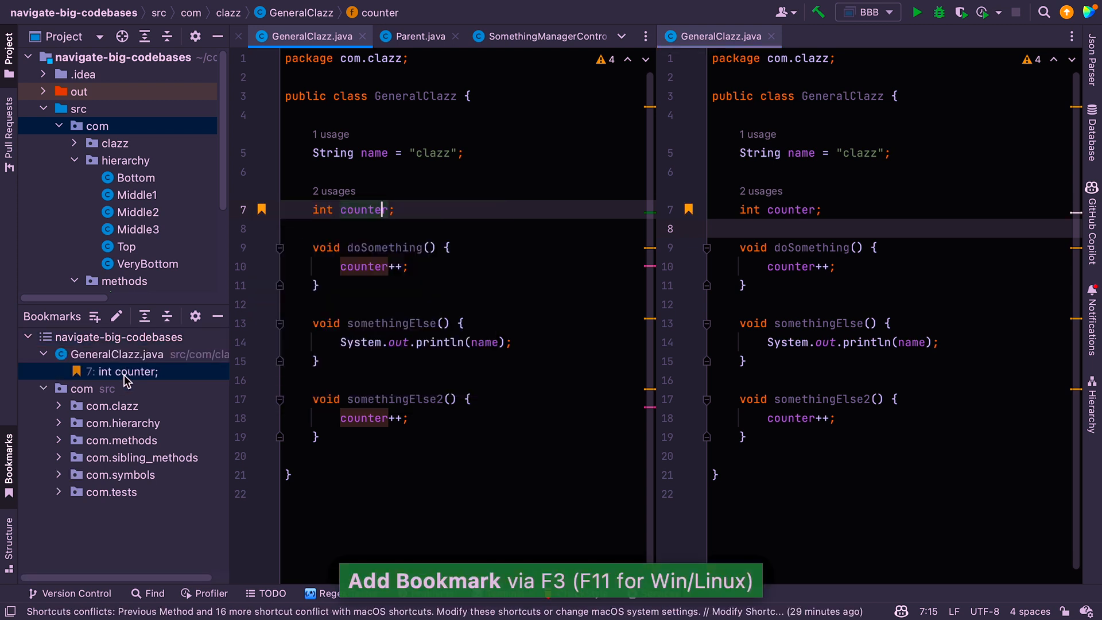
mouse_move(244, 262)
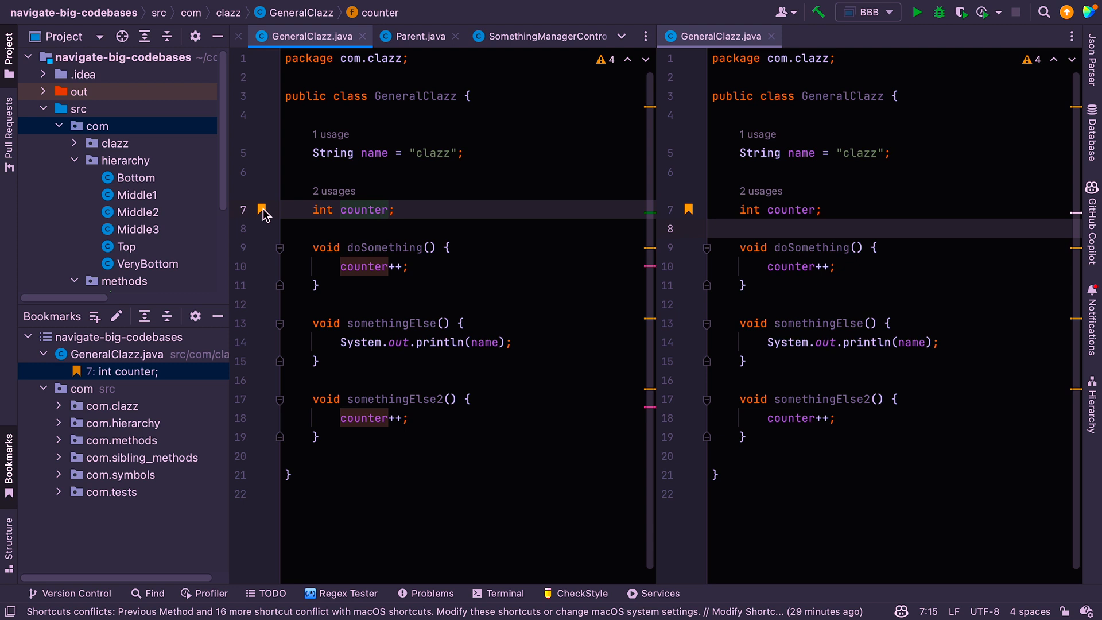
right_click(263, 210)
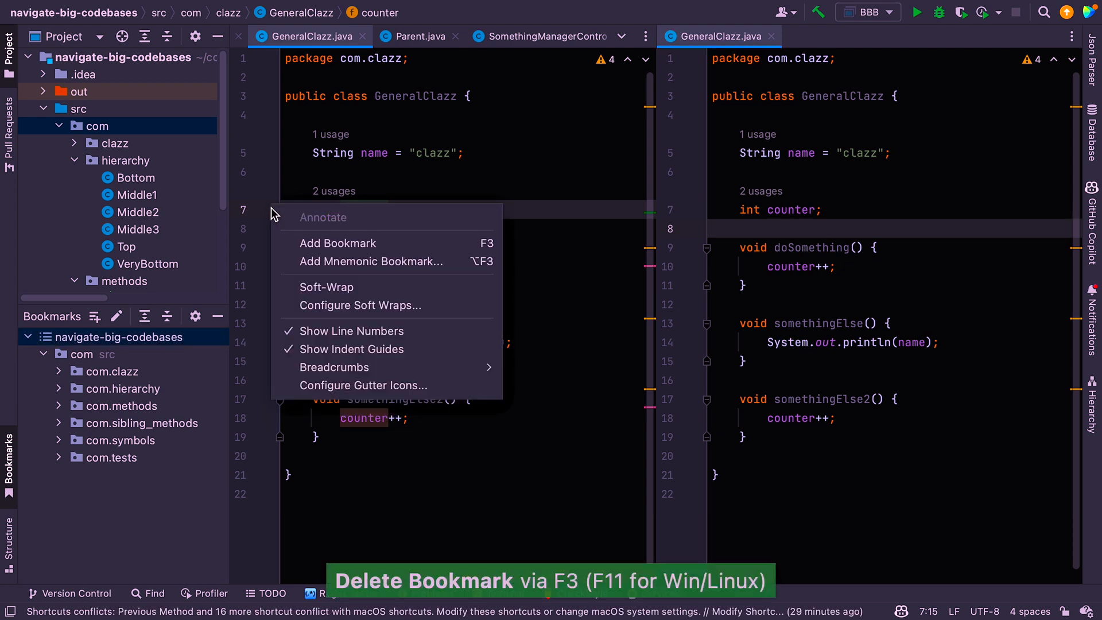
mouse_move(337, 243)
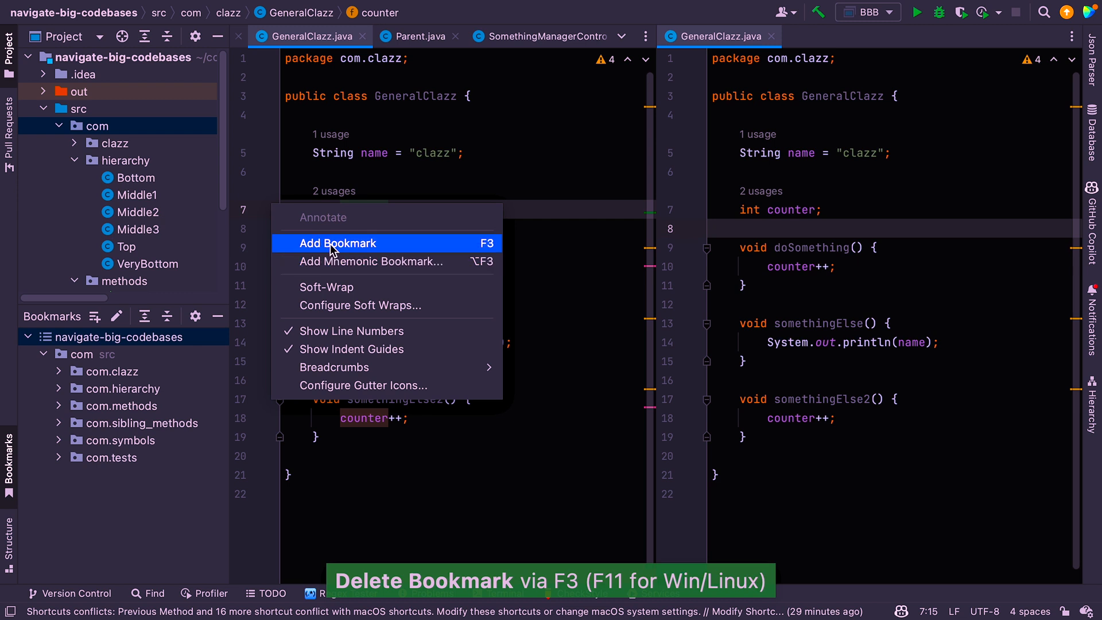
mouse_move(334, 261)
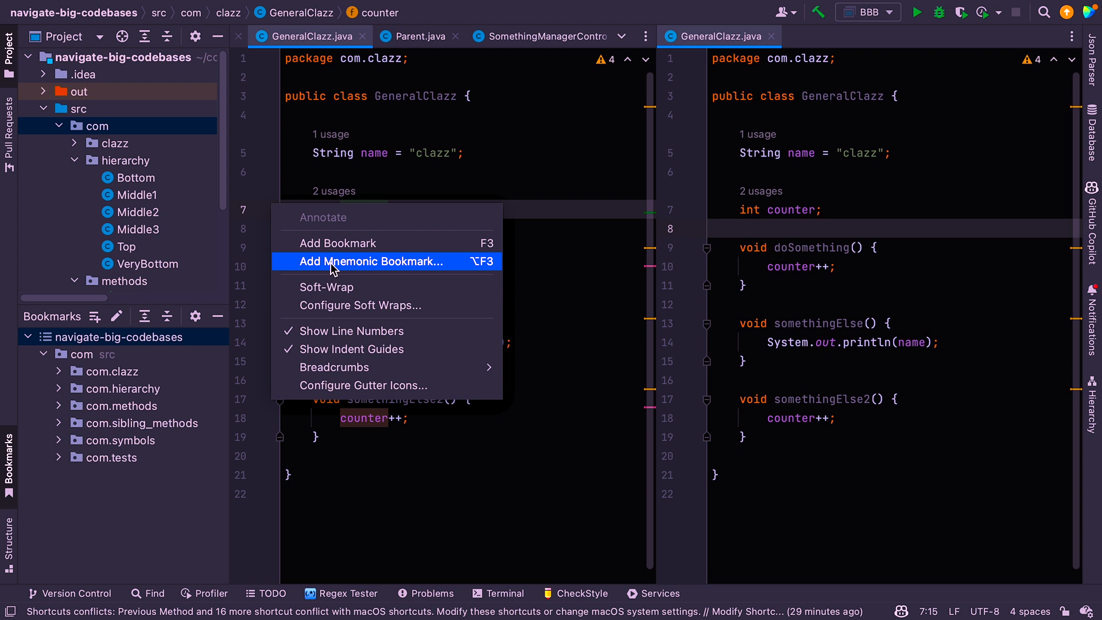
mouse_move(344, 271)
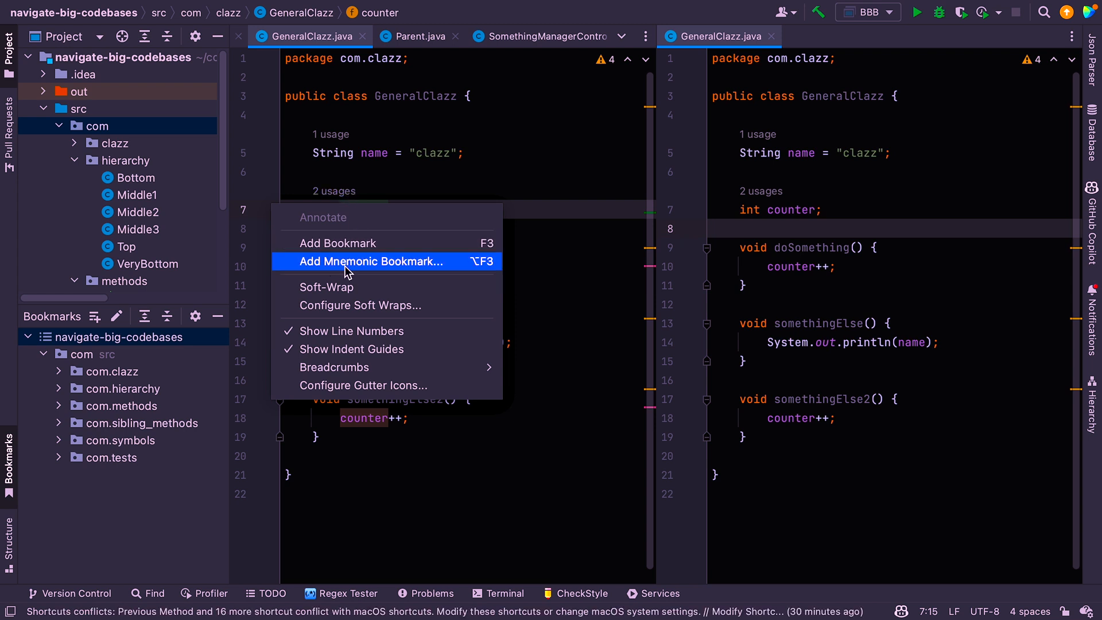
Add mnemonic bookmark D on line 7 and a plain bookmark on counter++ line 10
click(372, 261)
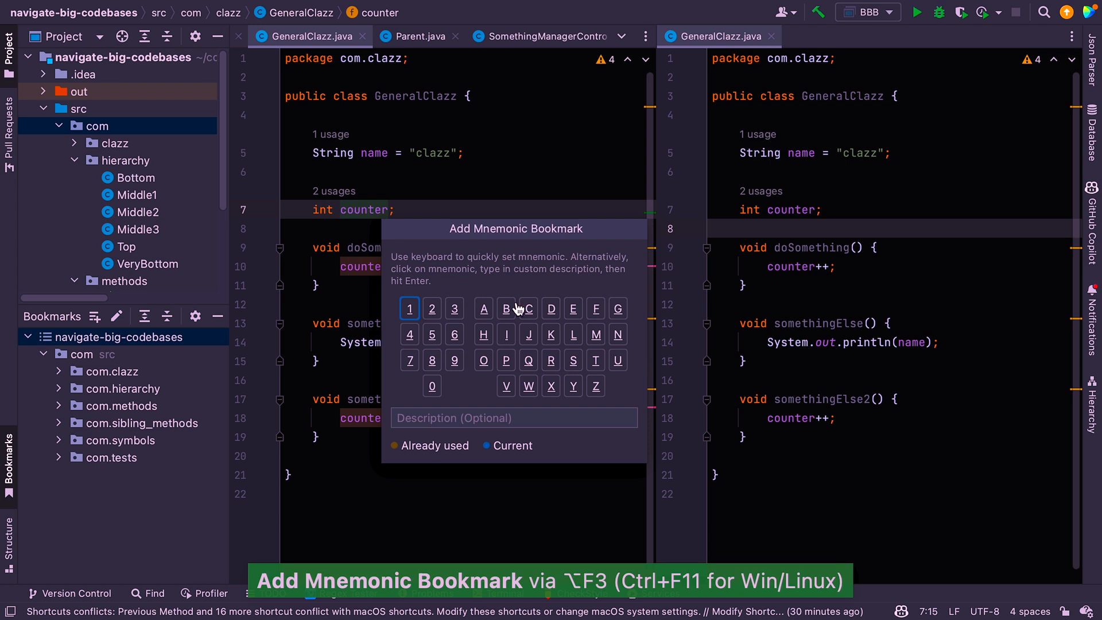
mouse_move(511, 338)
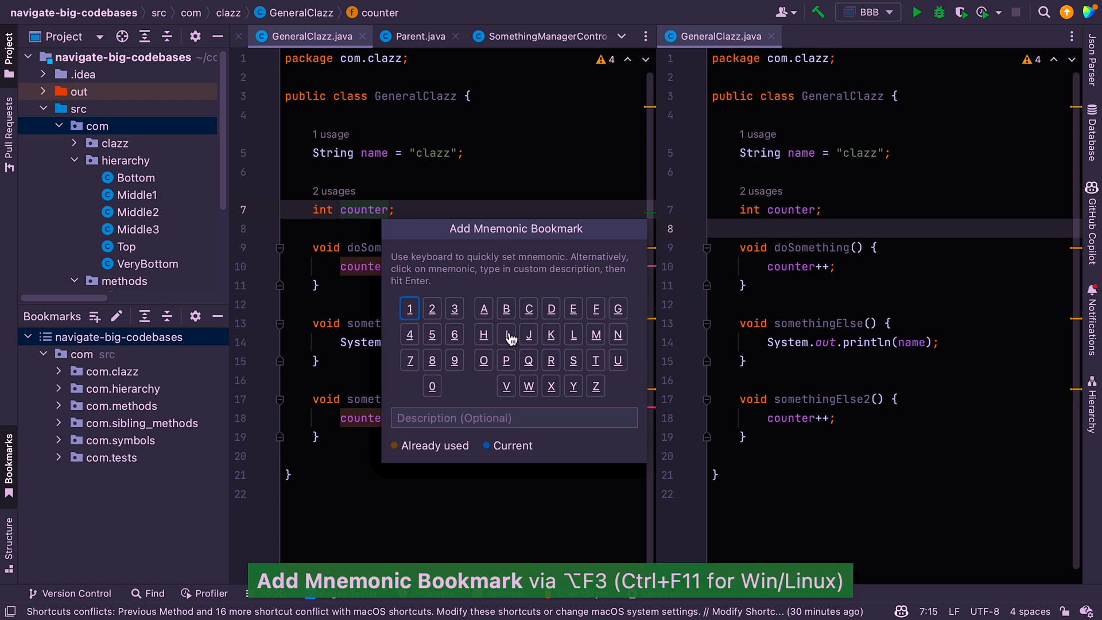
mouse_move(454, 321)
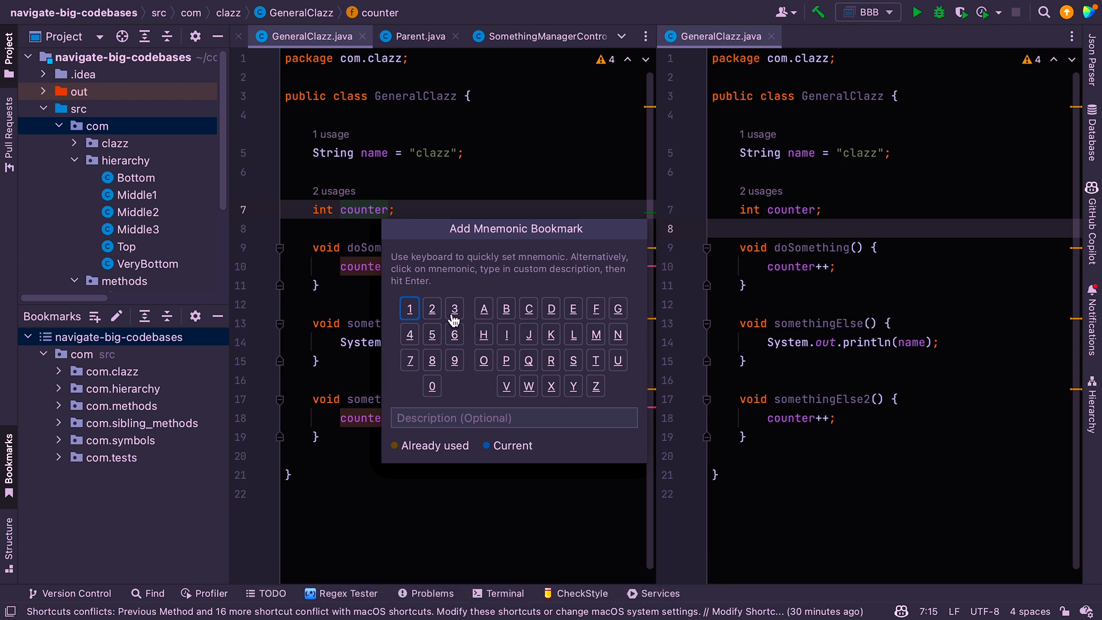
click(550, 309)
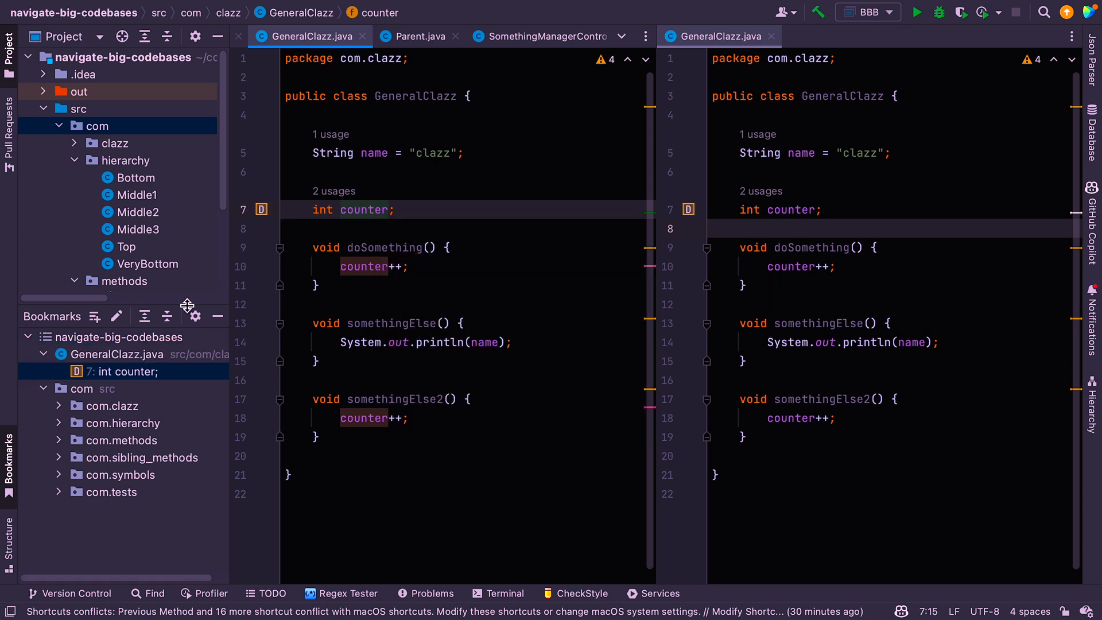
mouse_move(251, 287)
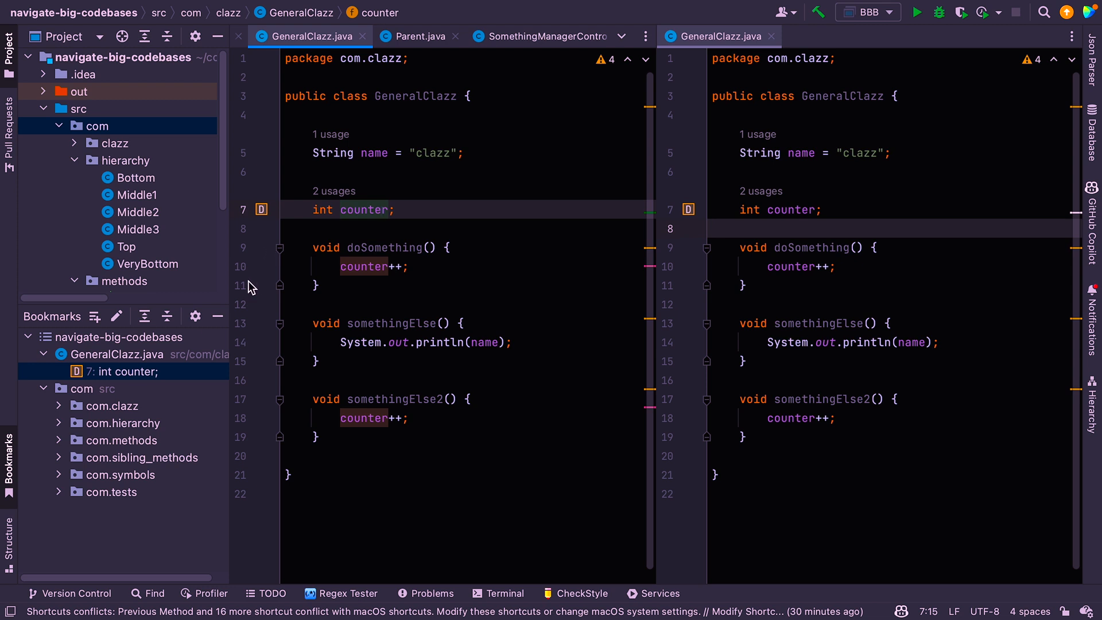
right_click(279, 274)
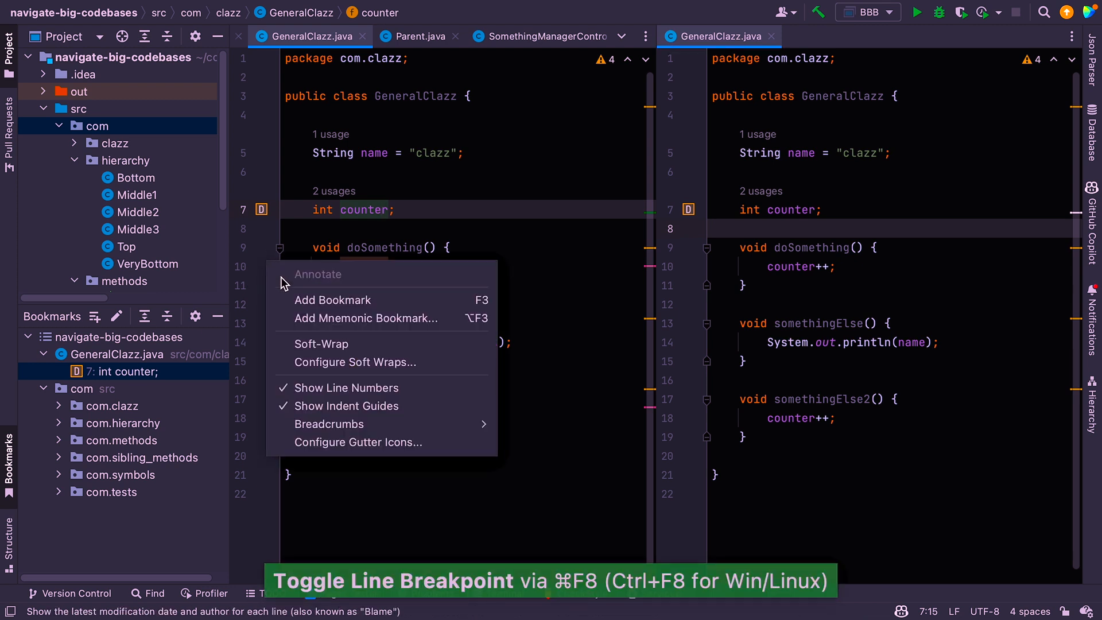
click(332, 300)
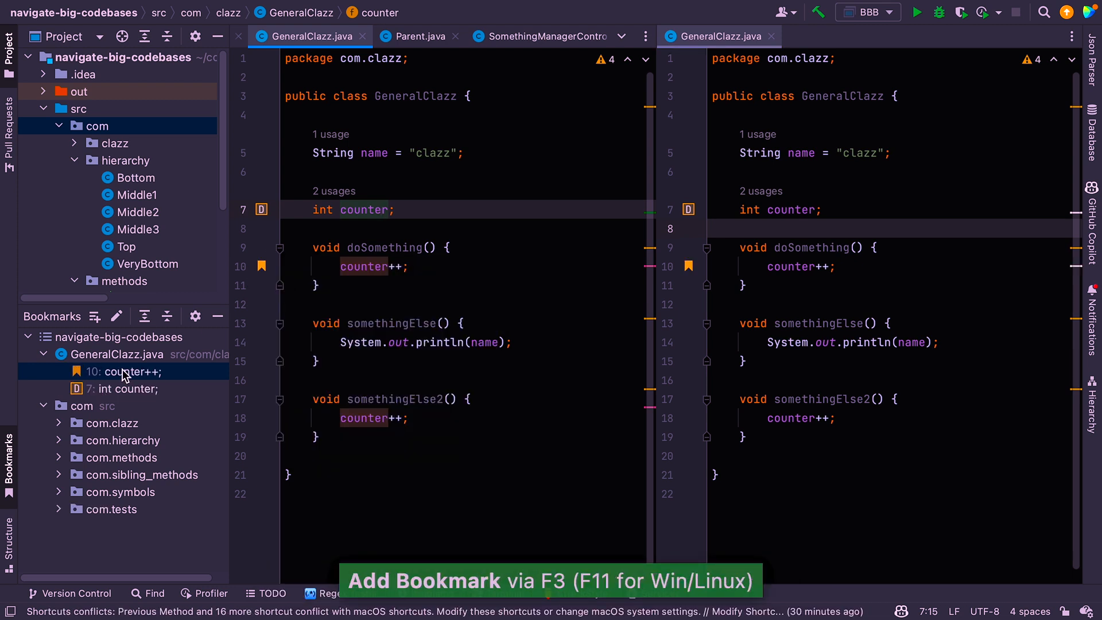
mouse_move(125, 397)
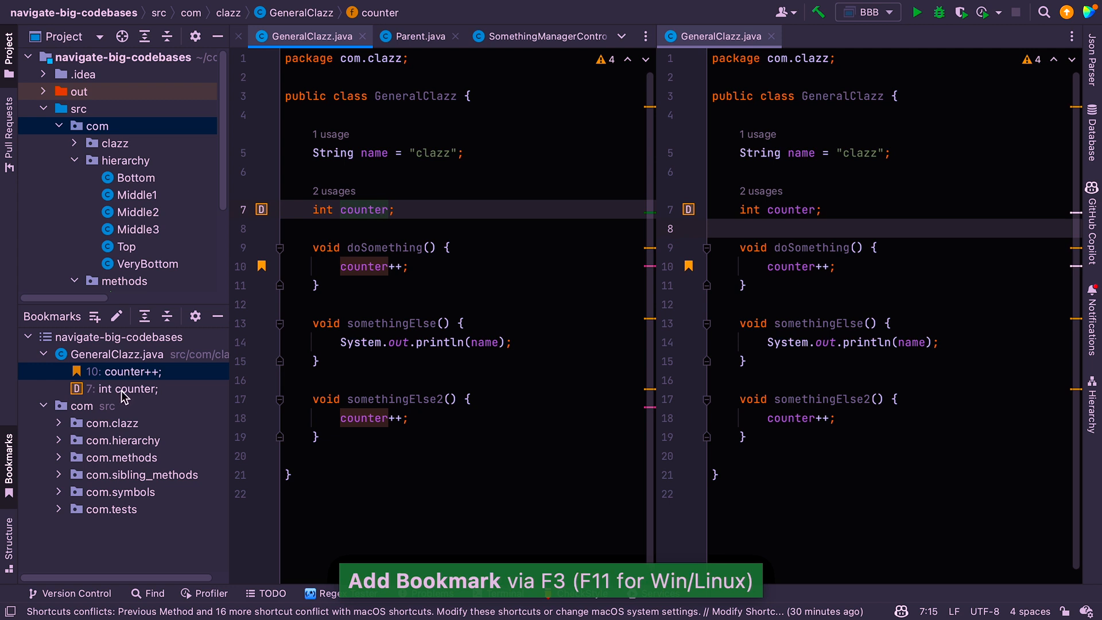
click(382, 209)
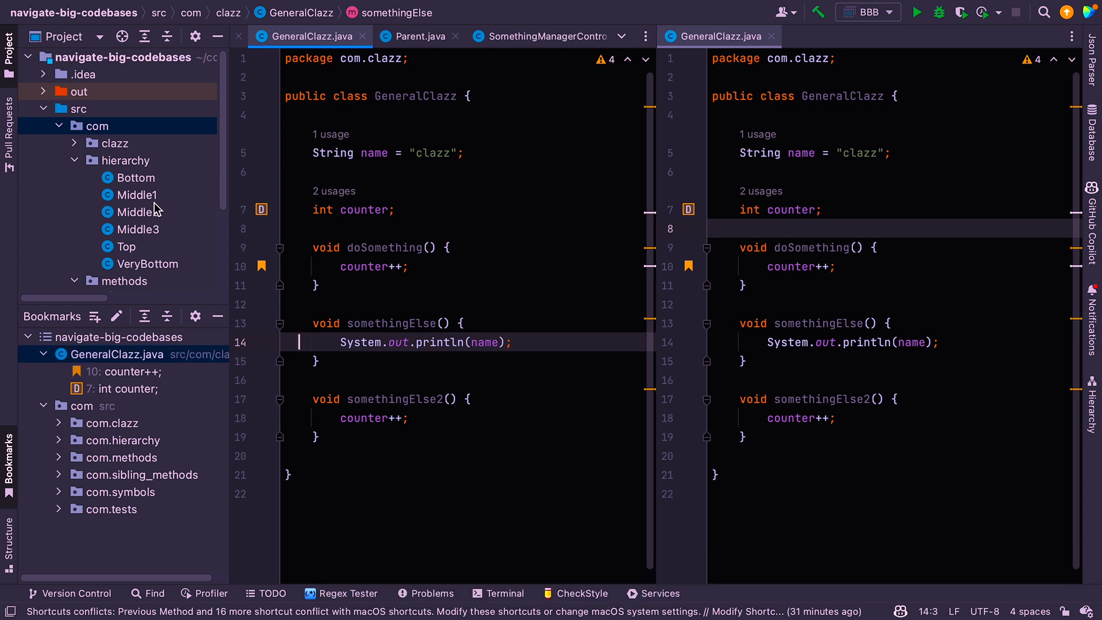
mouse_move(136, 163)
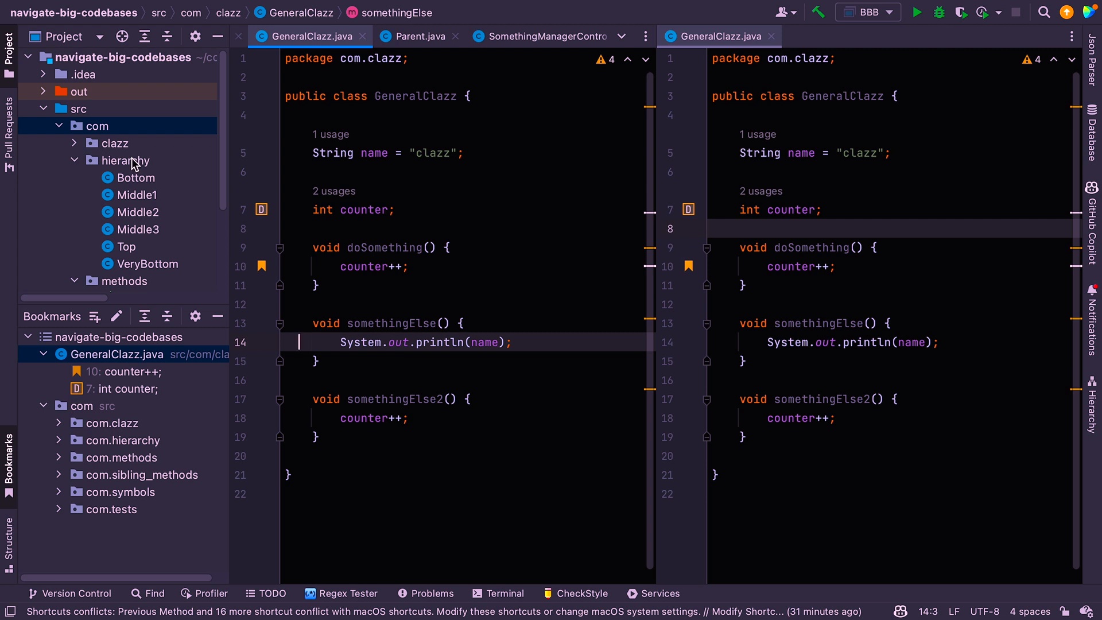
Set the hierarchy package bookmark's description to 'aaaa'
click(126, 160)
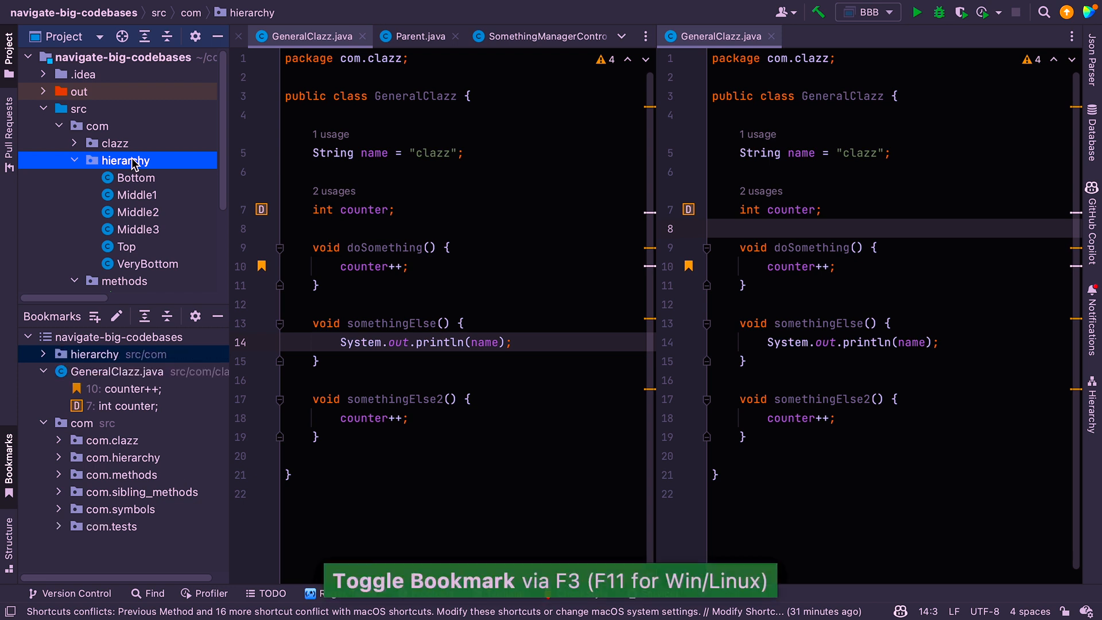
mouse_move(116, 364)
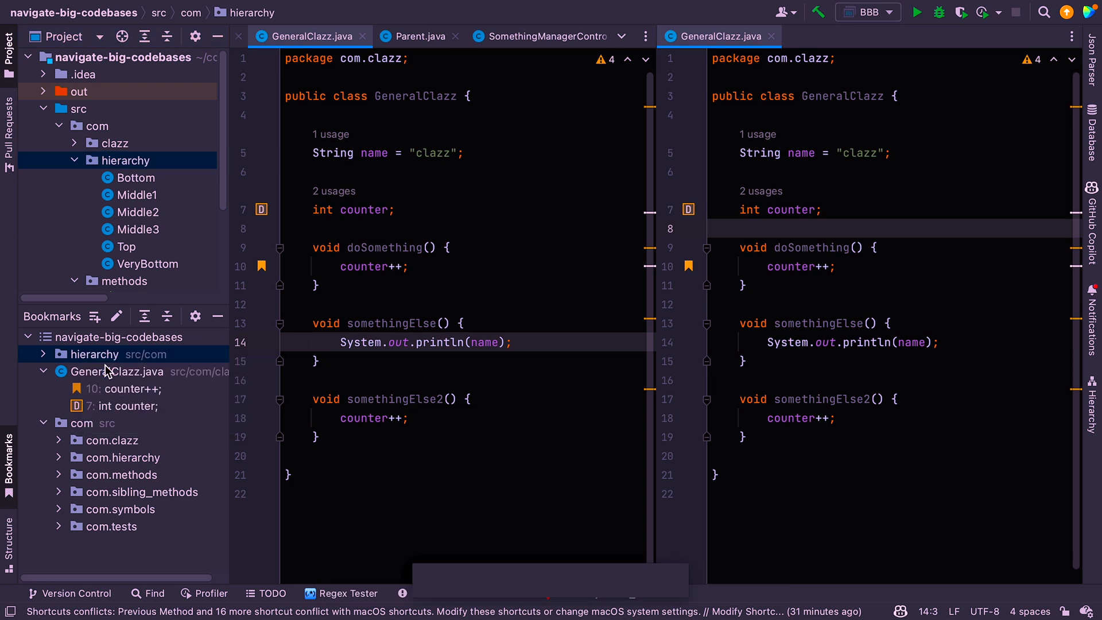
key(f2)
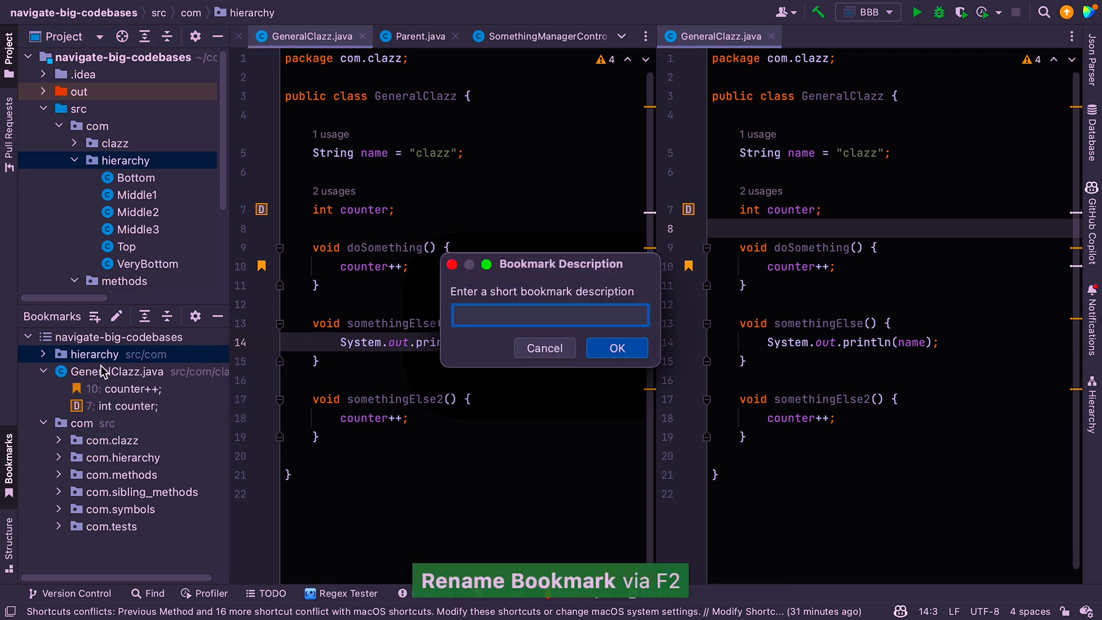
click(616, 347)
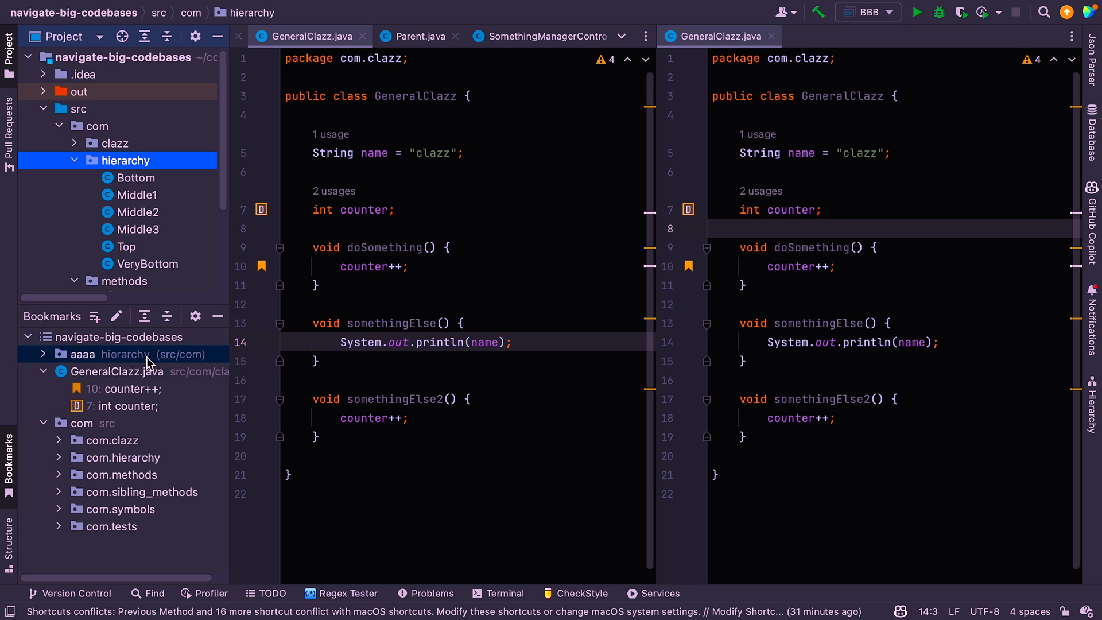
mouse_move(88, 362)
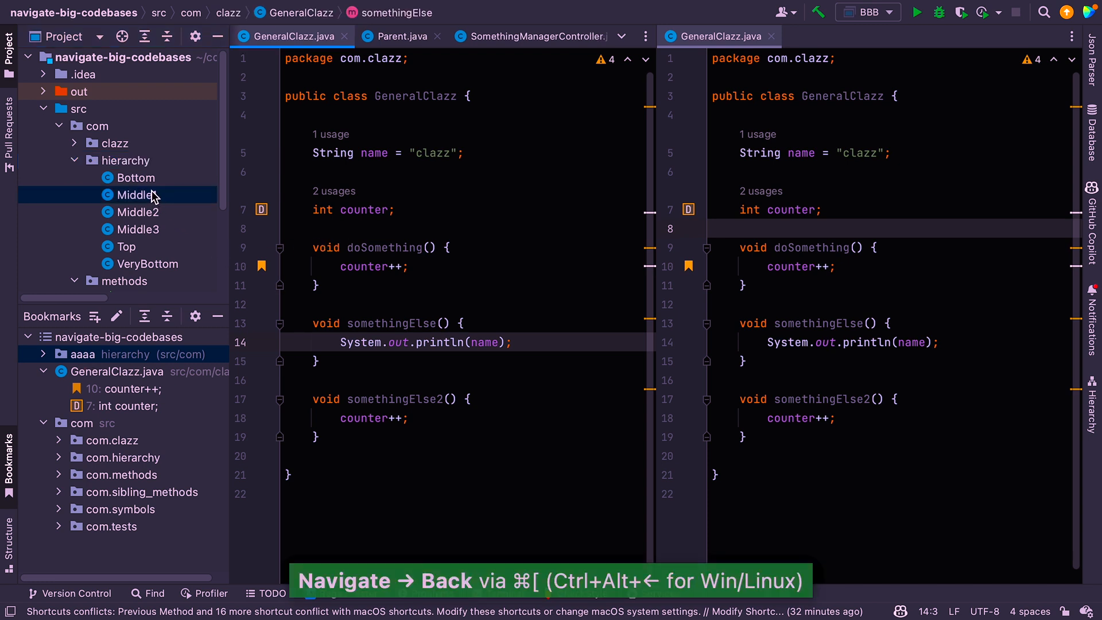
Bookmark Middle1's something() line and VeryBottom's doSomething() line, then collapse the bookmark entries
right_click(270, 140)
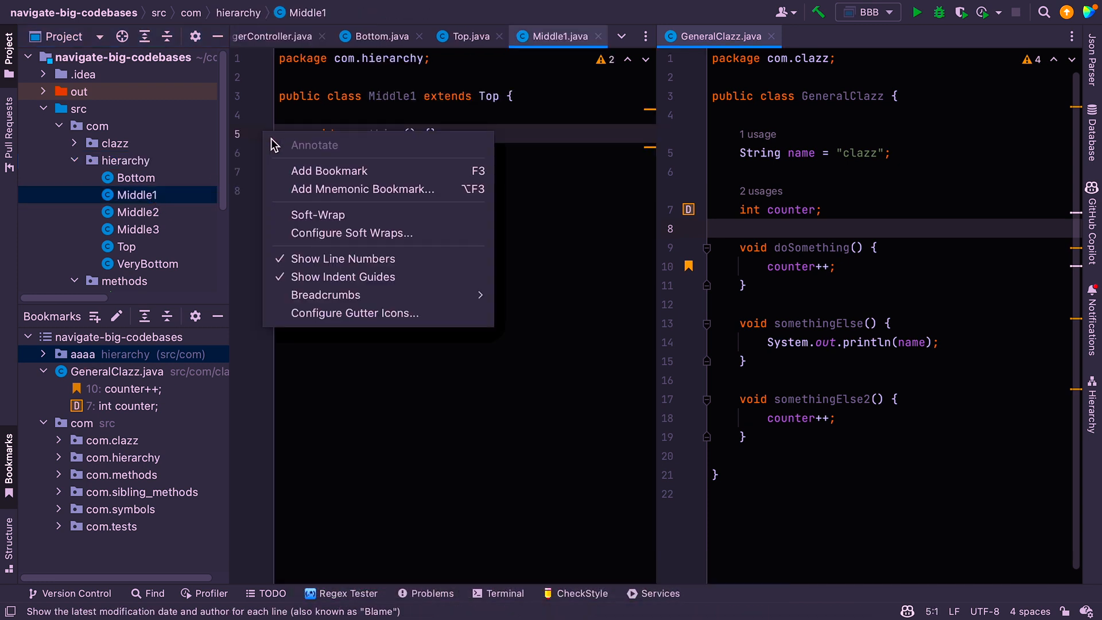
click(328, 171)
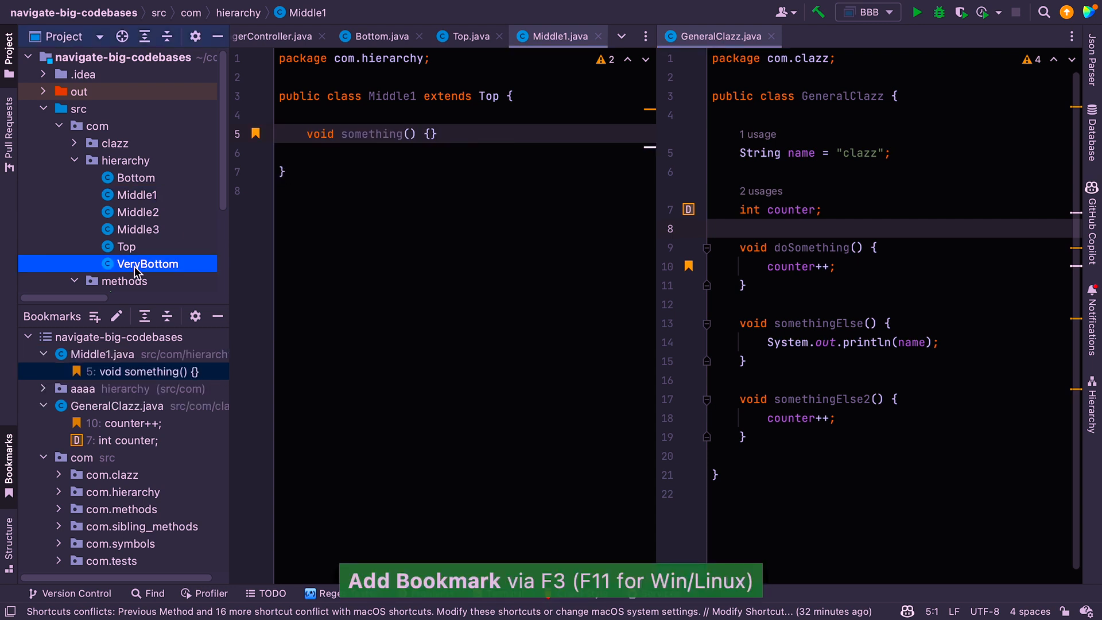
double_click(147, 263)
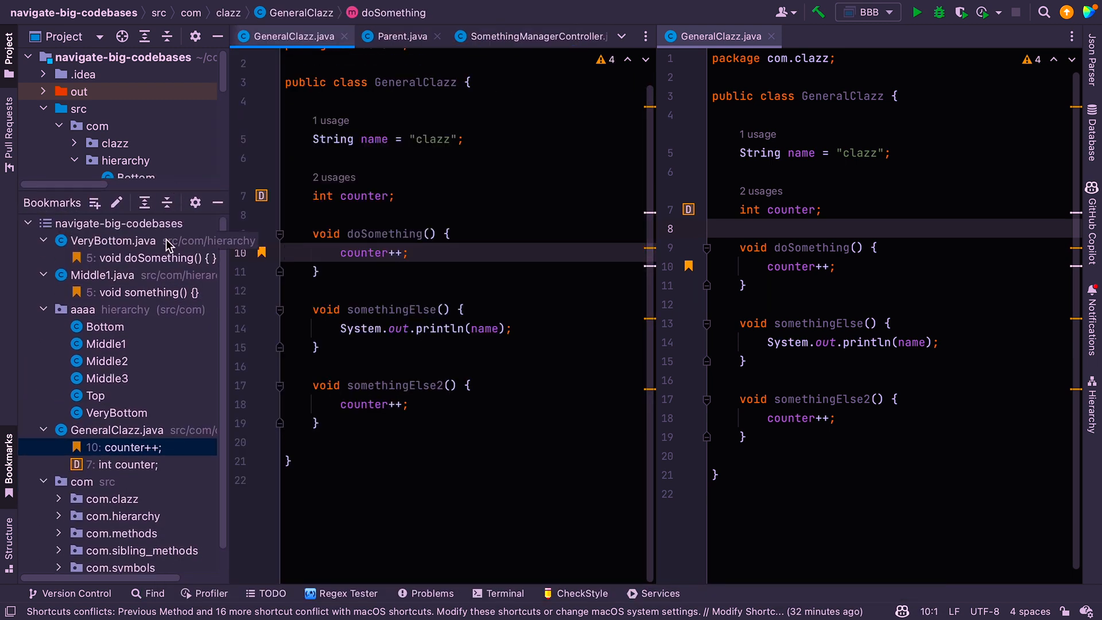
click(44, 241)
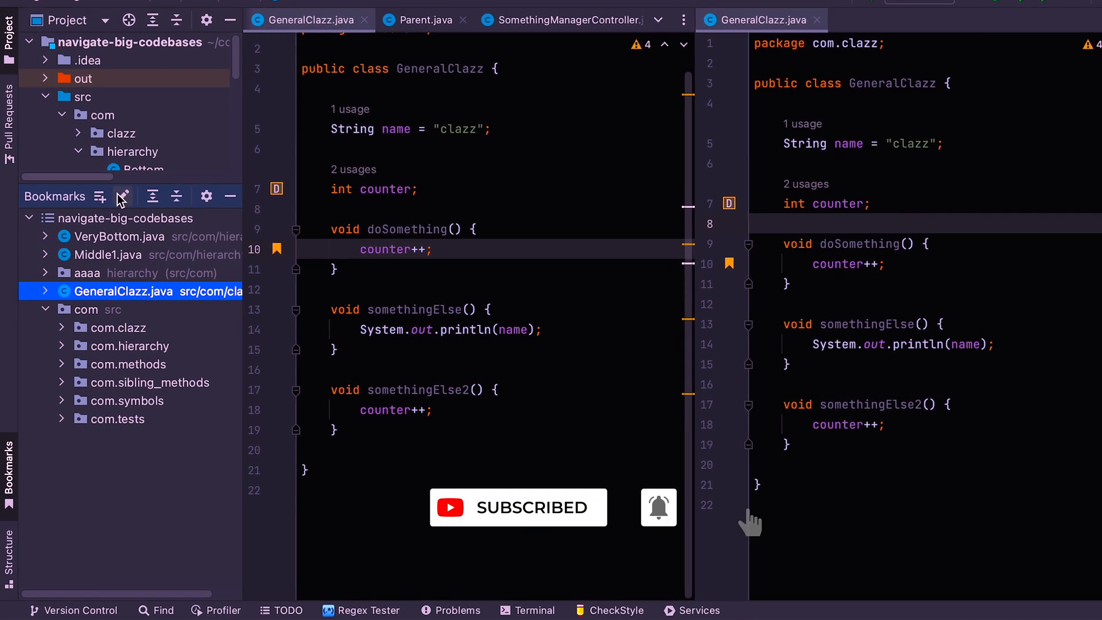
Create a bookmark list named 'New Code', then collapse and re-expand the project list
click(100, 196)
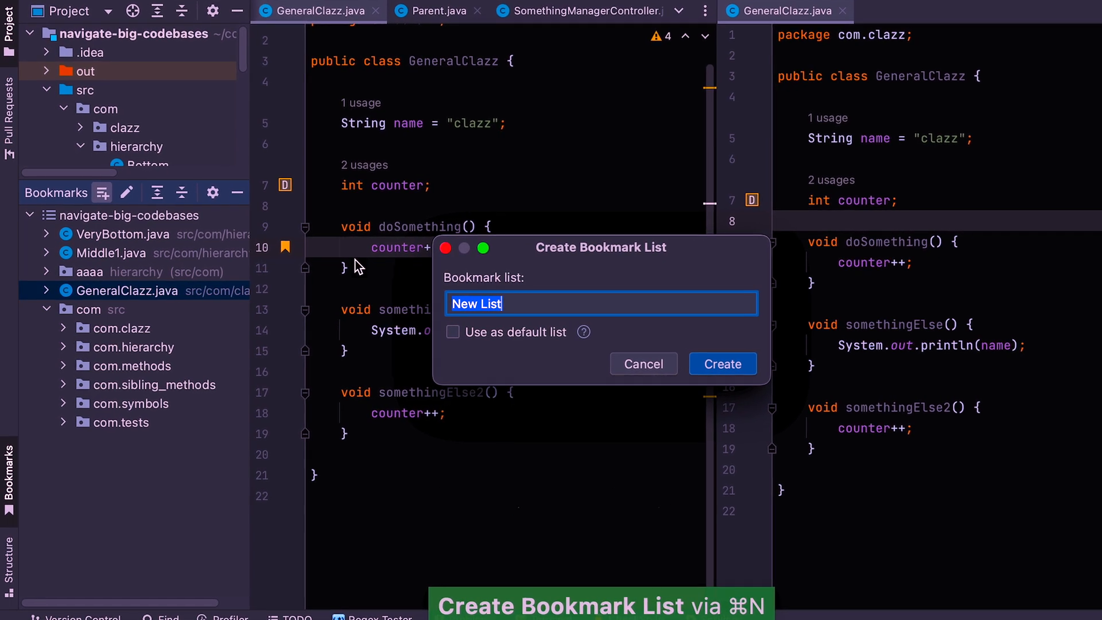
text(New Code)
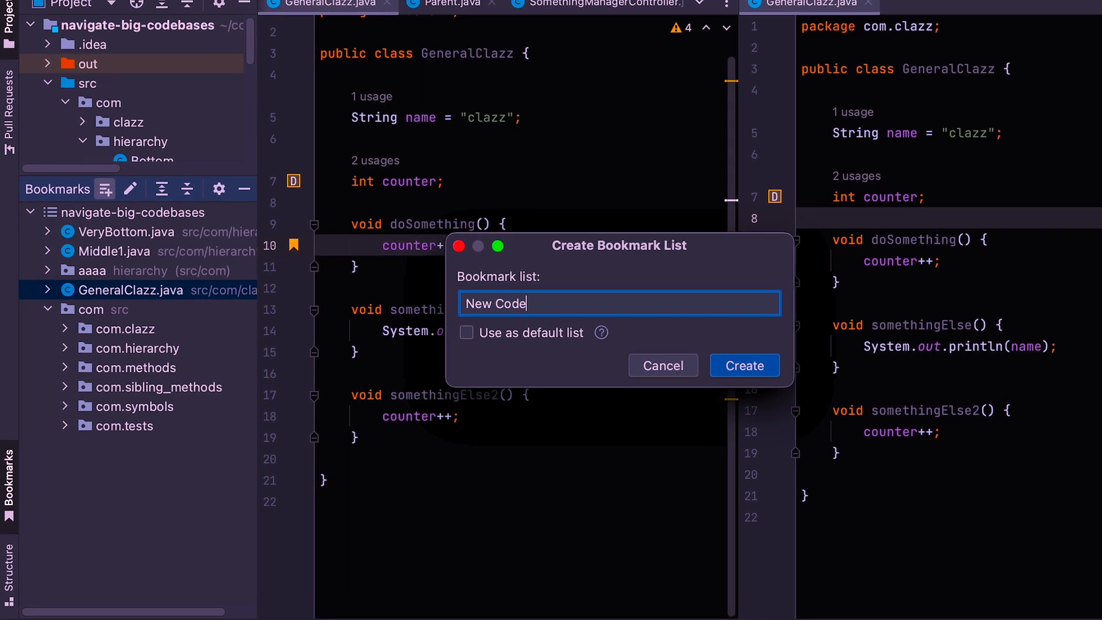
click(744, 366)
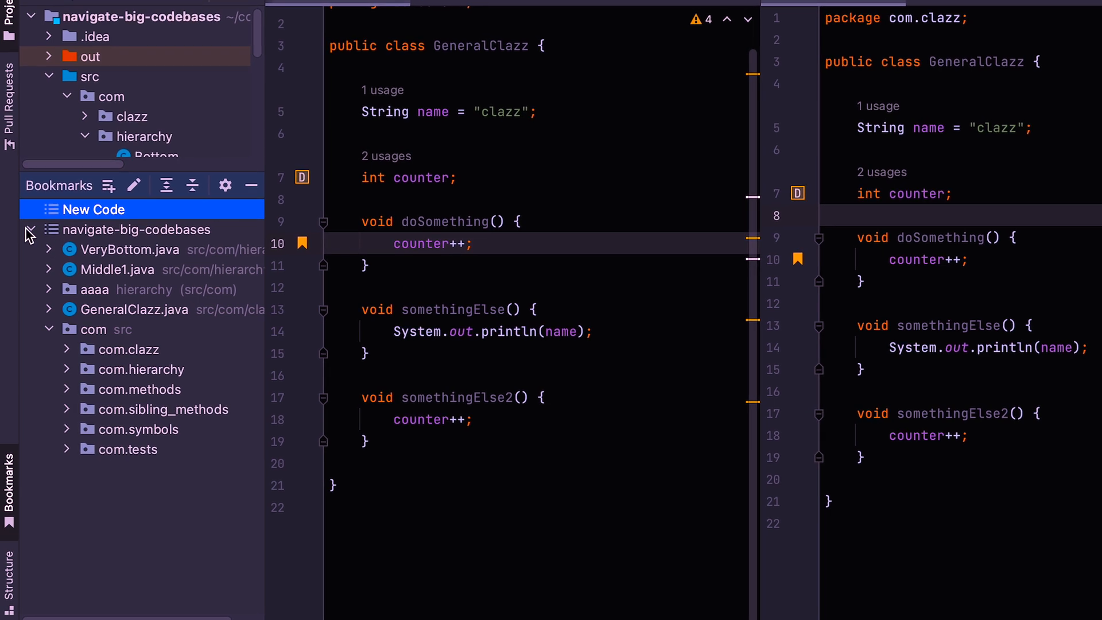
click(31, 229)
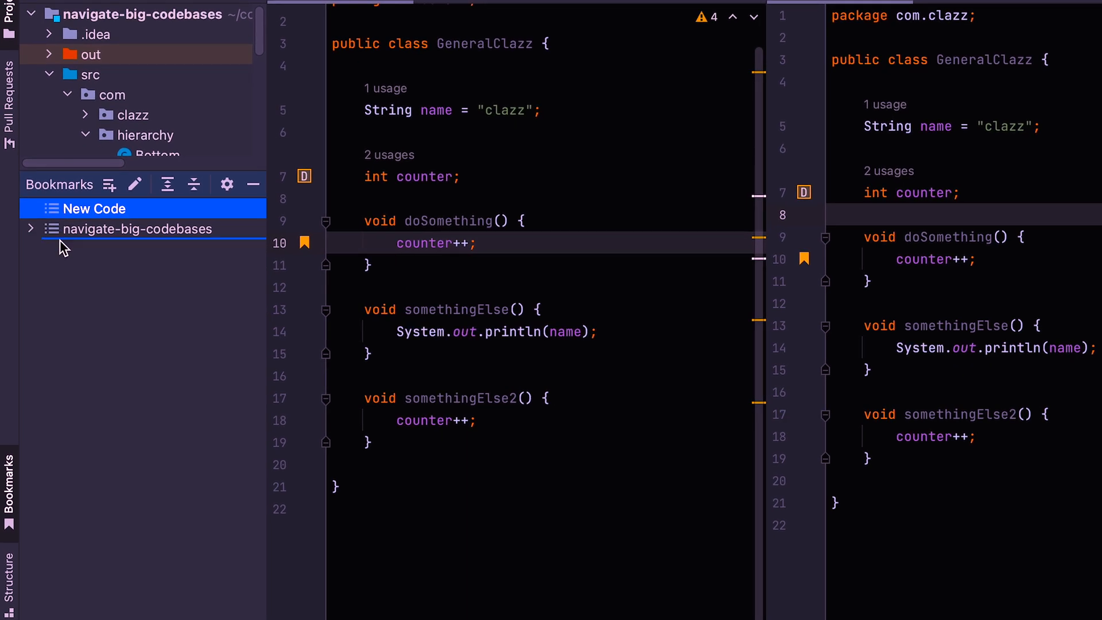
click(31, 228)
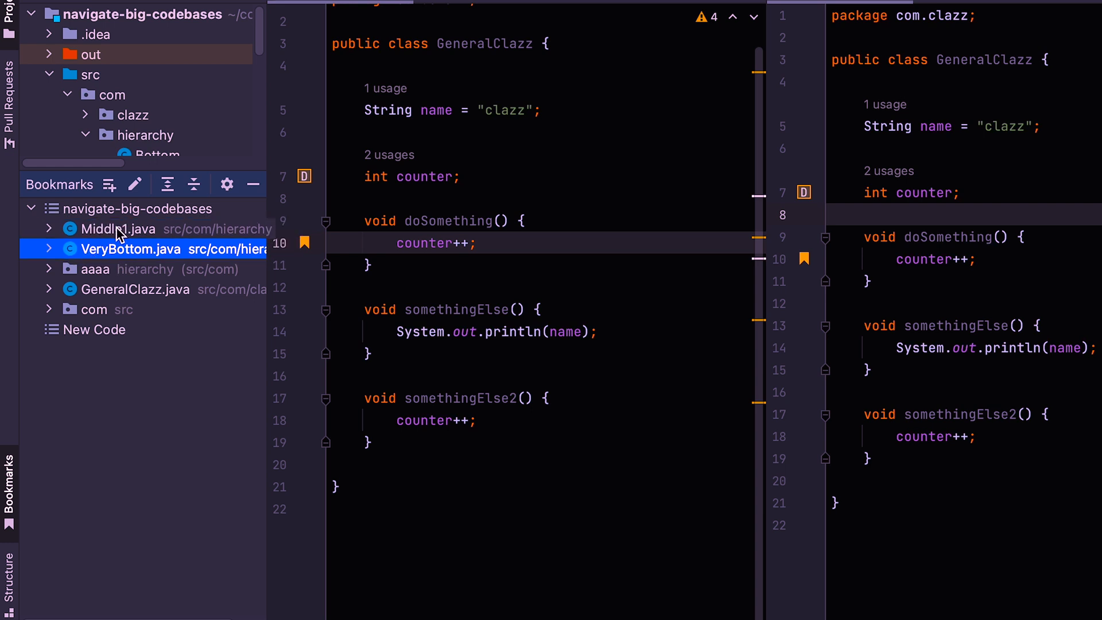
mouse_move(115, 274)
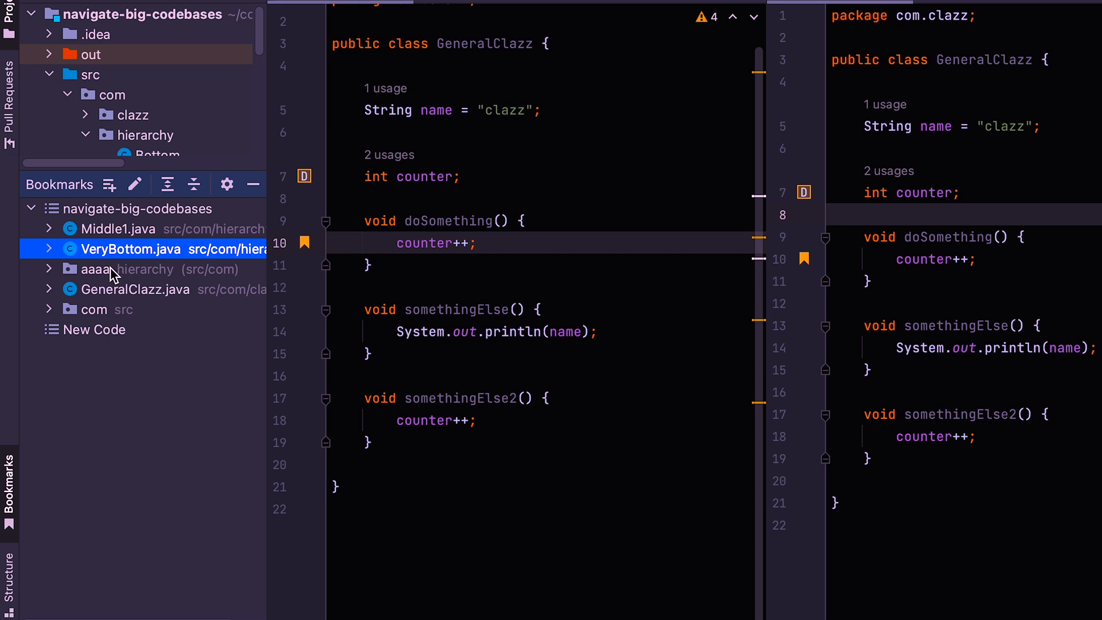
click(140, 268)
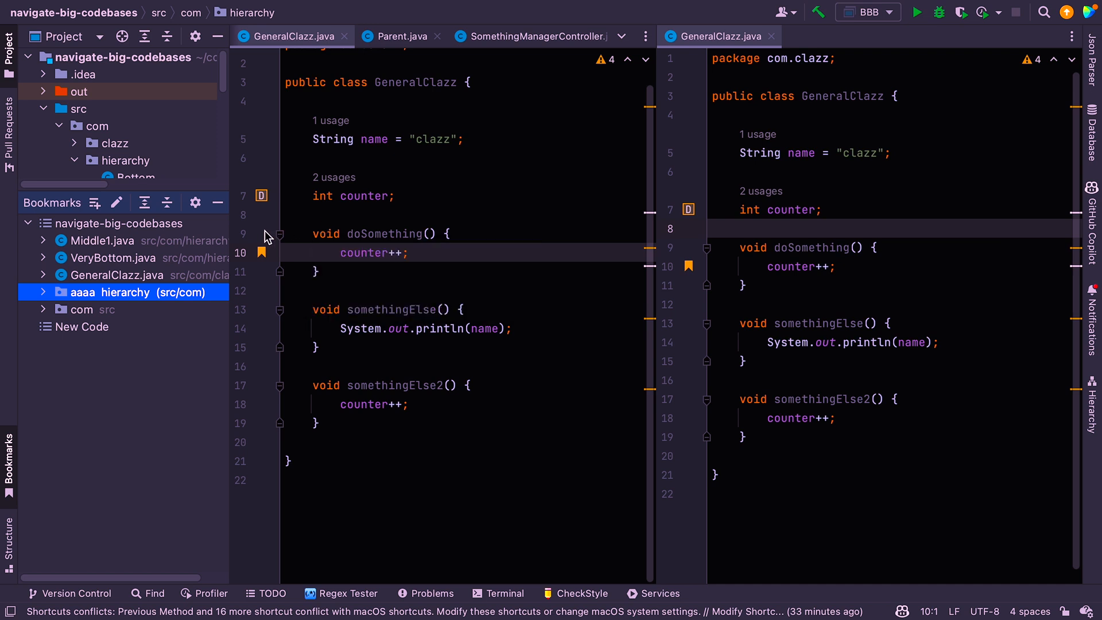
mouse_move(151, 259)
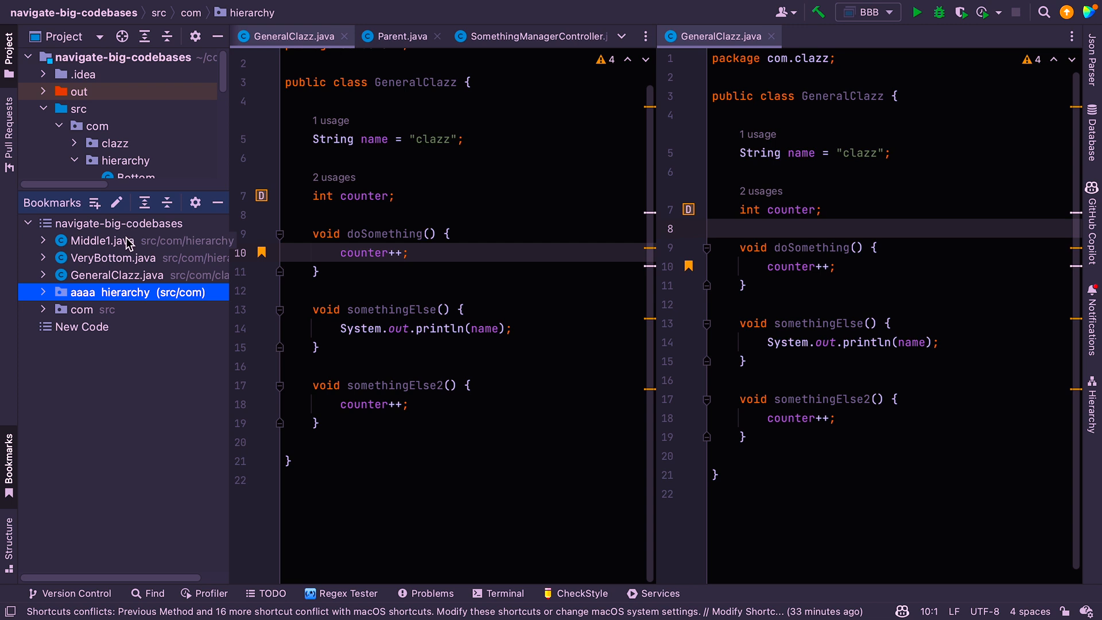
mouse_move(309, 254)
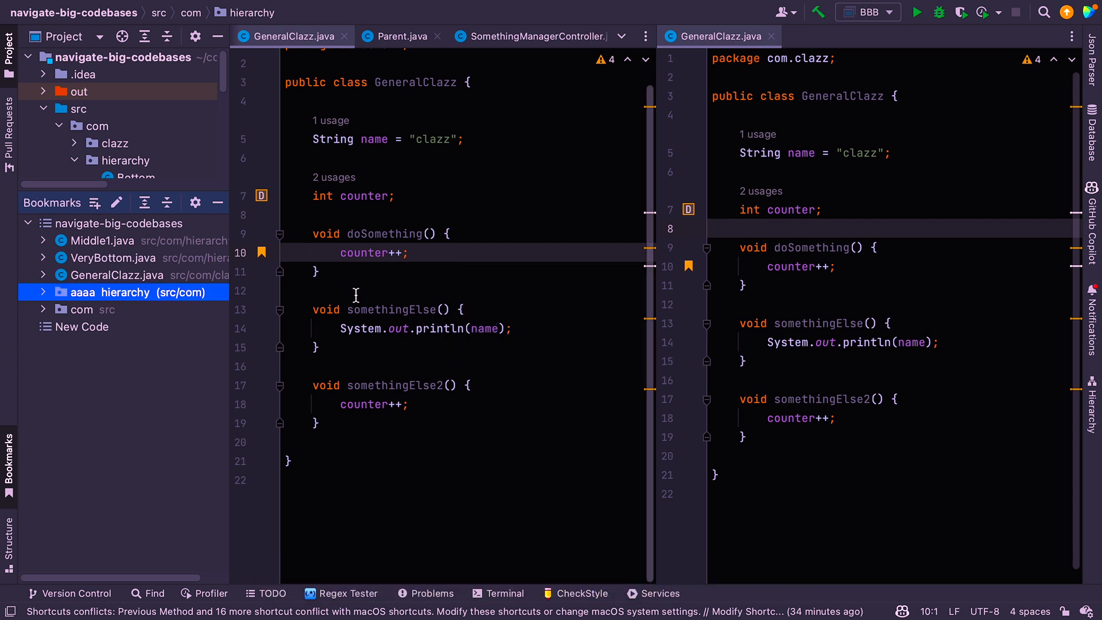
Preview bookmarks in the Cmd+F3 popup to reach GeneralClazz's int counter line
key(cmd+f3)
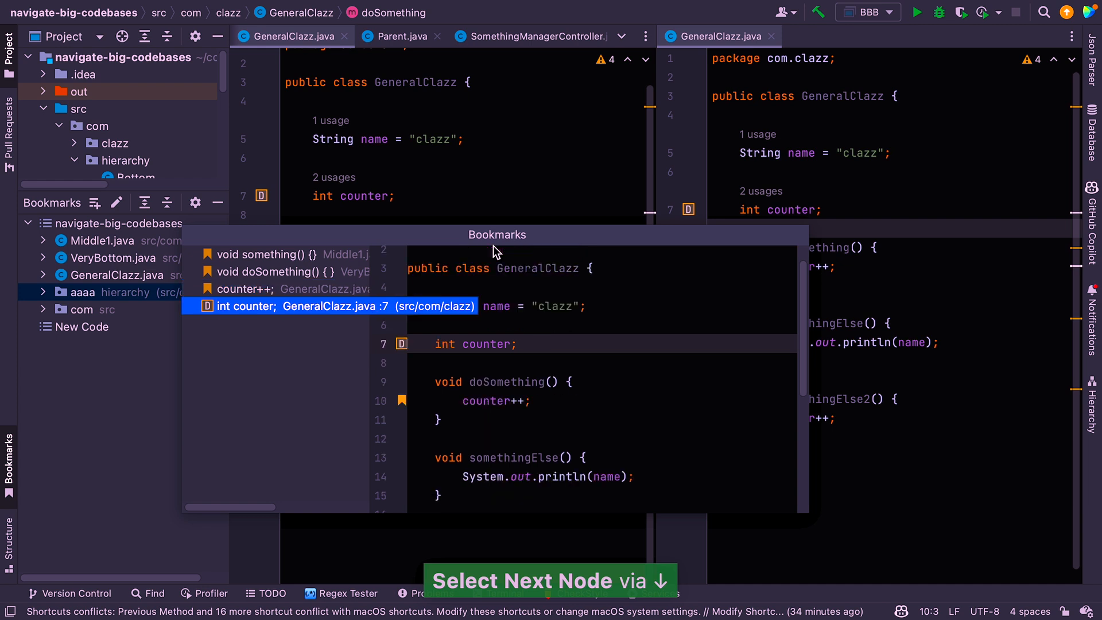
key(up)
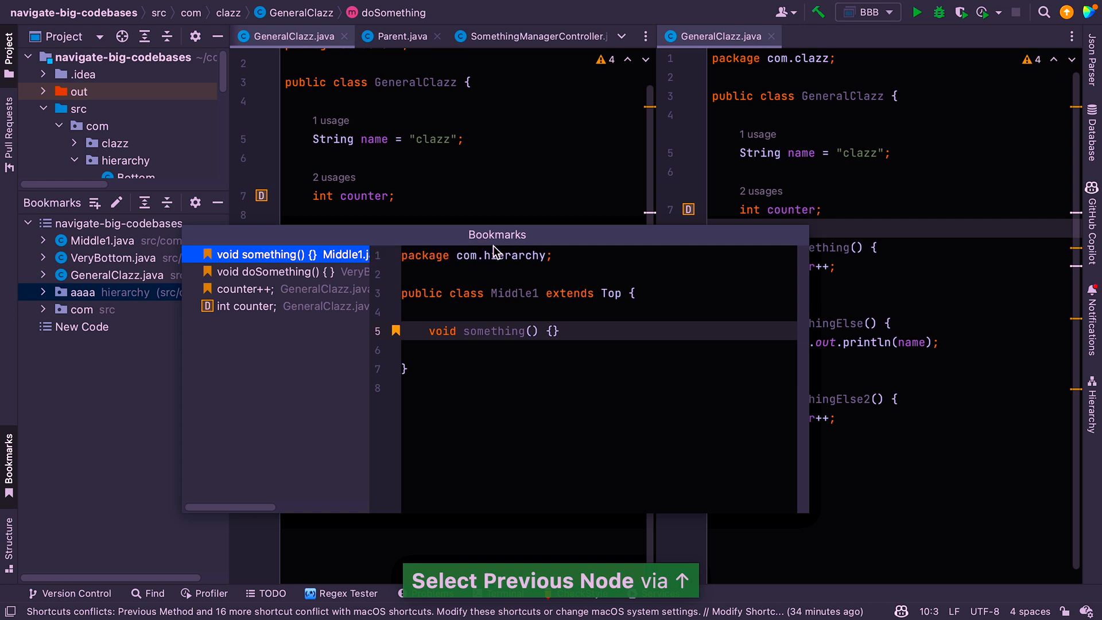
key(Escape)
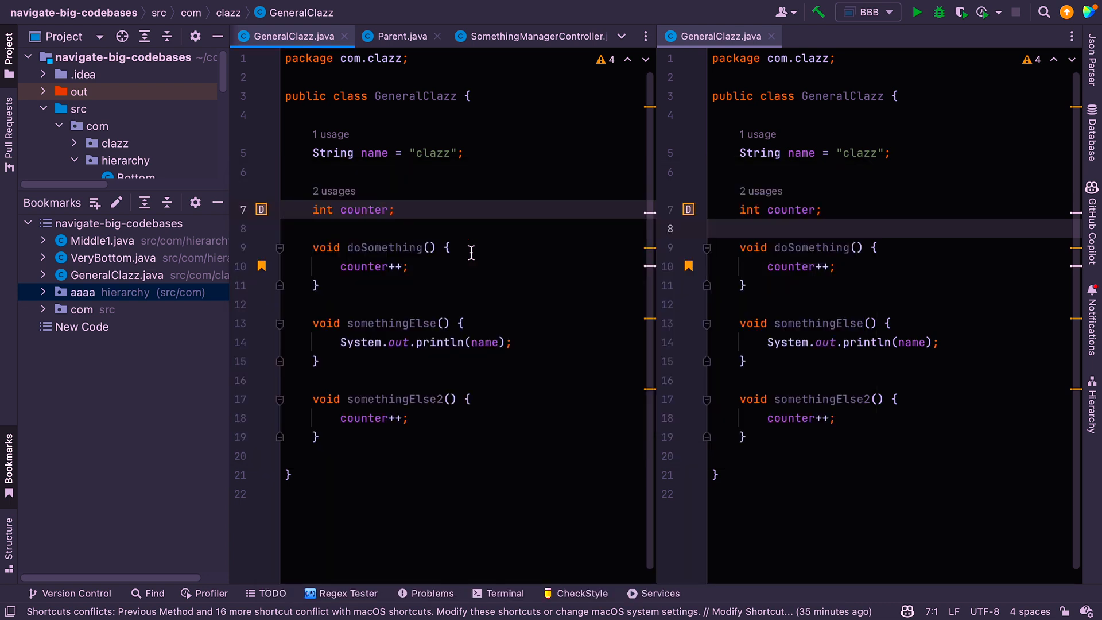
mouse_move(629, 192)
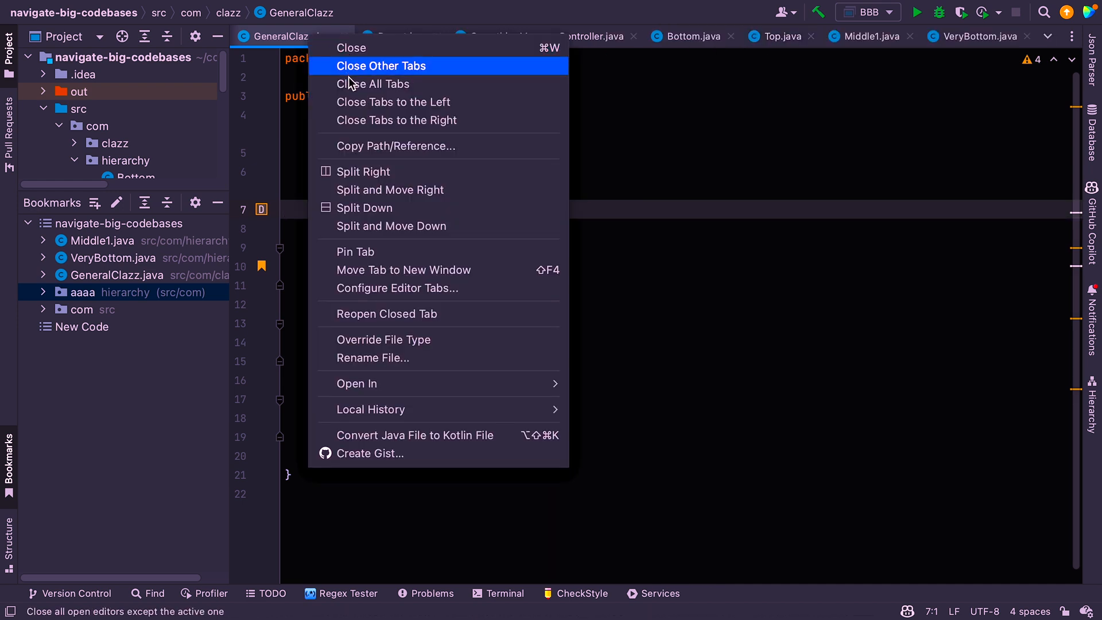
Close all open editor tabs, starting from the GeneralClazz.java tab
click(373, 84)
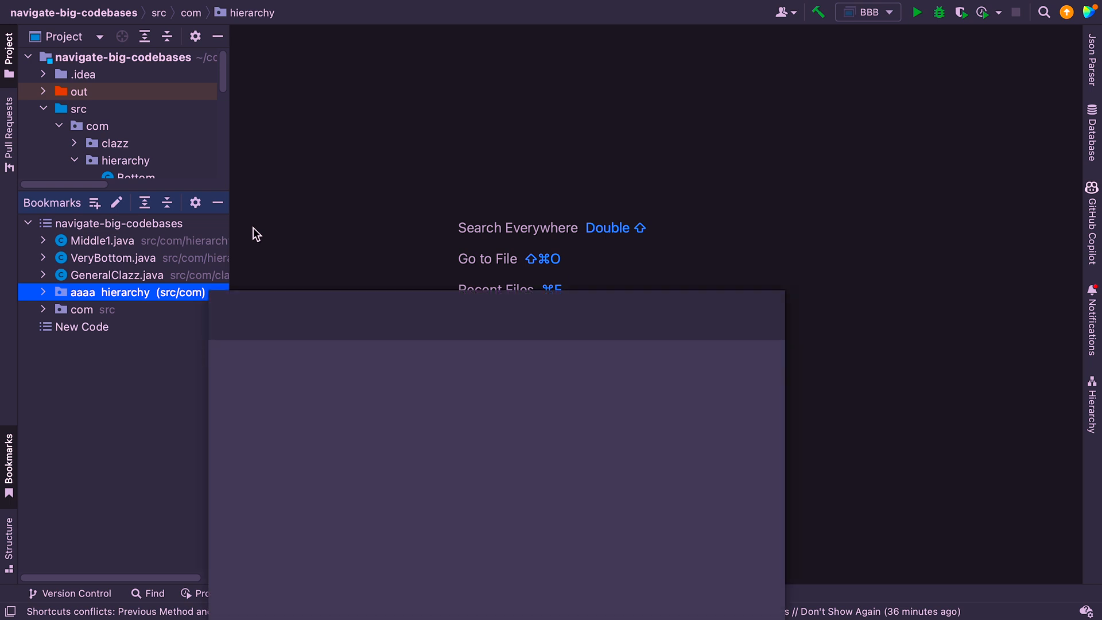
Search Everywhere for 'SMC', switching between the Actions and All tabs
text(SMC)
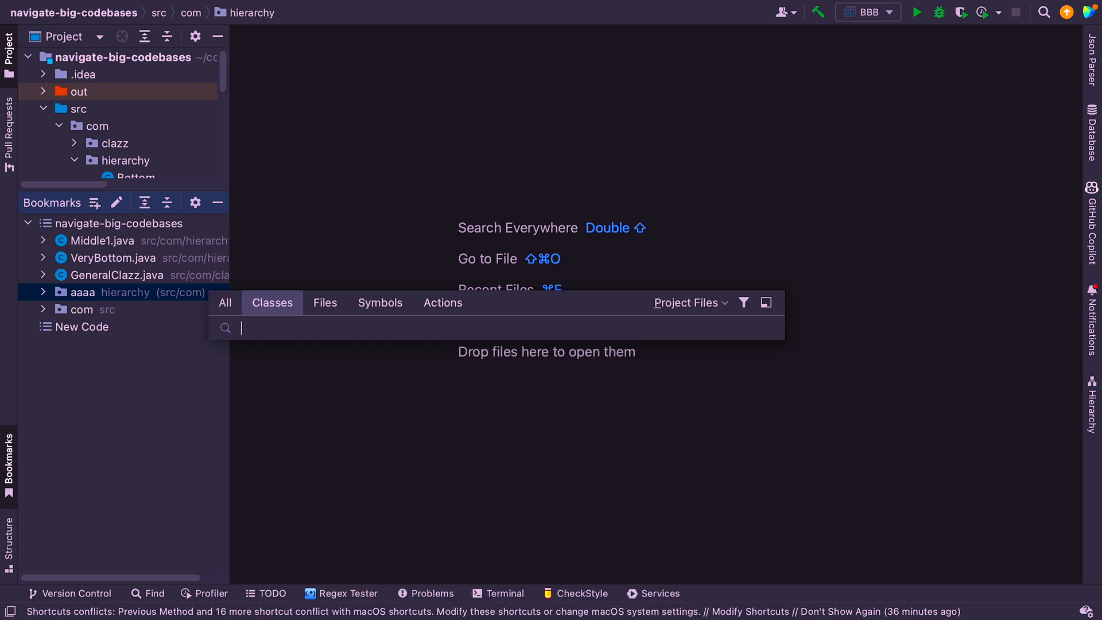
click(442, 302)
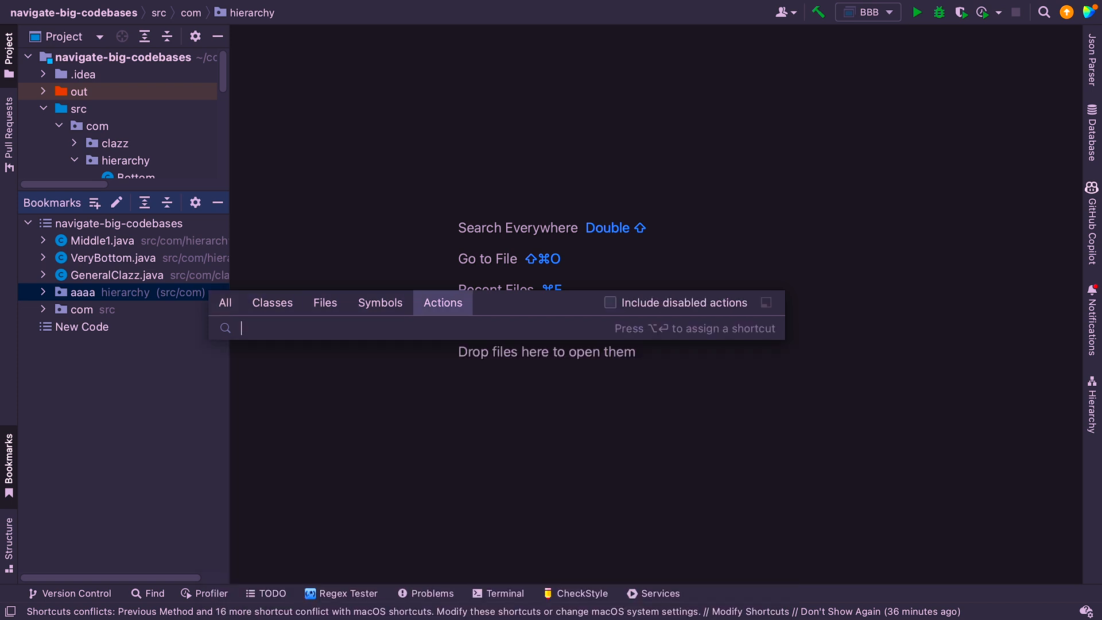
click(224, 303)
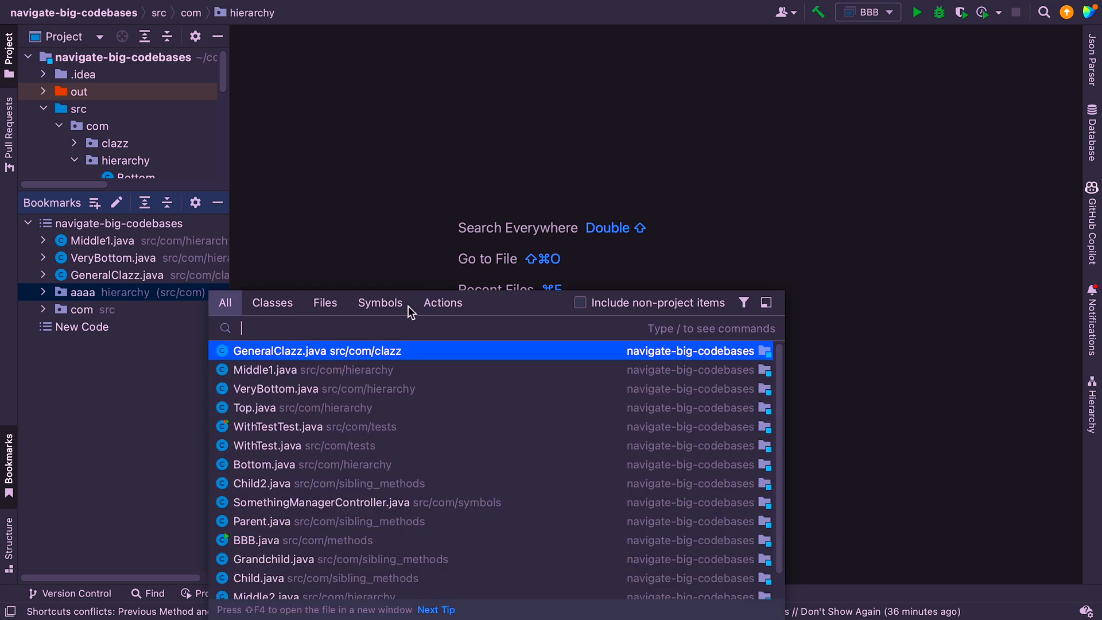
mouse_move(411, 313)
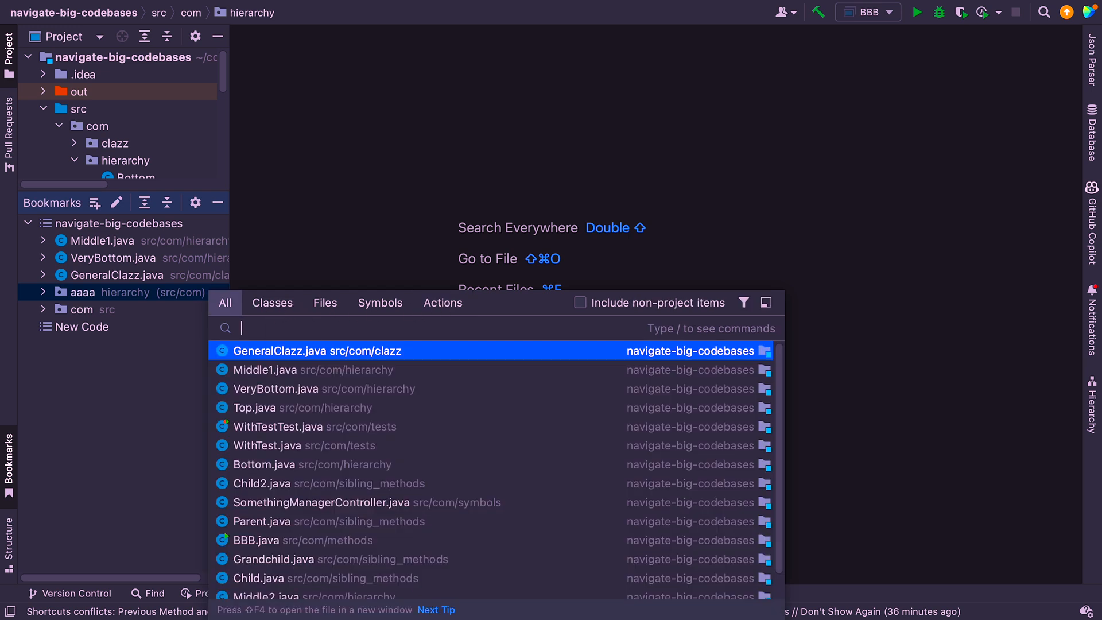
mouse_move(273, 303)
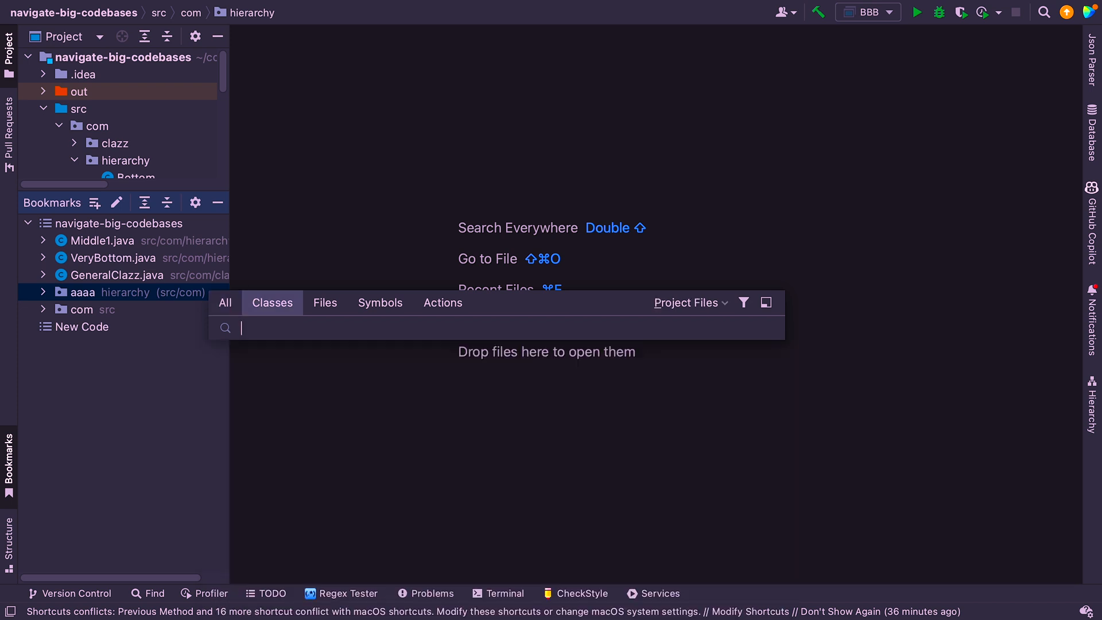
Search for 'Mi' as classes, then files, then symbols, and close the search
text(VB)
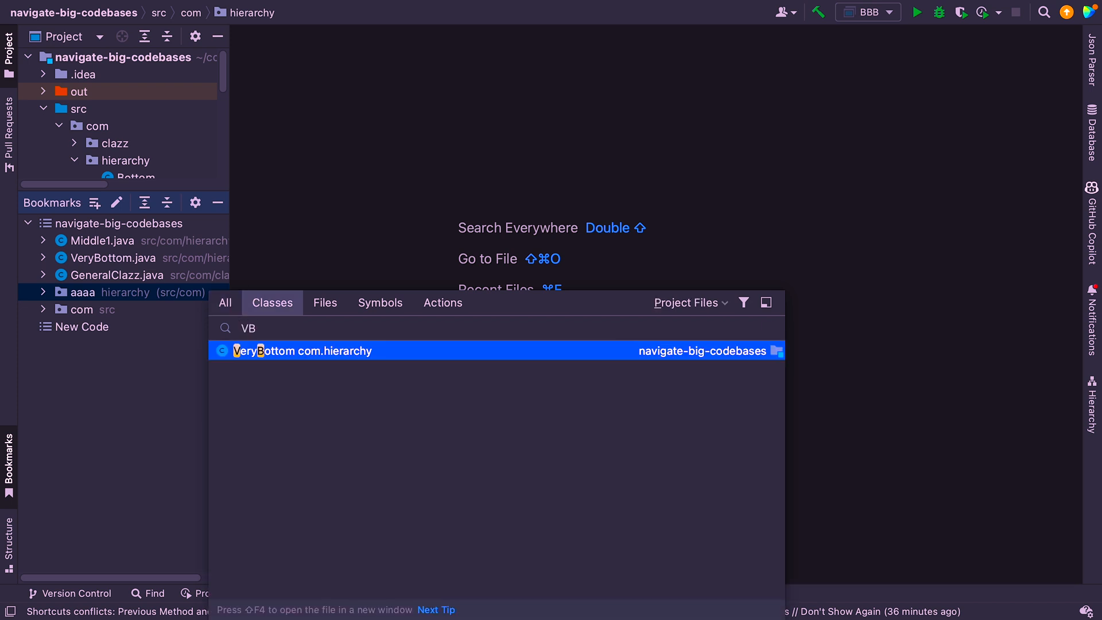
key(Backspace)
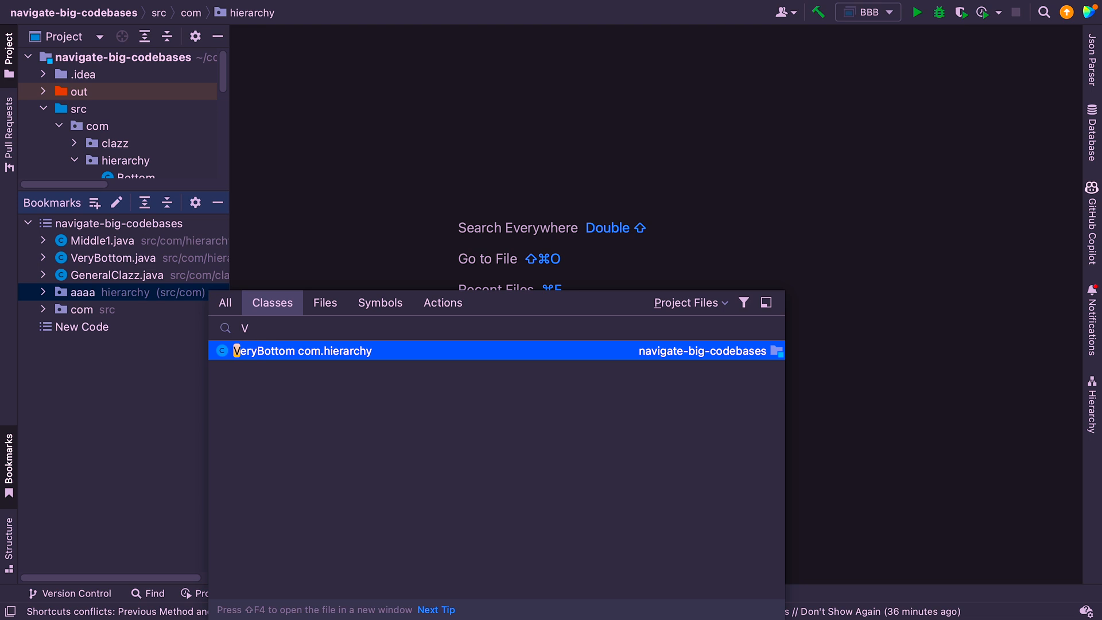
text(M)
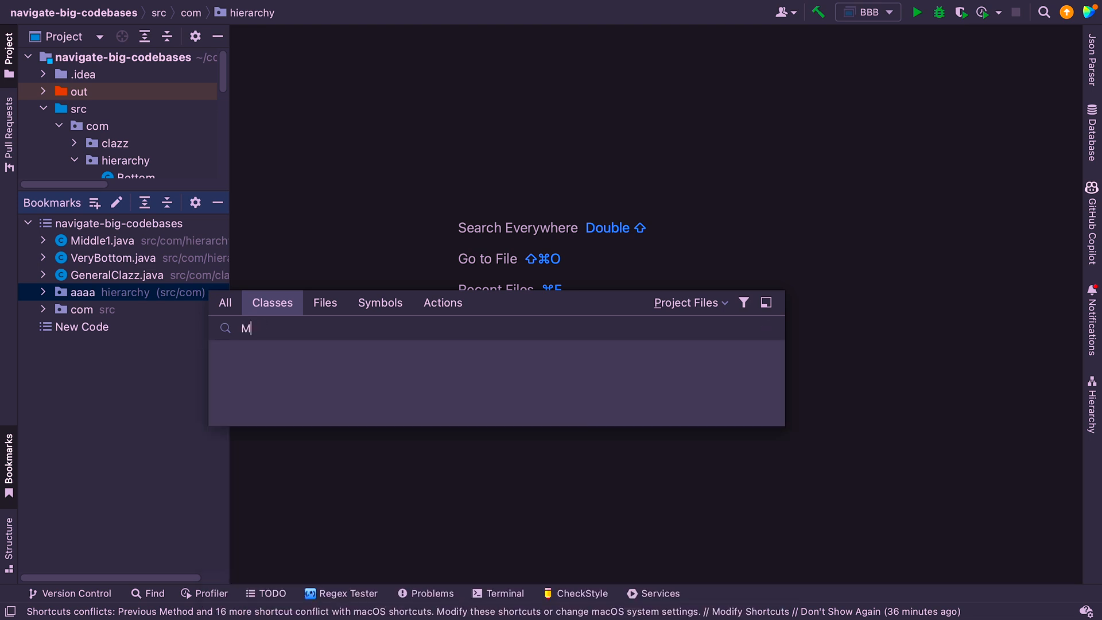
text(i)
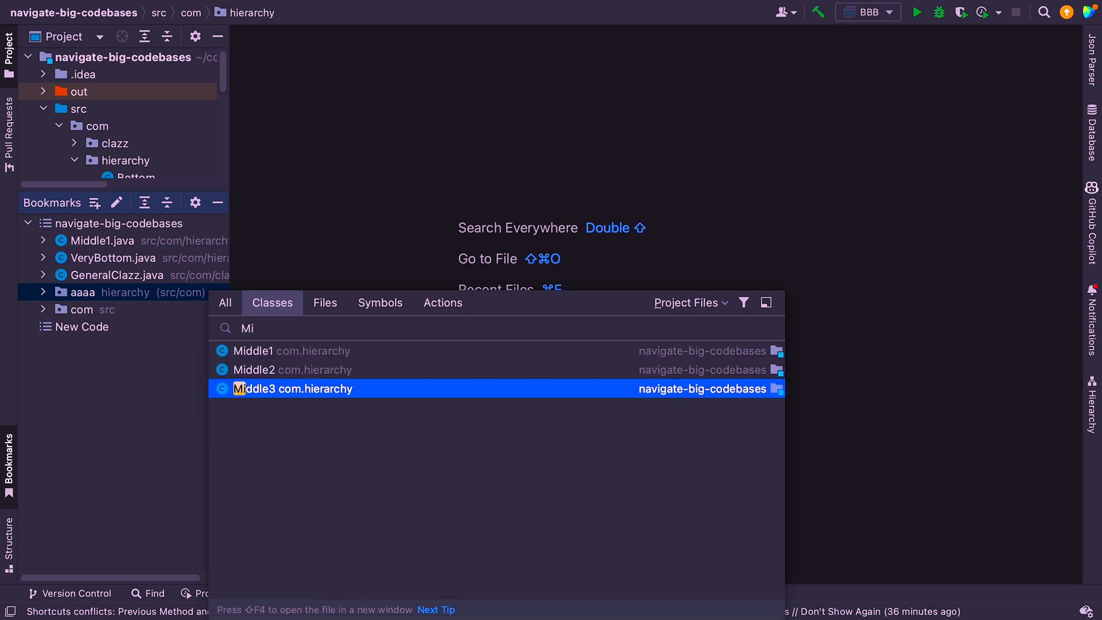
click(324, 302)
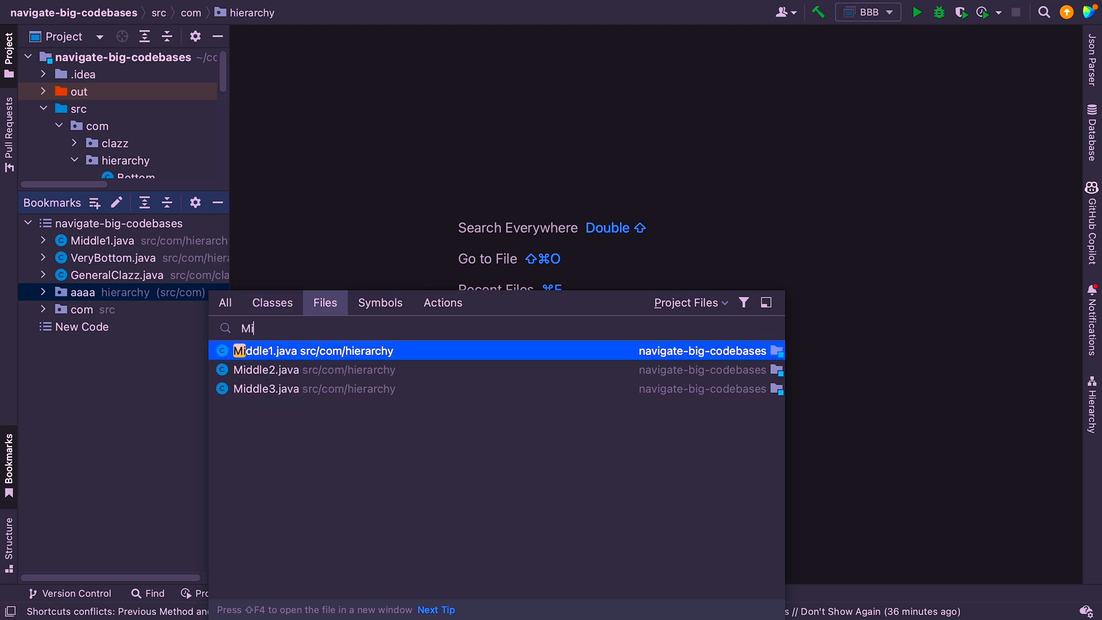
click(379, 303)
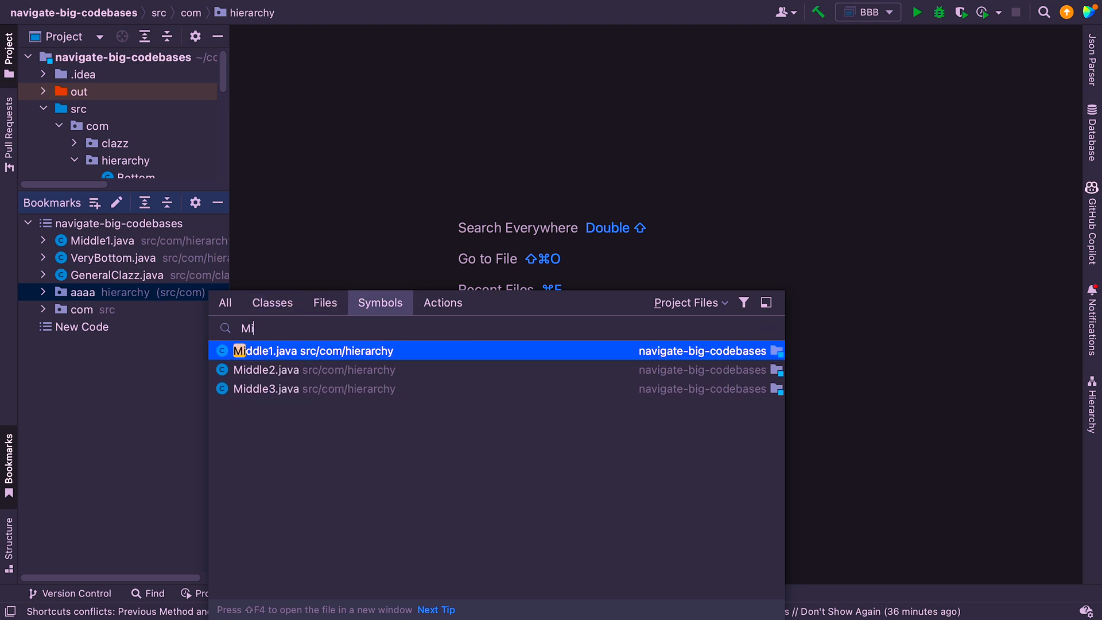
key(Escape)
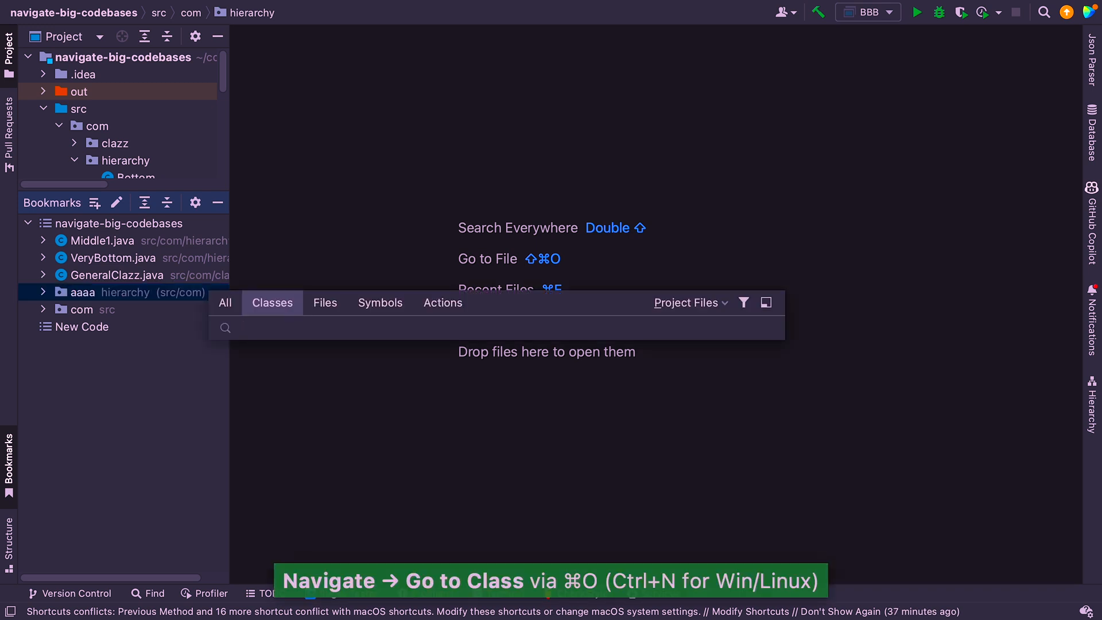
Find classes named 'Middle', then match Middle1–3 with the 'hier*Midd' pattern
text(Mi)
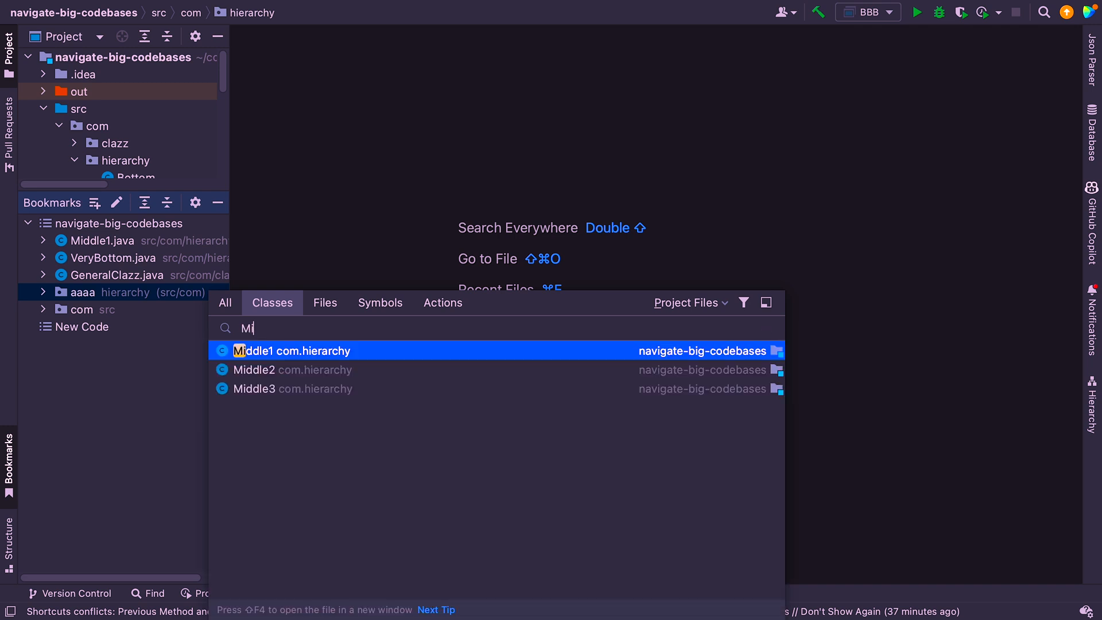
text(ddle)
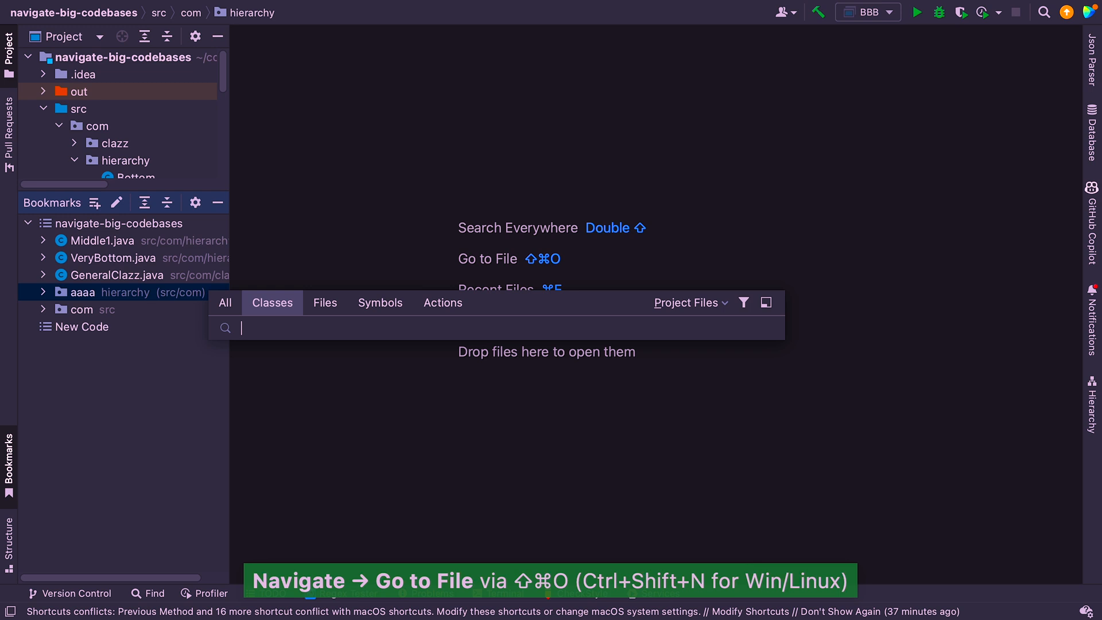
text(hi)
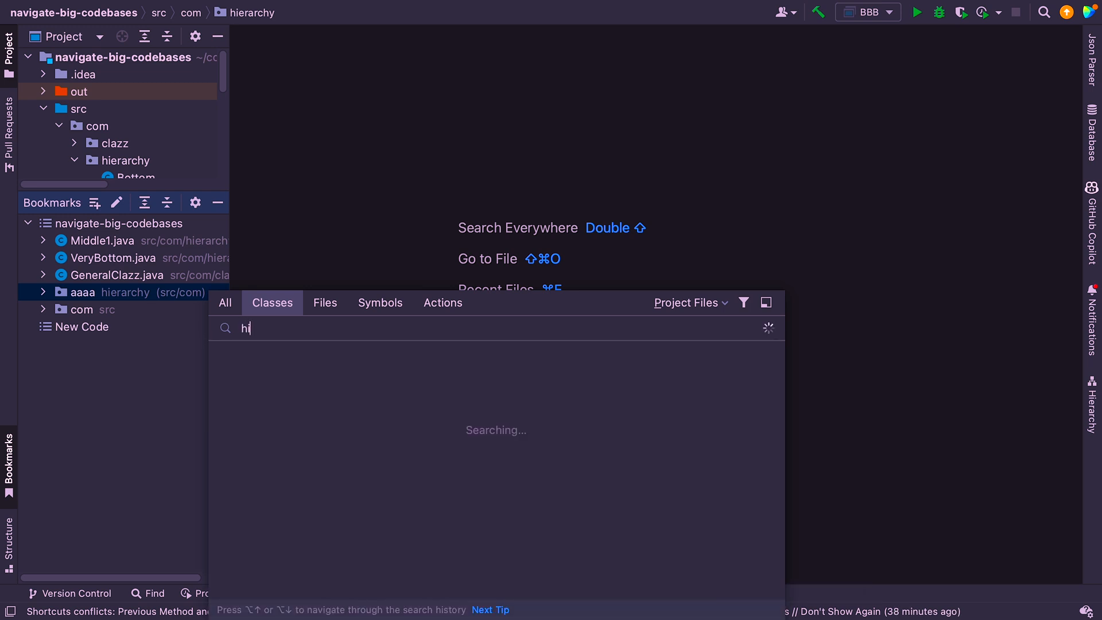
text(er)
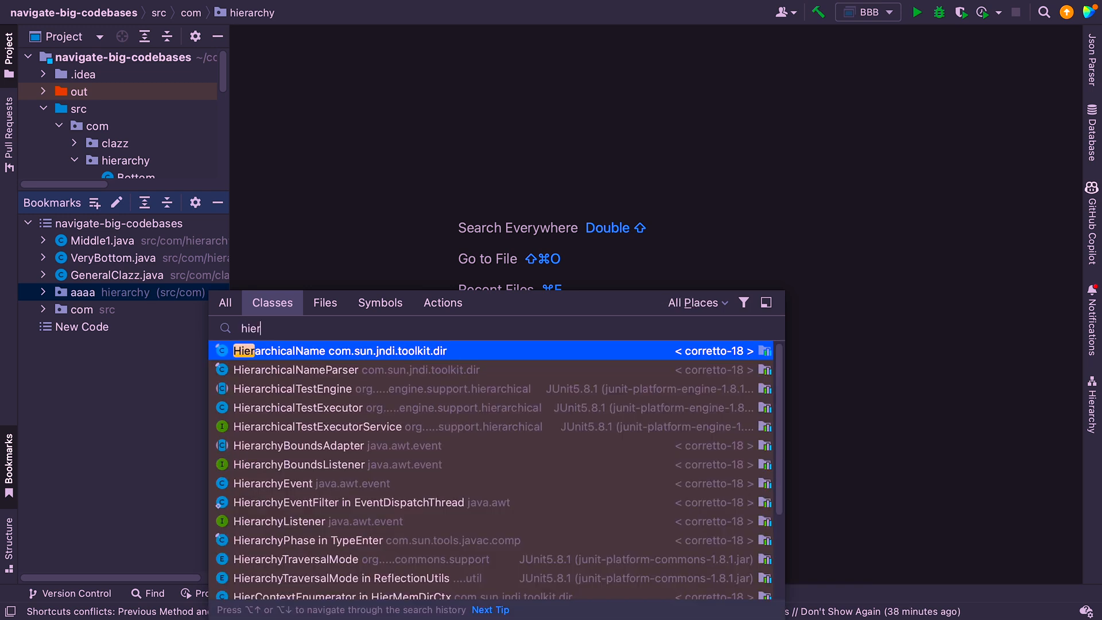
text(*Midd)
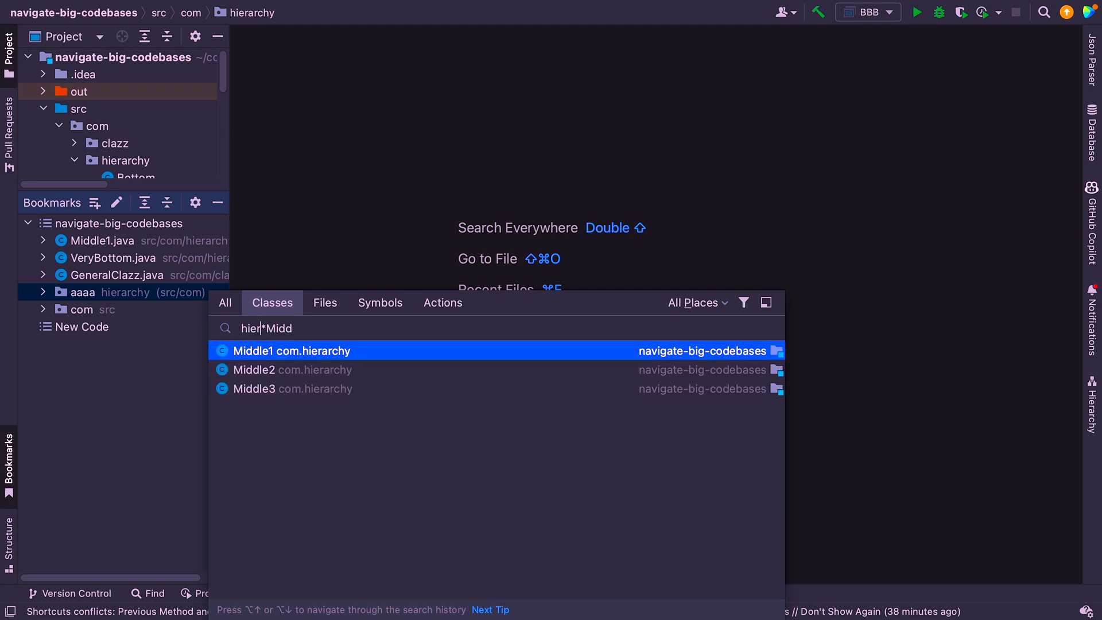
text(d)
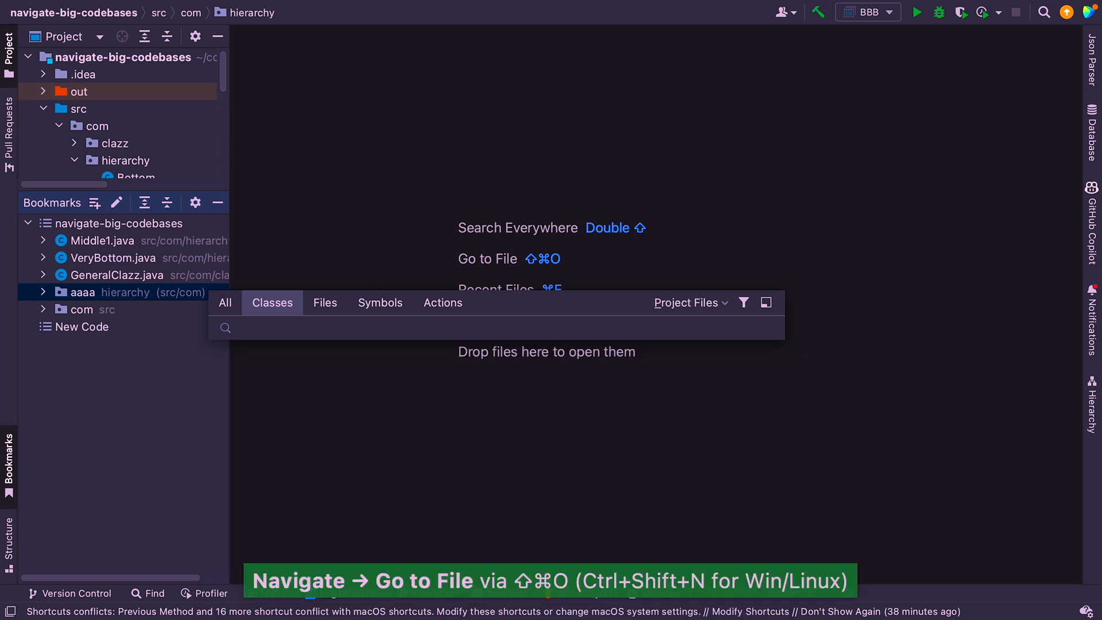
Search class names for 'Middle:10' and open Middle1.java in the editor
text(M)
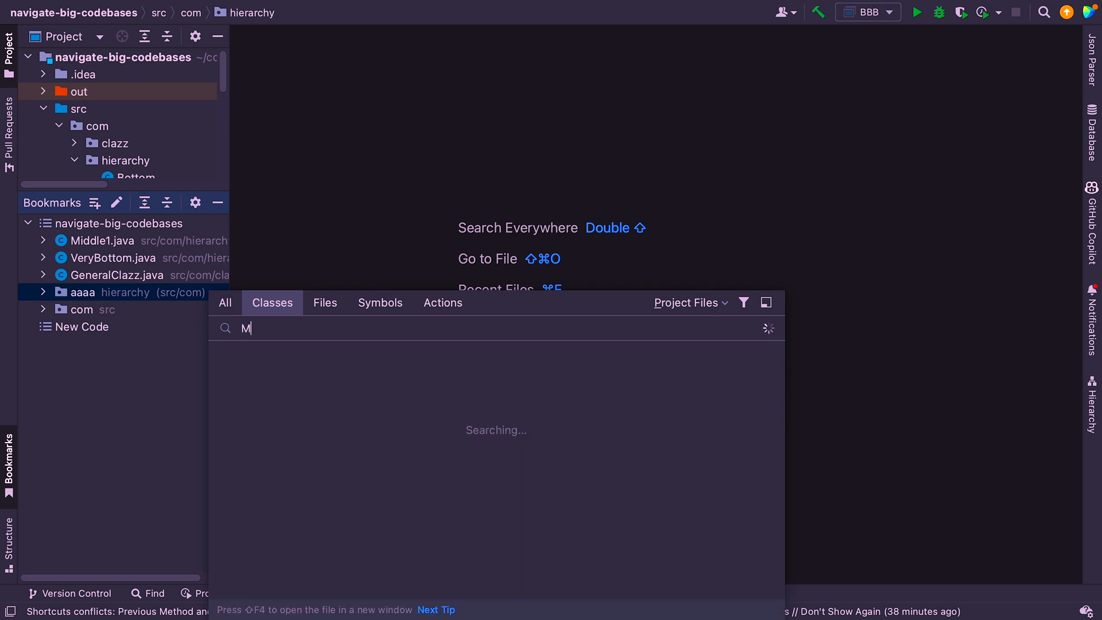
text(iddle)
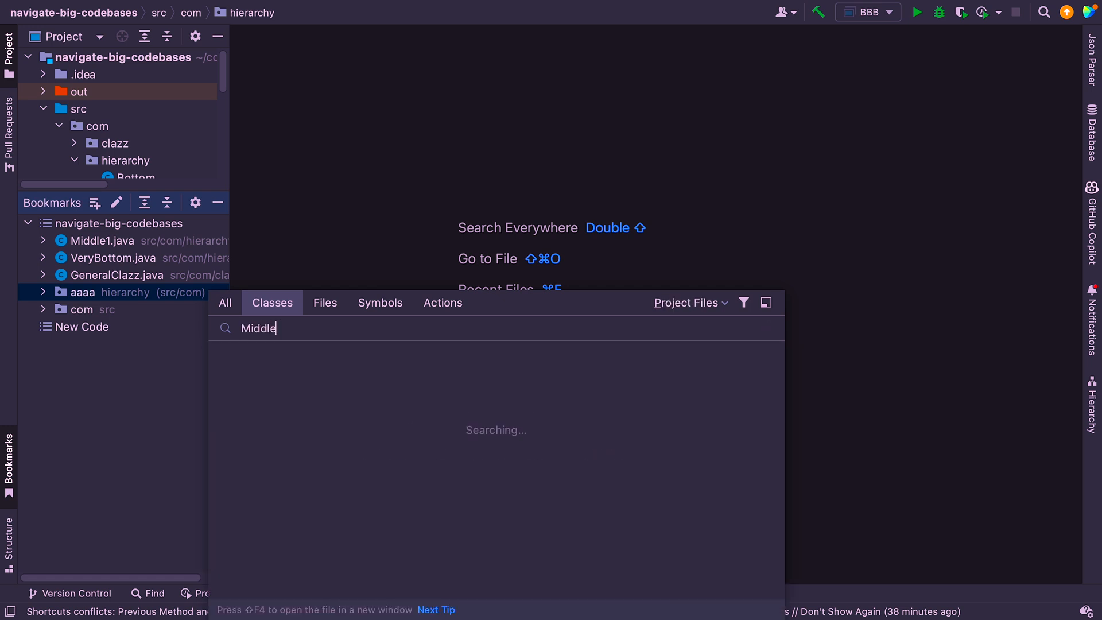
text(:10)
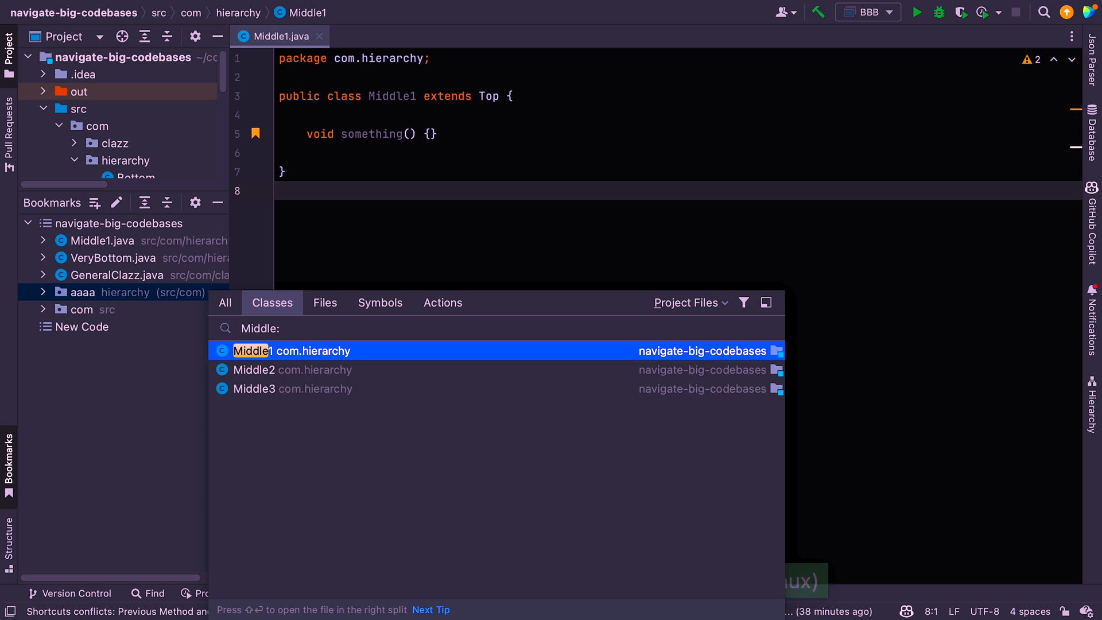
key(Escape)
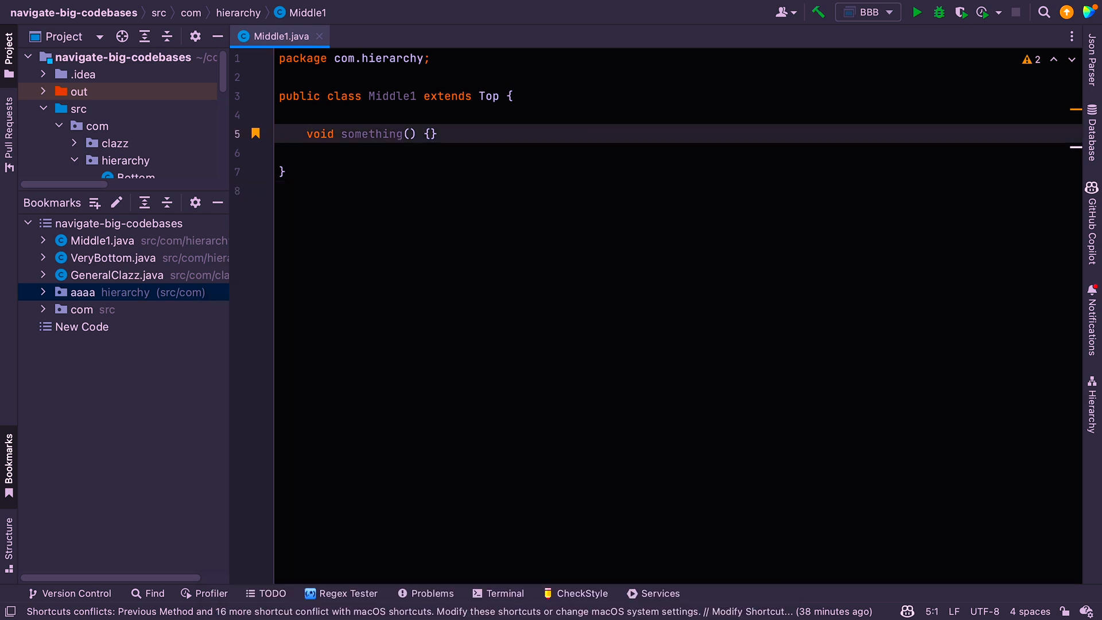
click(279, 133)
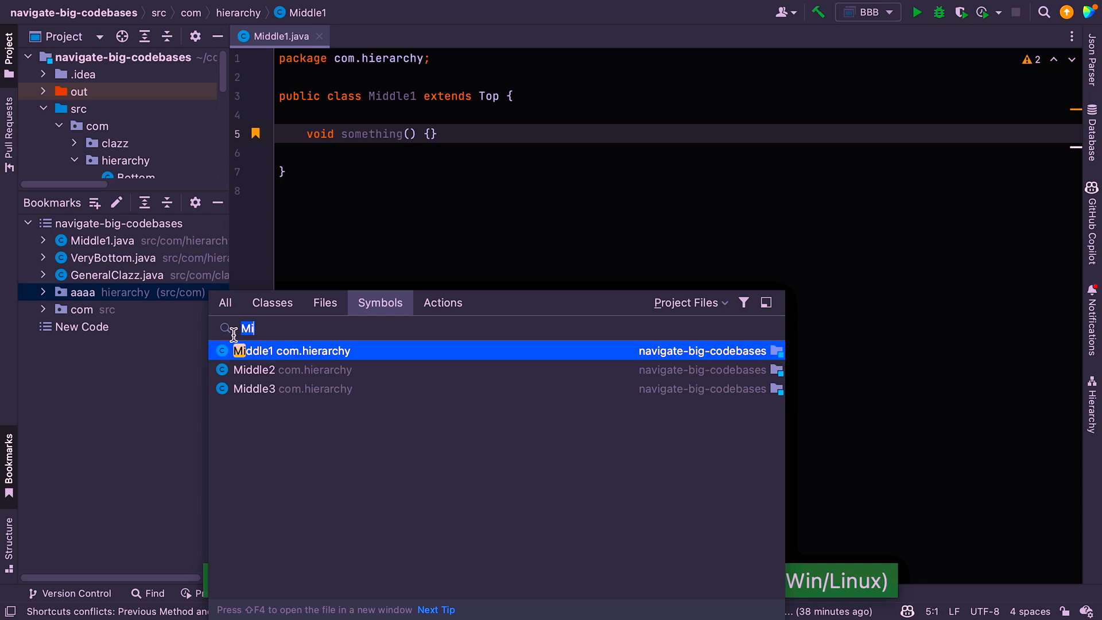
text(doSome)
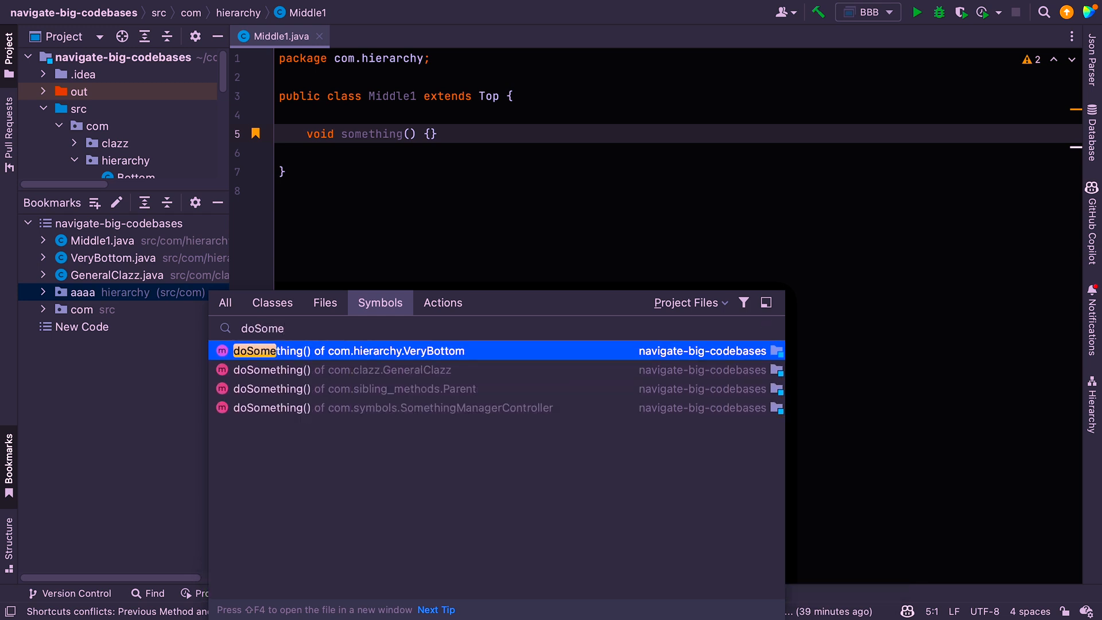
key(Escape)
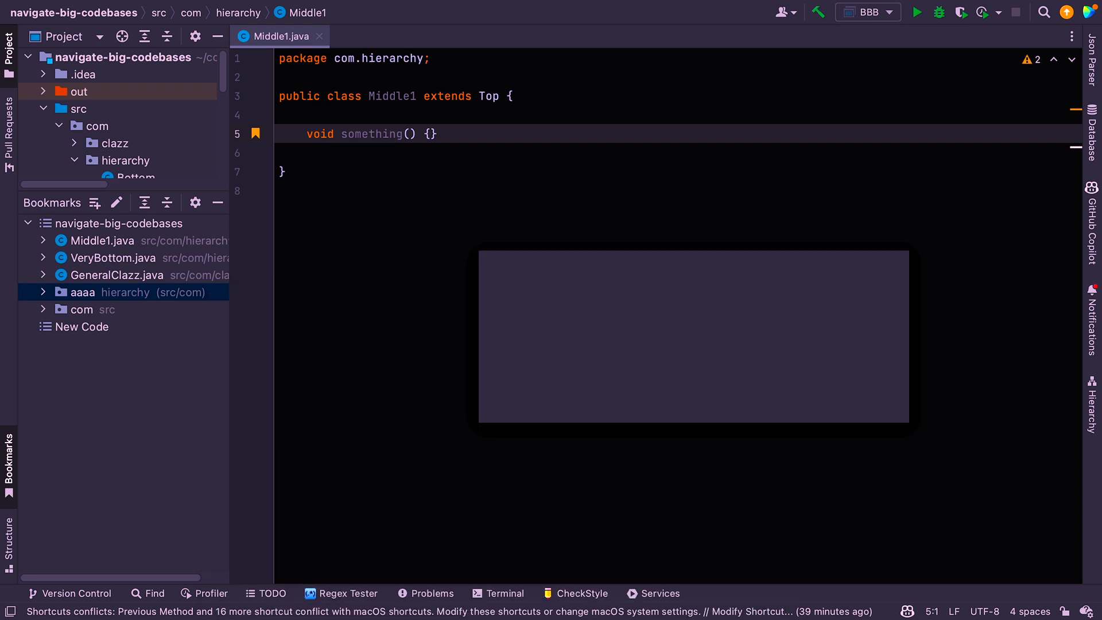
key(cmd+e)
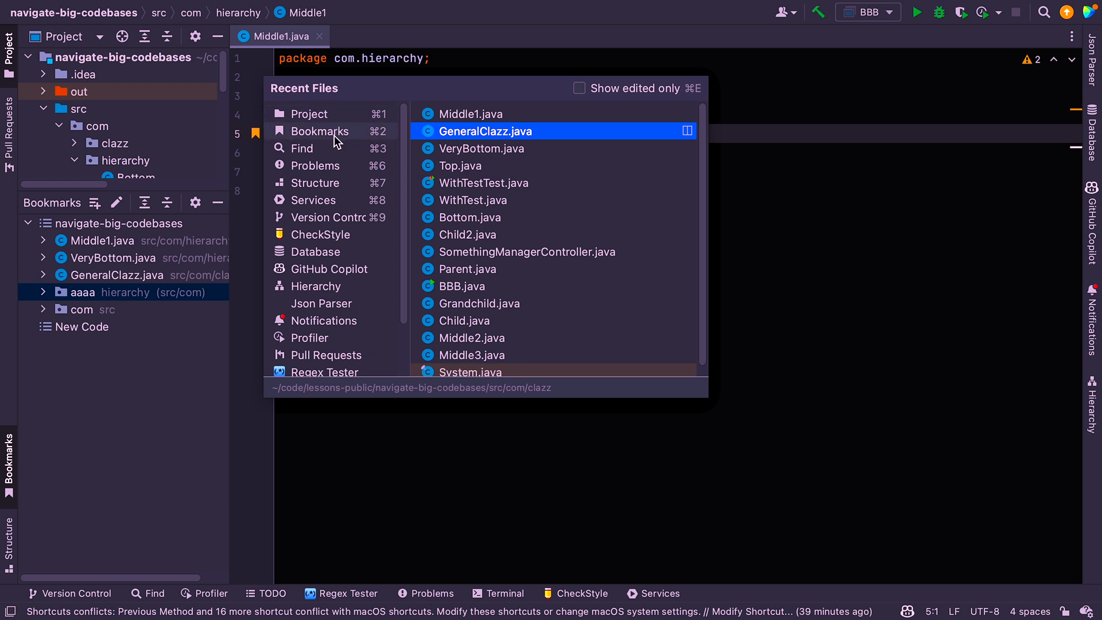
mouse_move(344, 322)
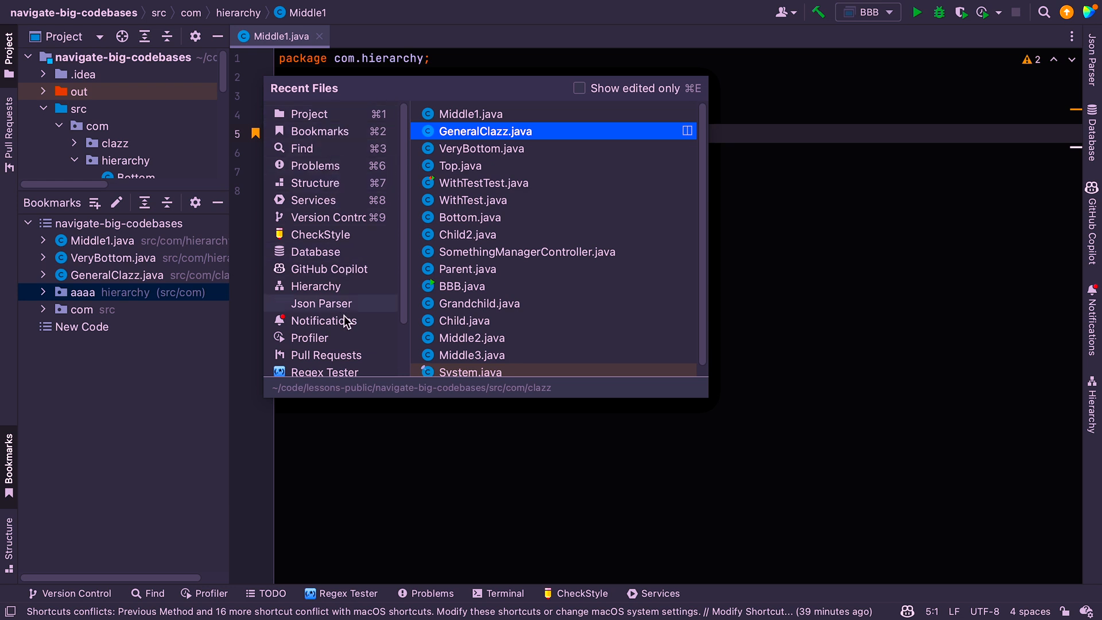
scroll(down, 3)
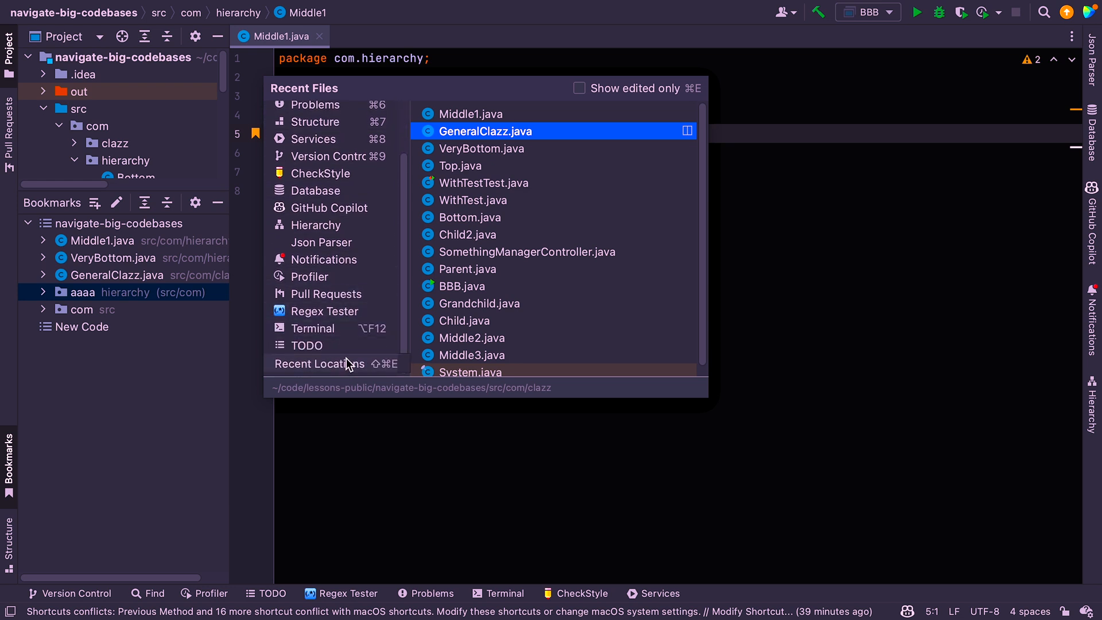
mouse_move(460, 178)
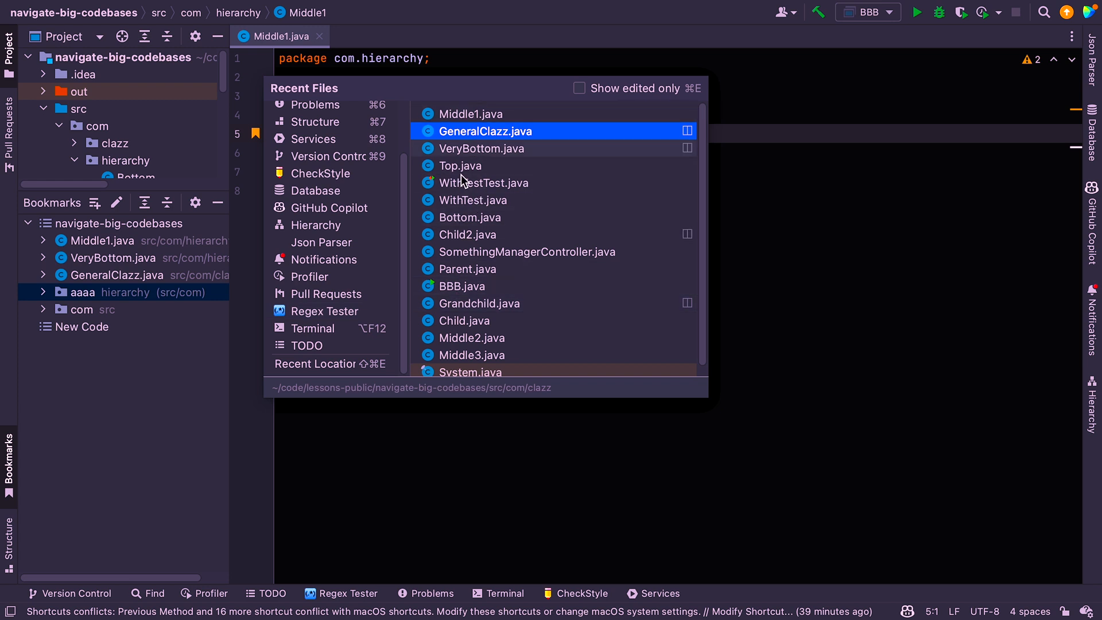
mouse_move(482, 183)
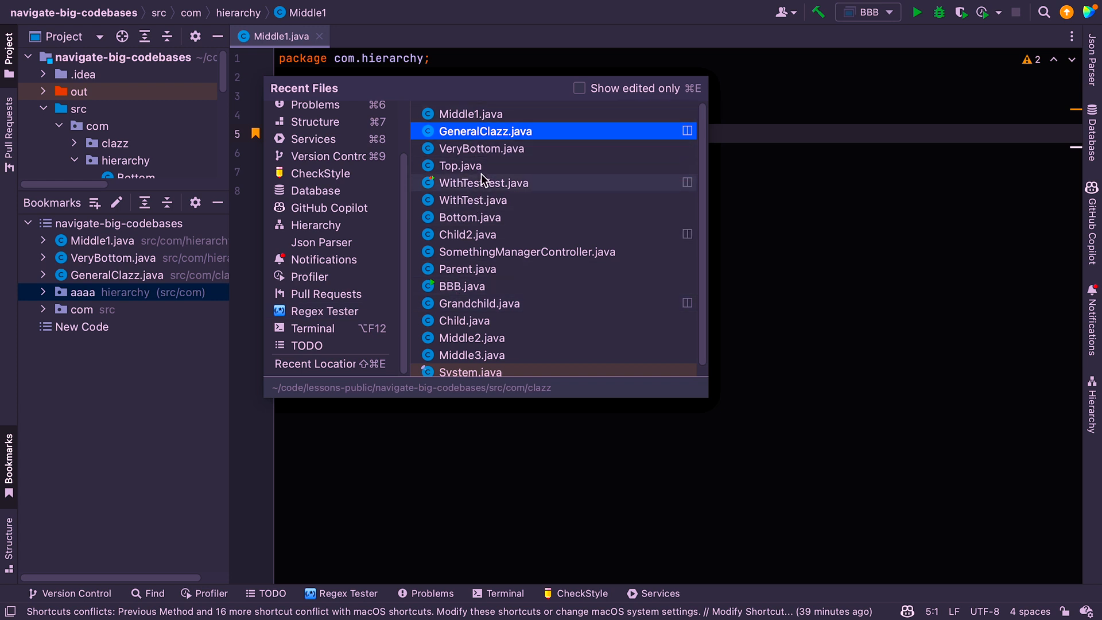
click(578, 88)
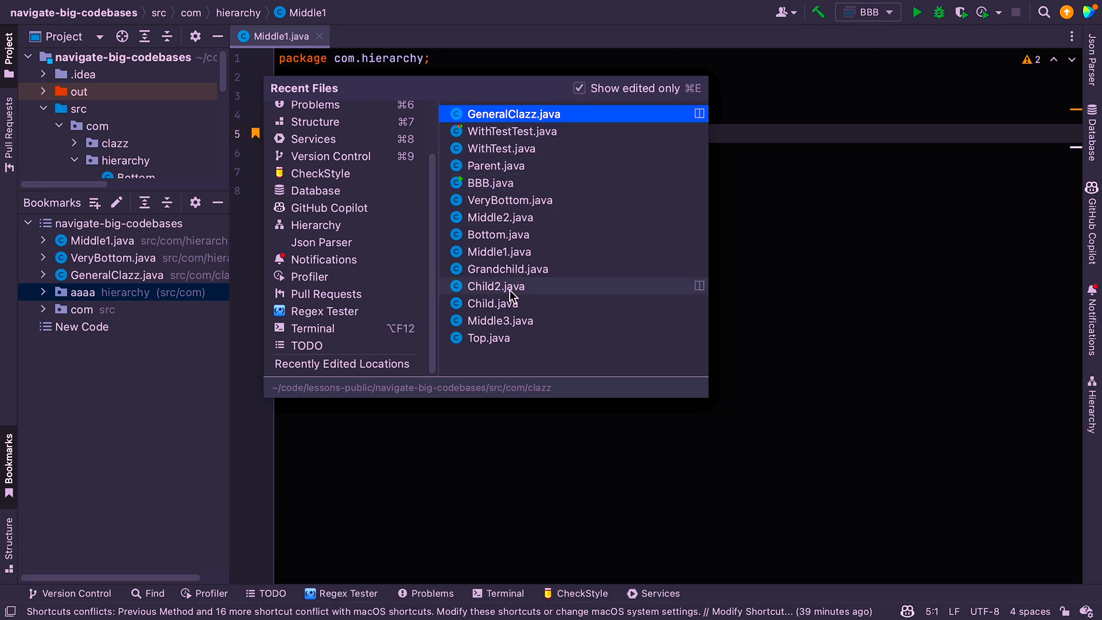
mouse_move(510, 123)
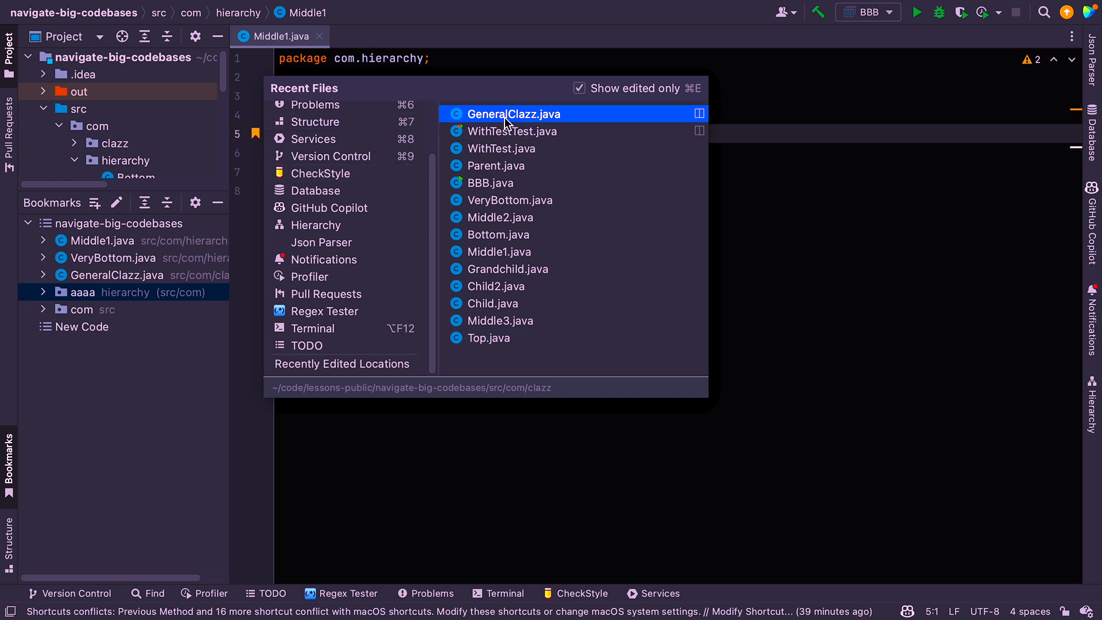
key(Escape)
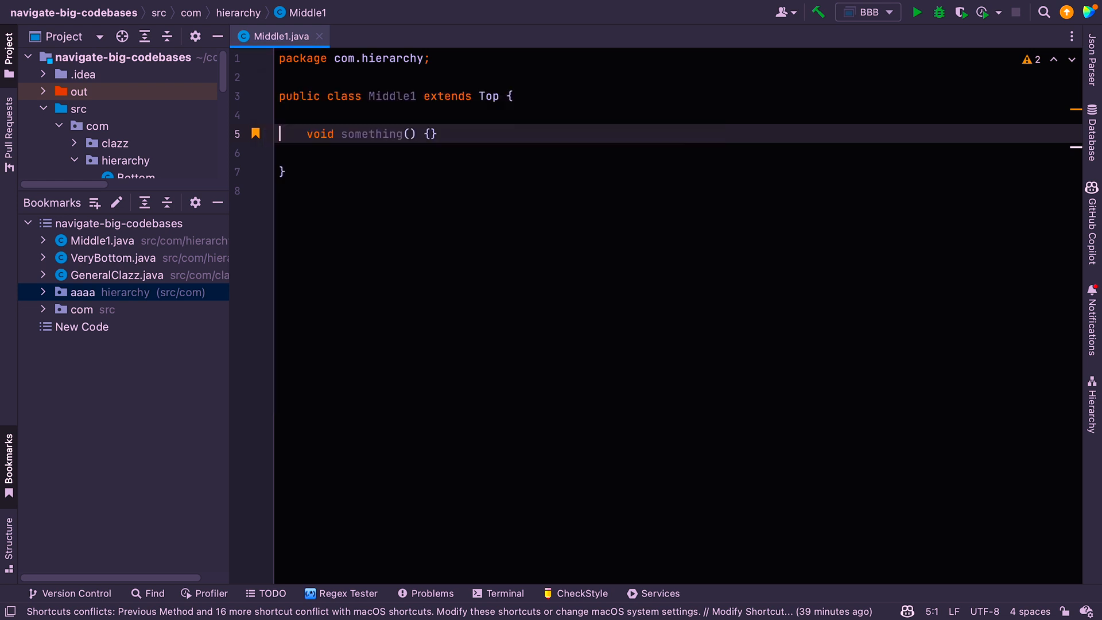
mouse_move(441, 113)
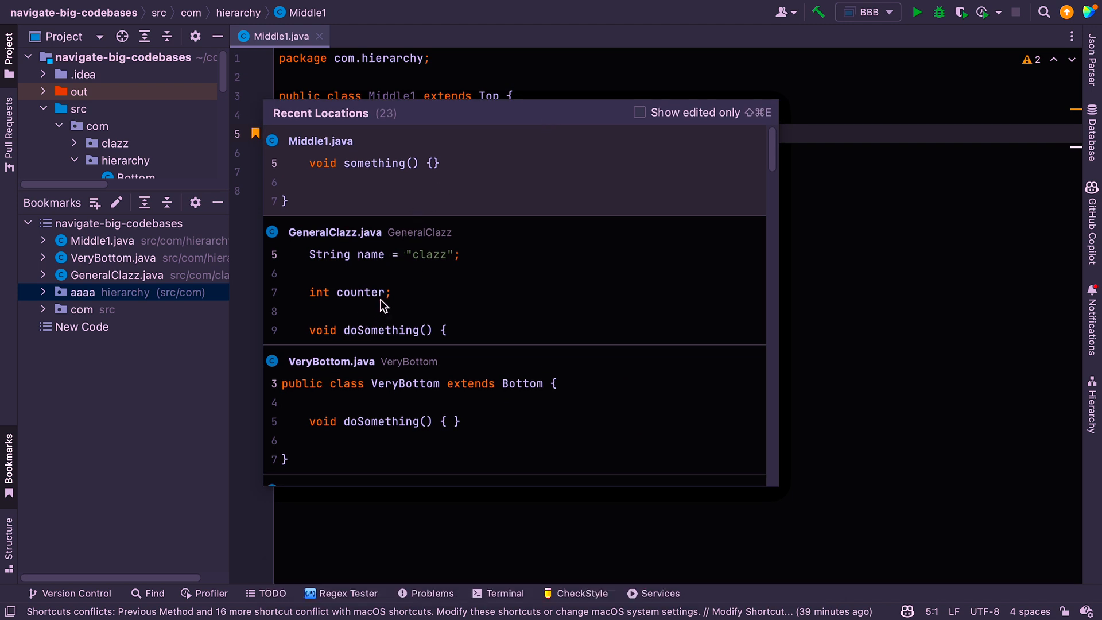
mouse_move(388, 273)
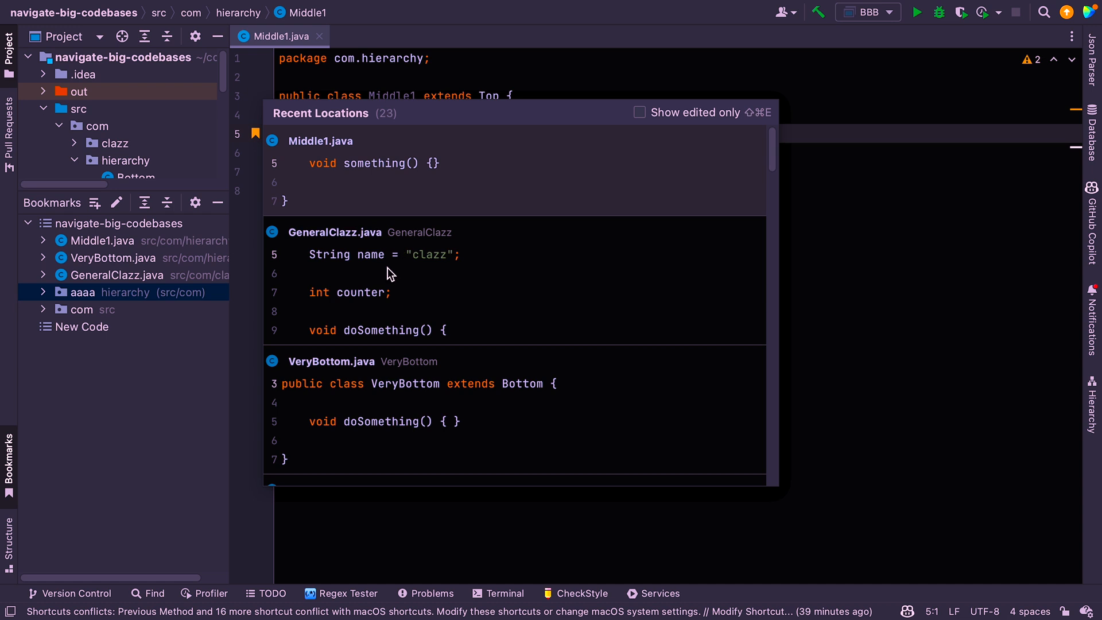
mouse_move(414, 182)
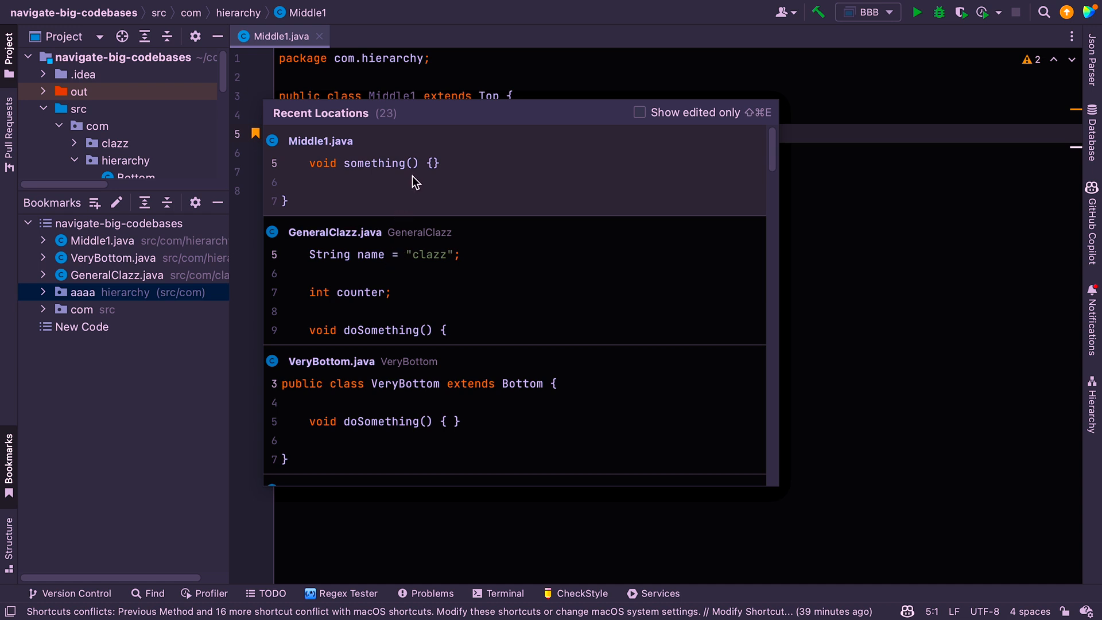
mouse_move(757, 156)
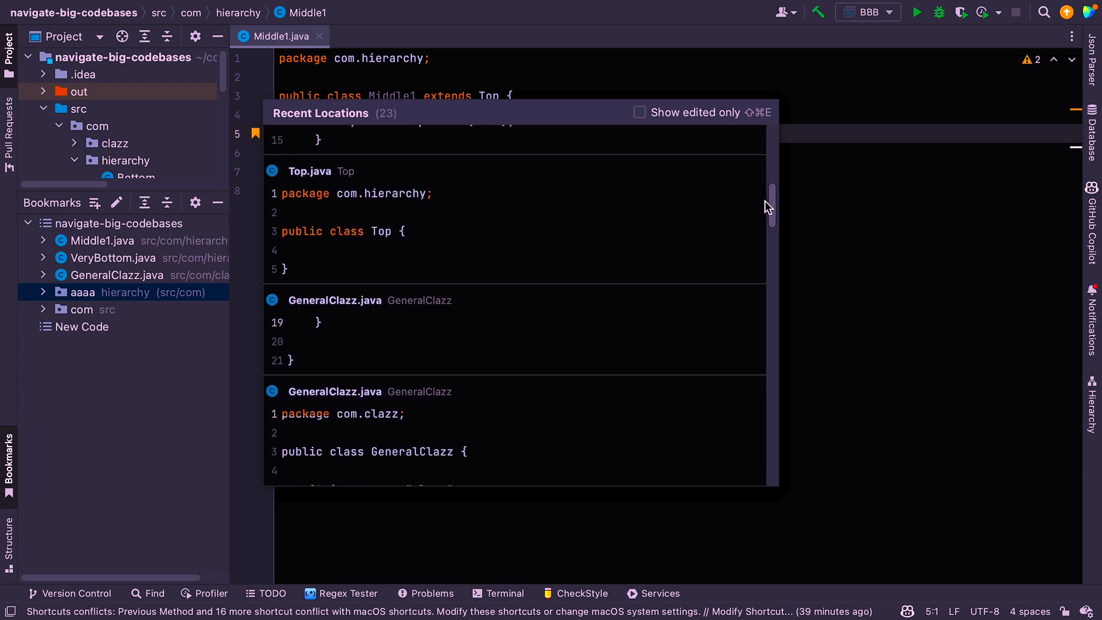
scroll(up, 3)
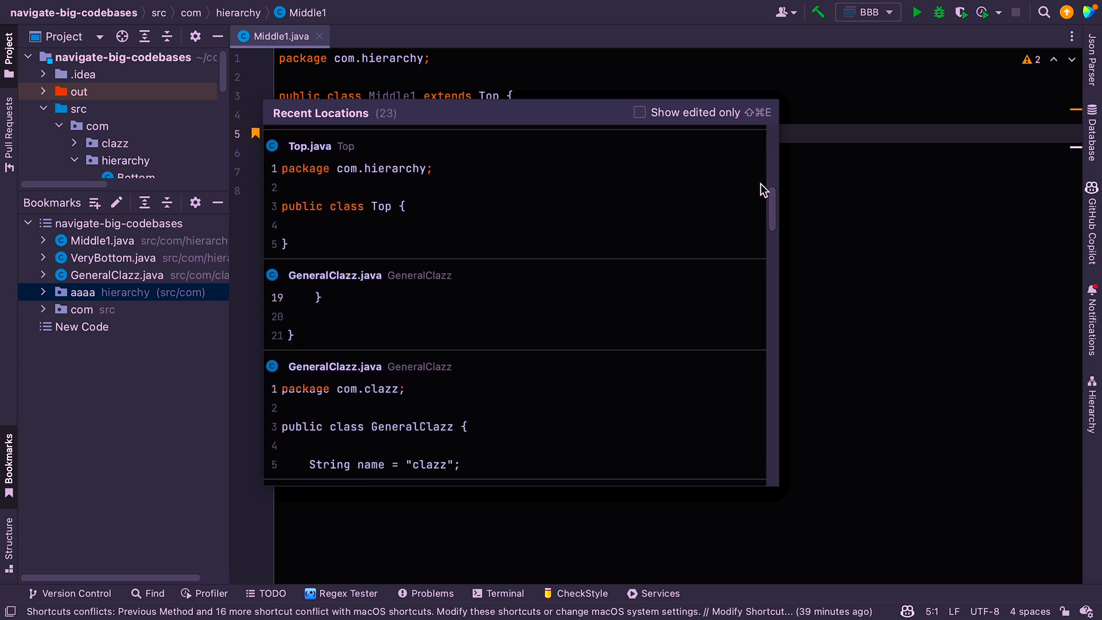
click(639, 113)
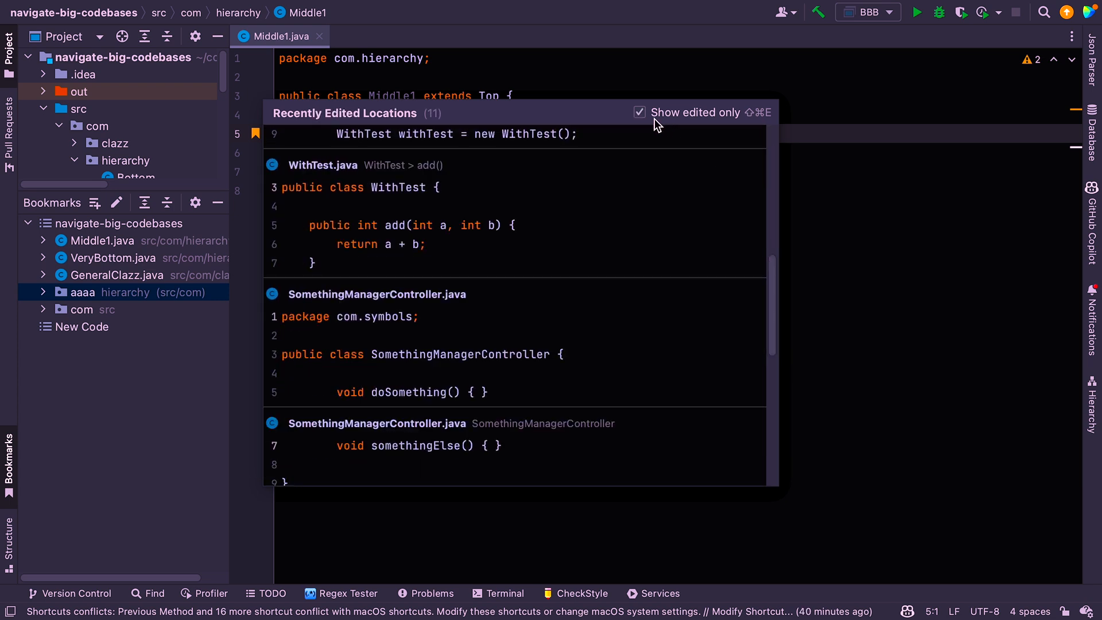
mouse_move(642, 121)
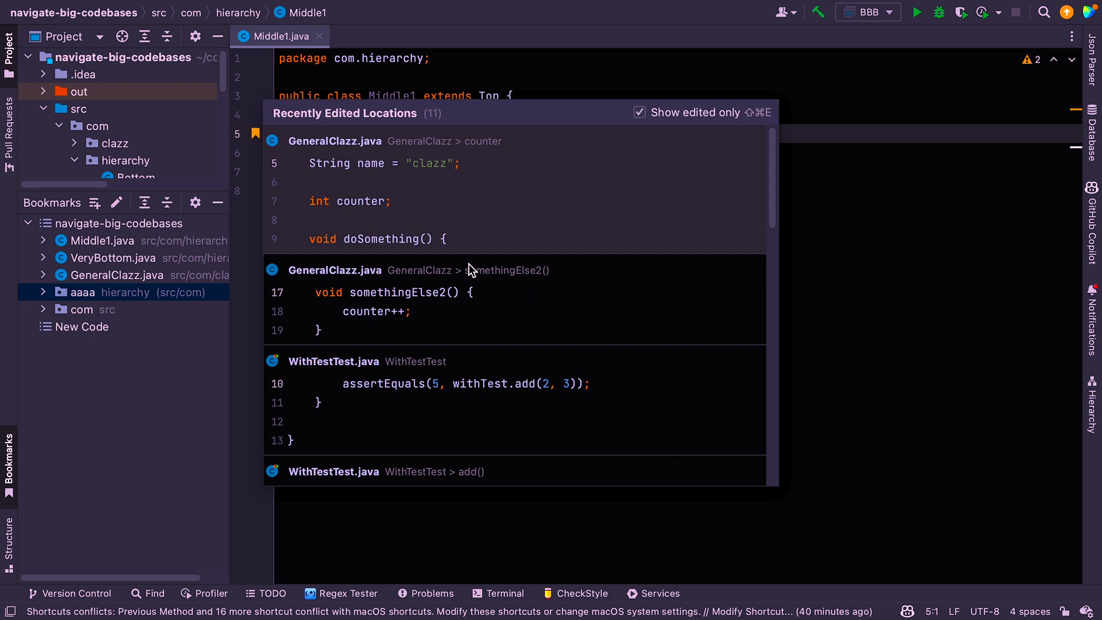
key(Escape)
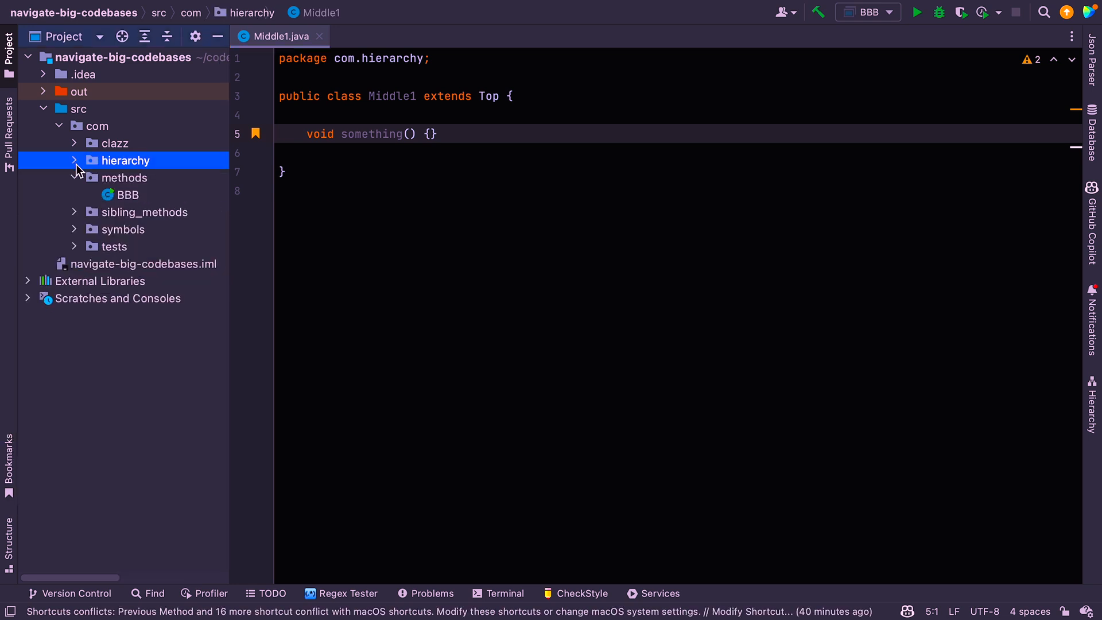
Collapse the methods package, expand sibling_methods, and open Child.java
click(74, 177)
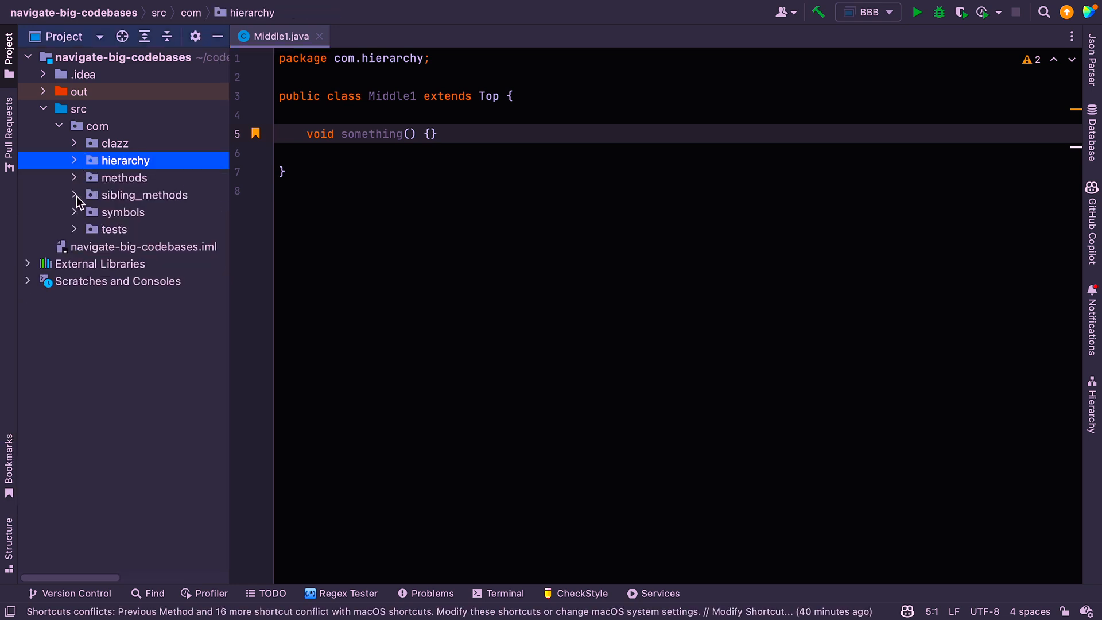
click(74, 194)
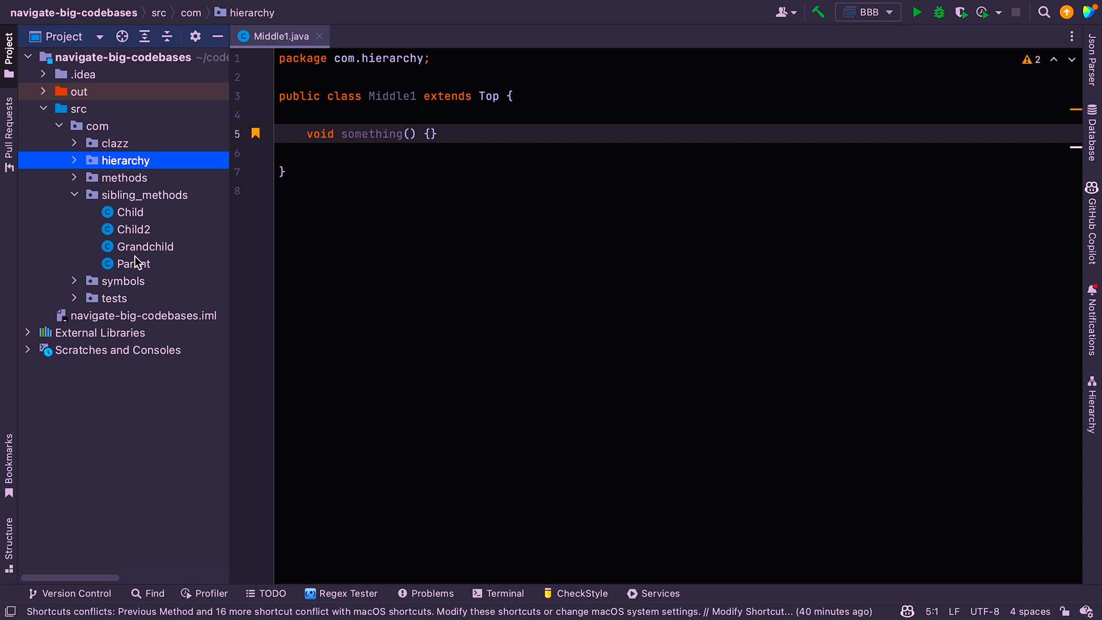
click(131, 211)
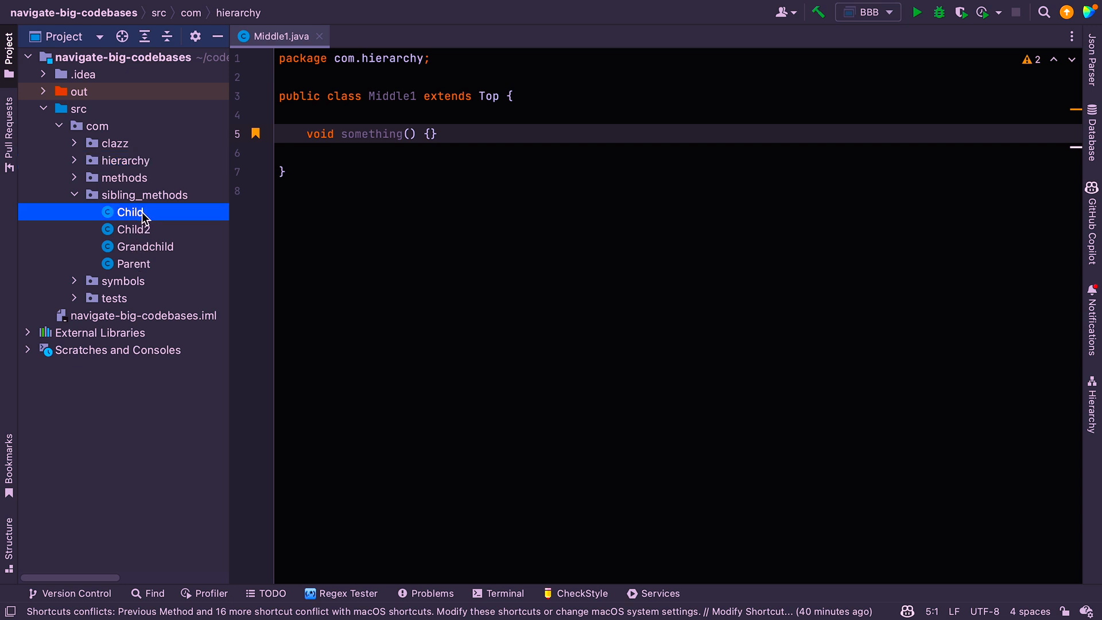
double_click(131, 212)
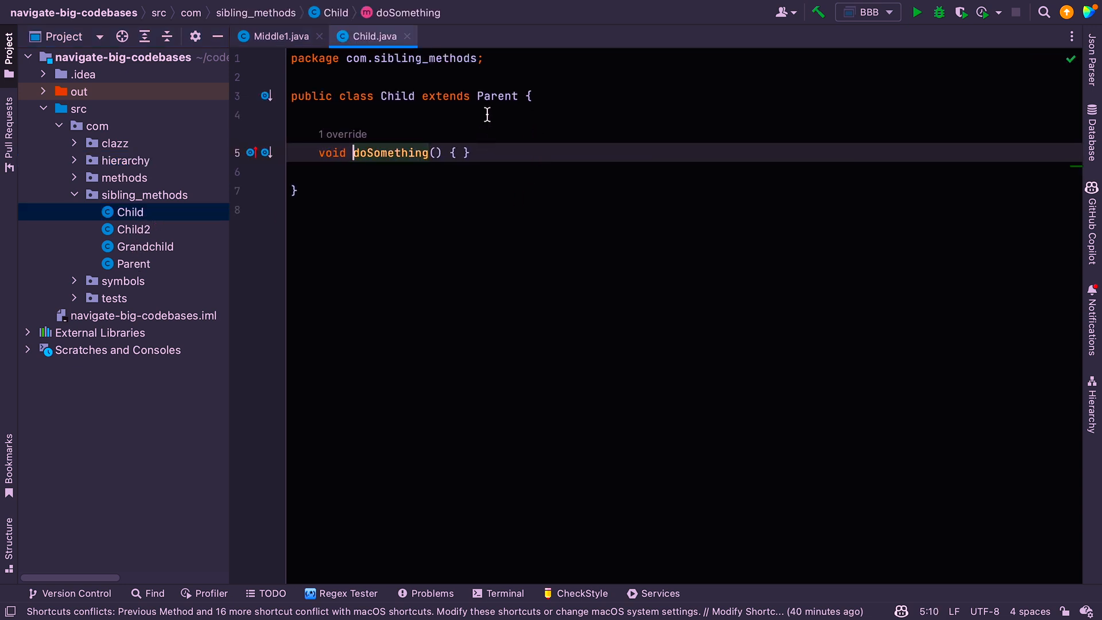
mouse_move(497, 96)
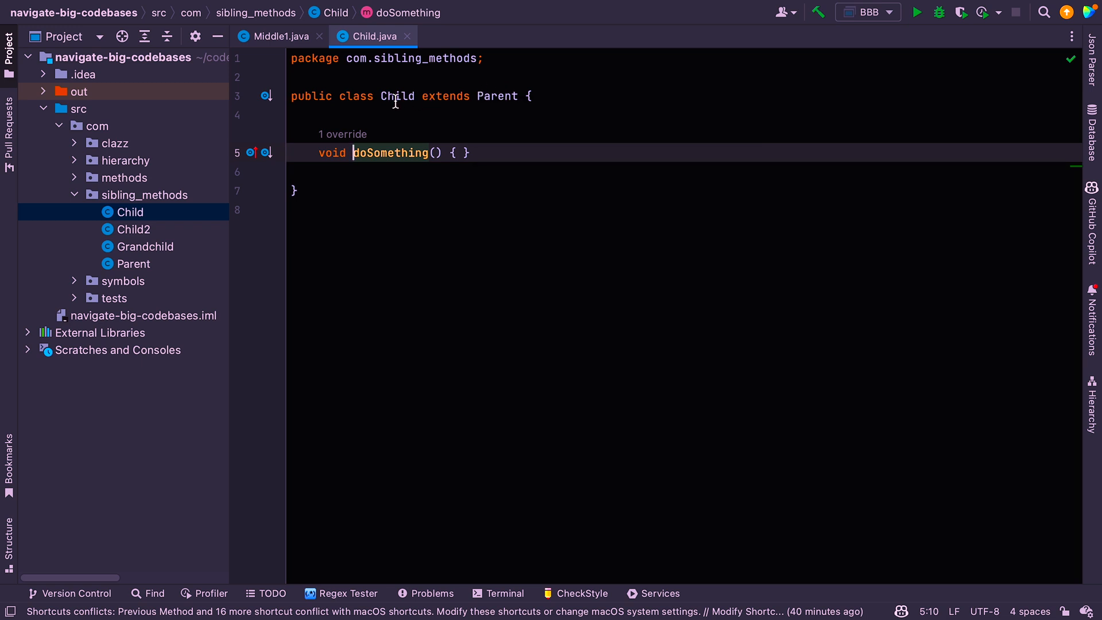
click(210, 10)
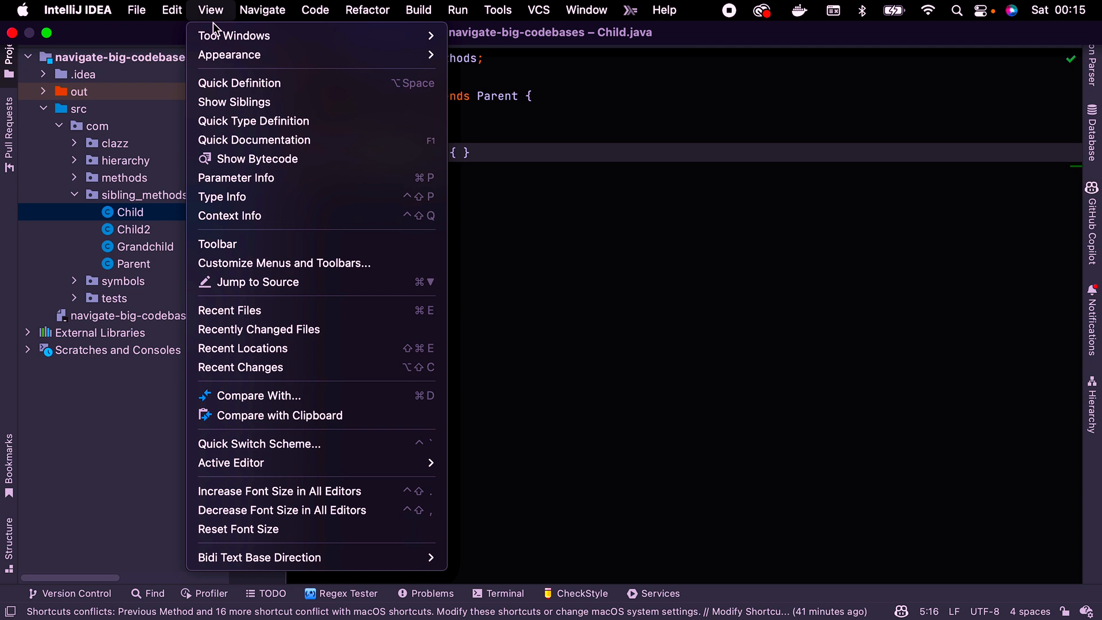
click(234, 102)
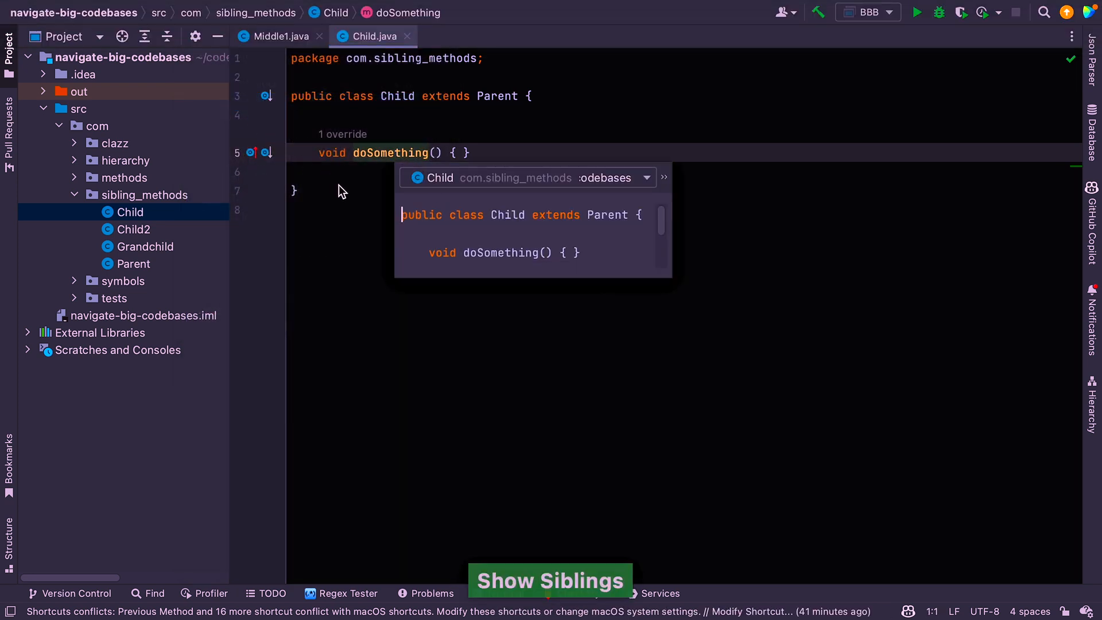
mouse_move(673, 283)
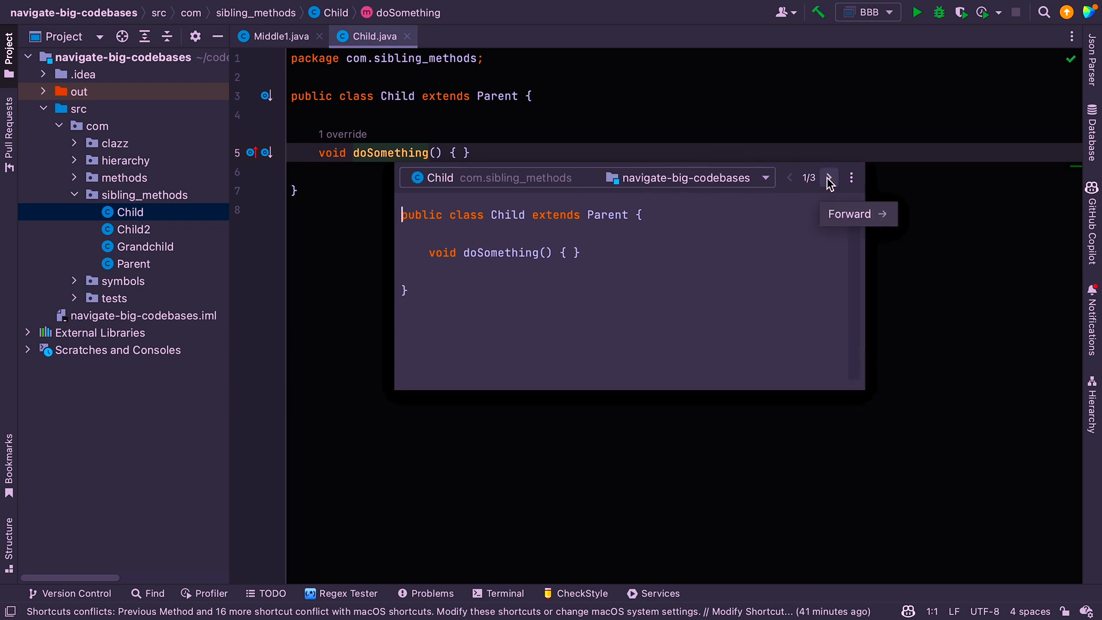
click(829, 177)
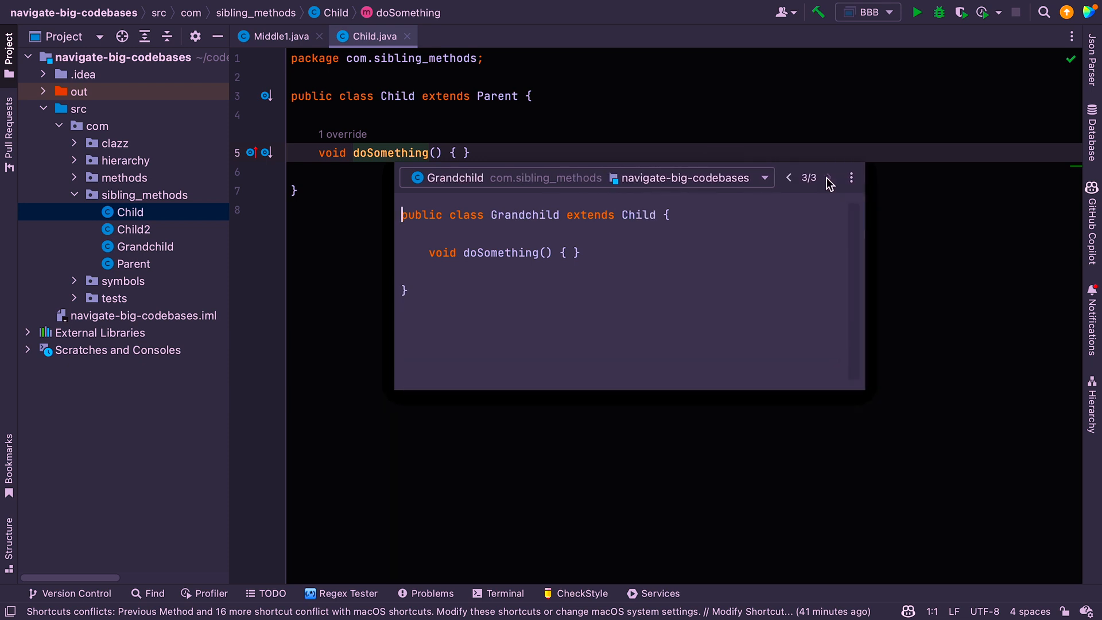
mouse_move(526, 197)
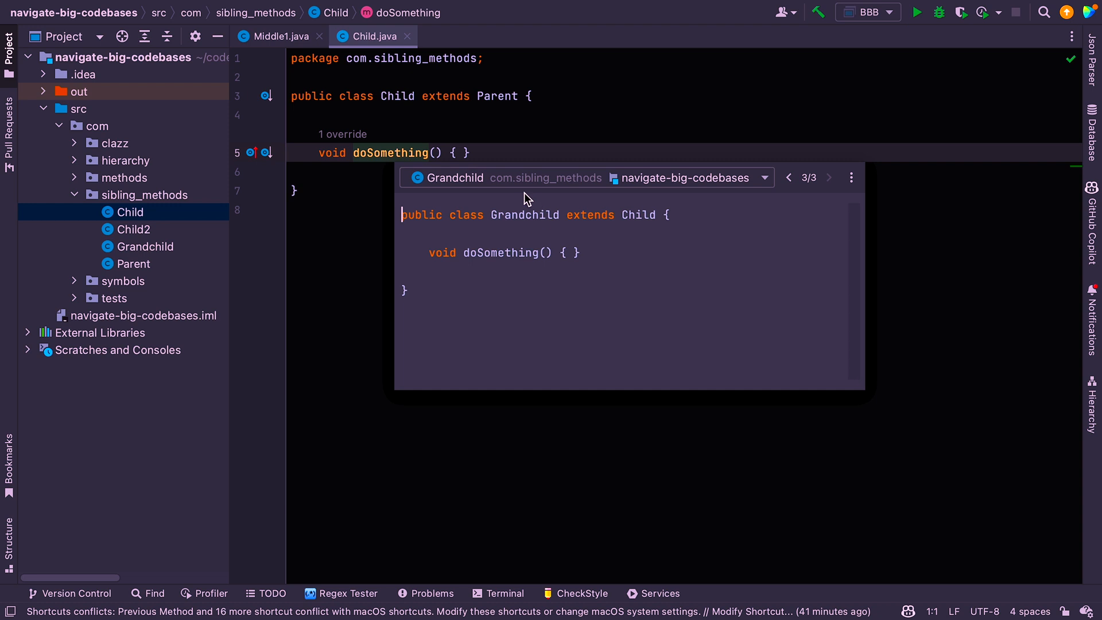
mouse_move(569, 269)
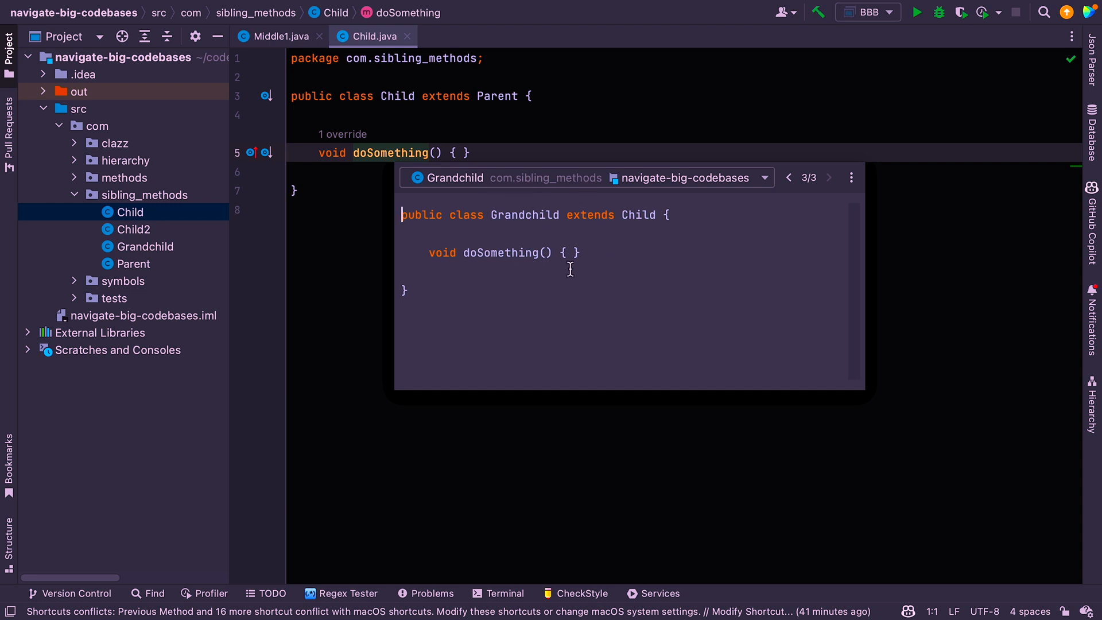
mouse_move(502, 260)
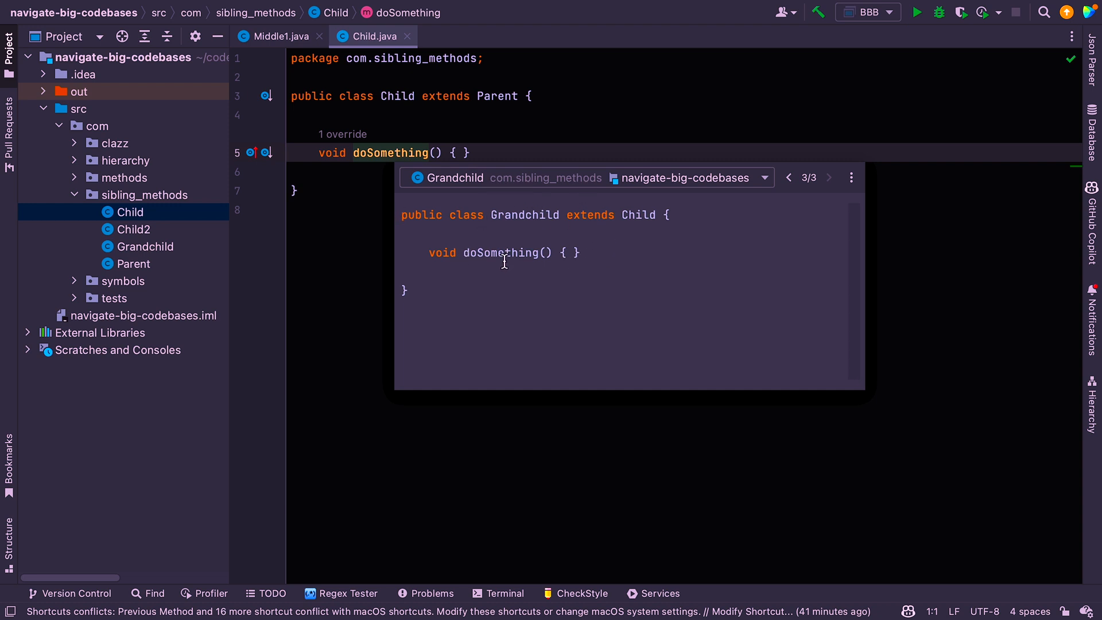
mouse_move(775, 195)
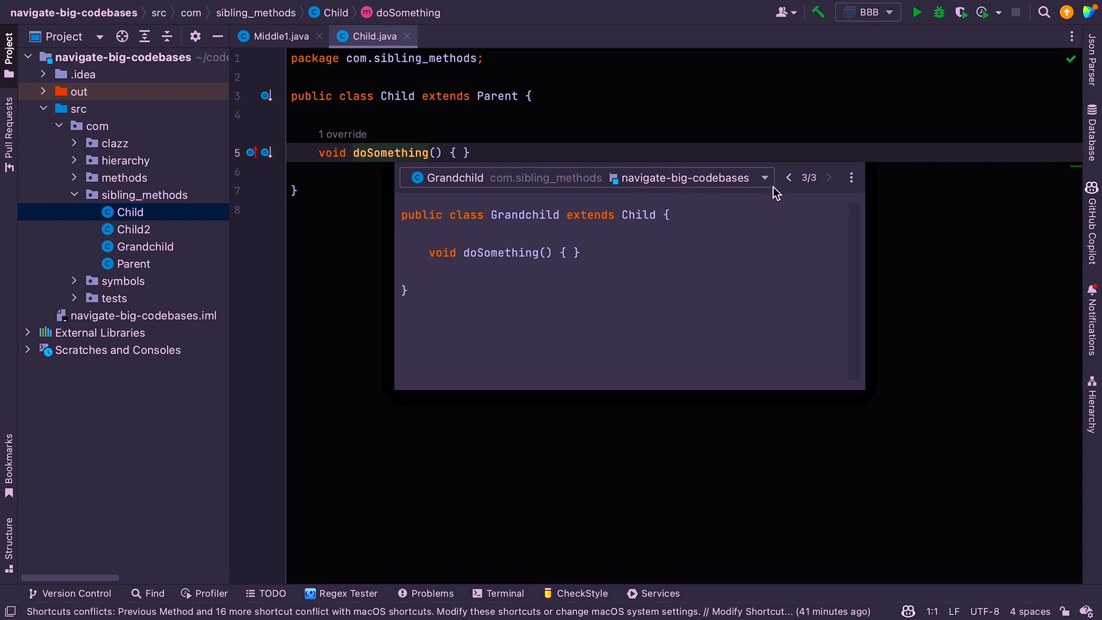
click(788, 177)
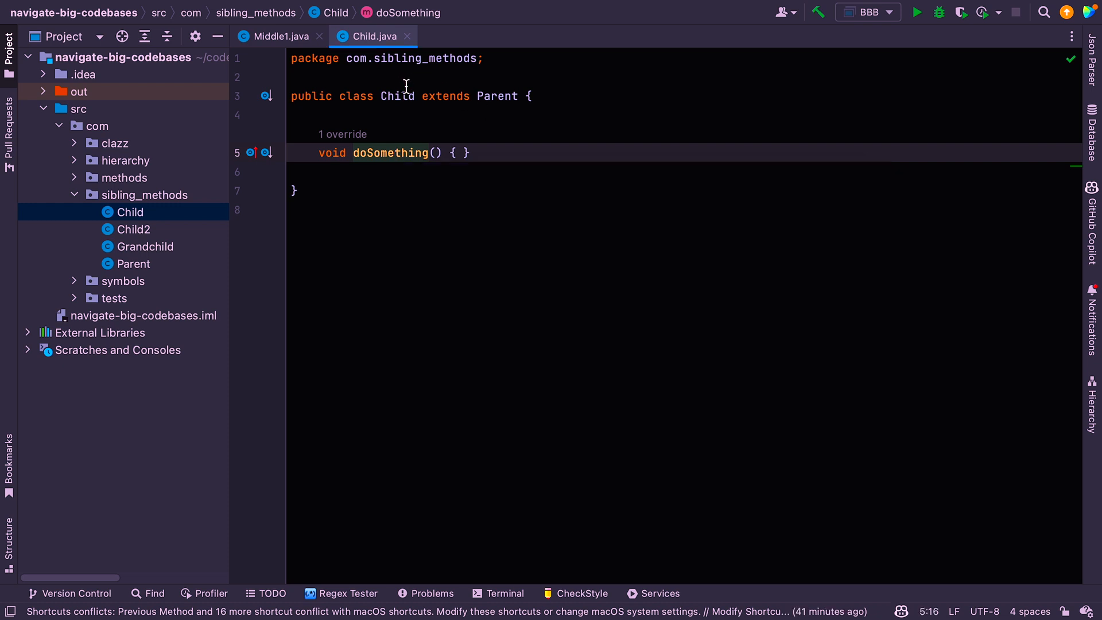
Show Child's Type Hierarchy: Object → Parent → Child → Grandchild
click(396, 96)
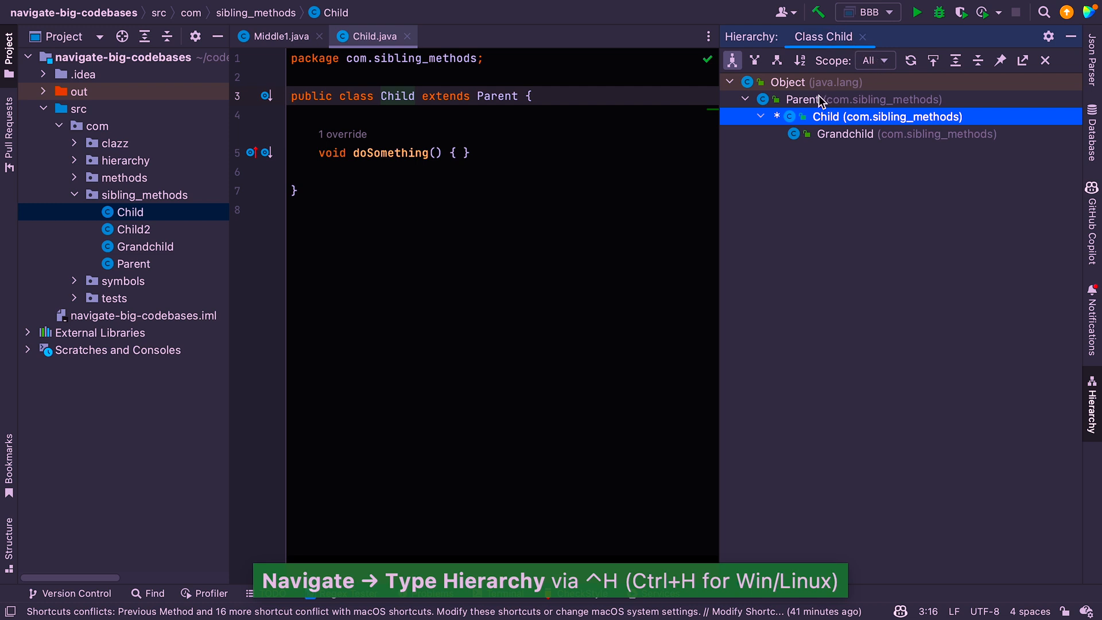
mouse_move(697, 173)
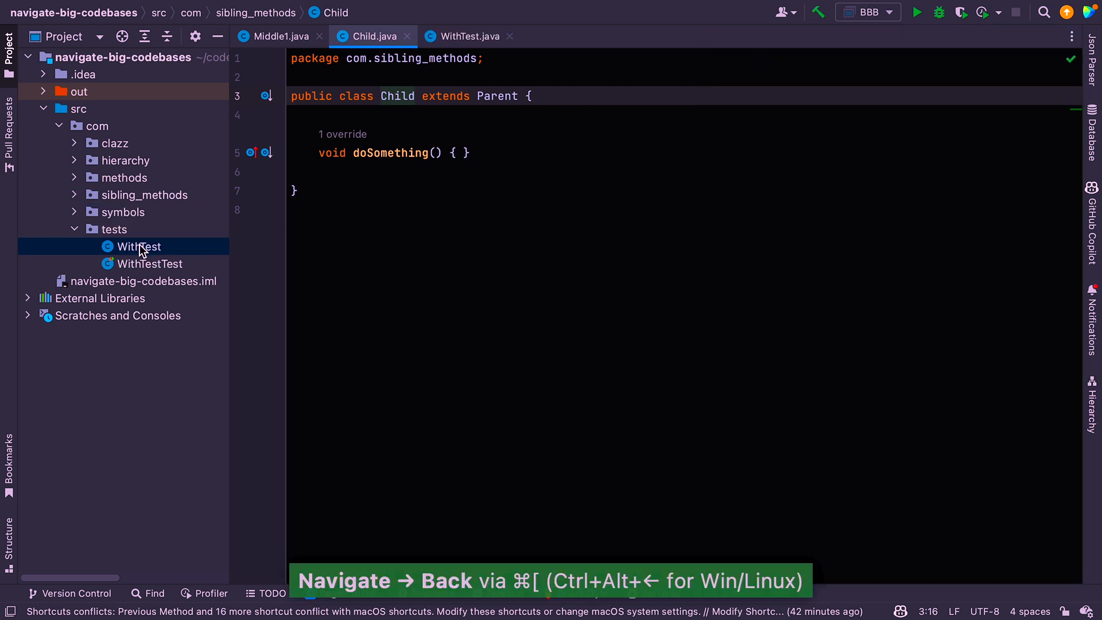
From WithTest's add method, go to its test class WithTestTest (com.tests)
click(465, 36)
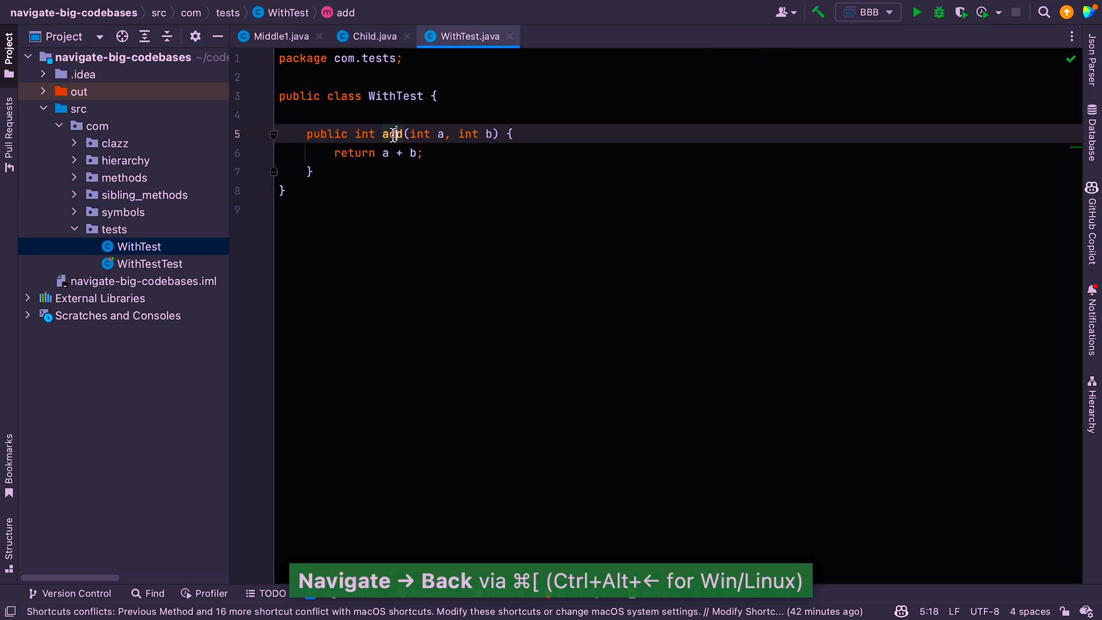
mouse_move(392, 134)
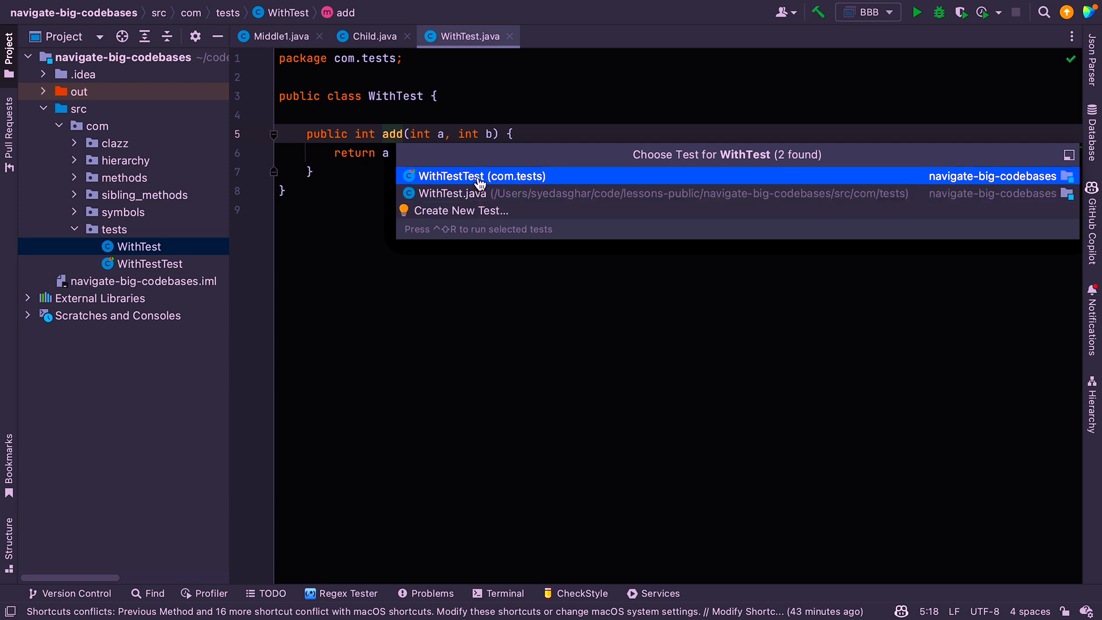
click(481, 176)
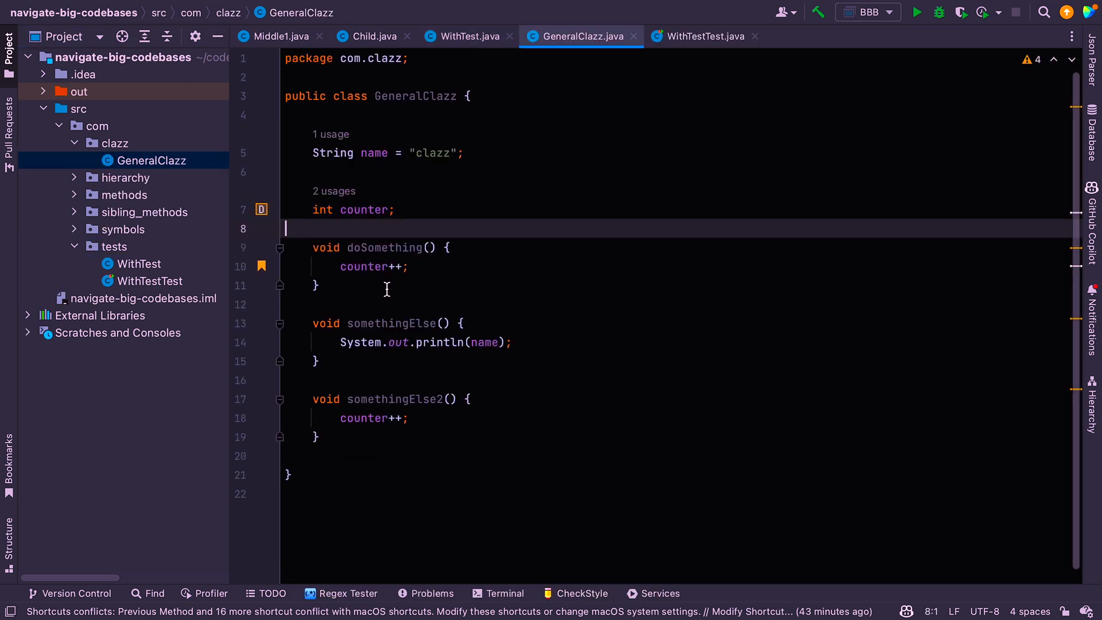
In GeneralClazz, go to counter's usages, then to String, the declared type of name
scroll(up, 3)
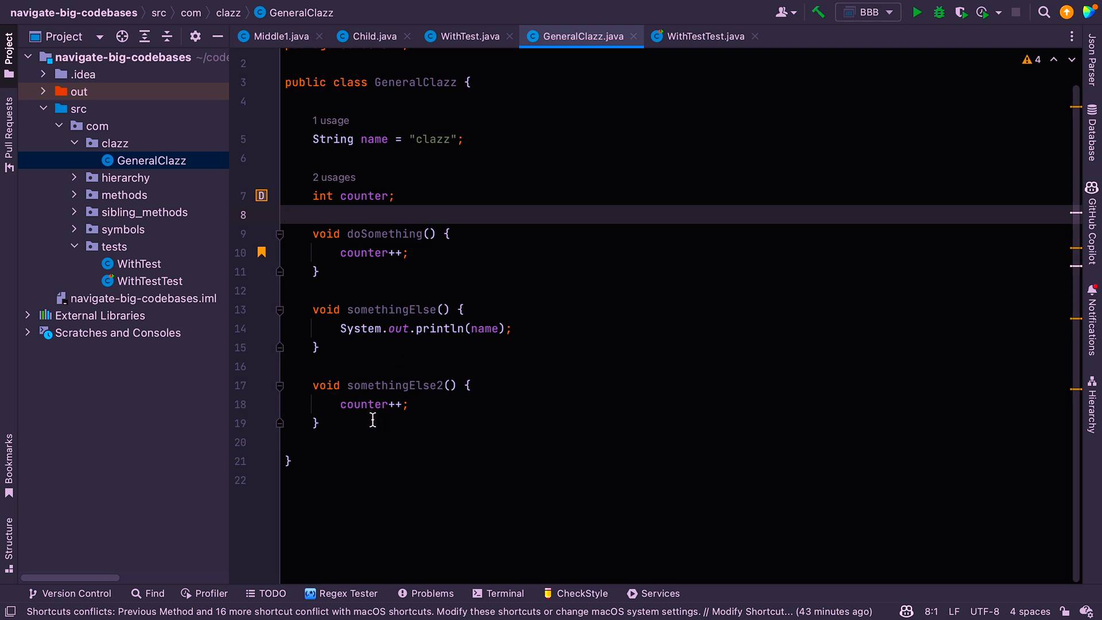
click(361, 196)
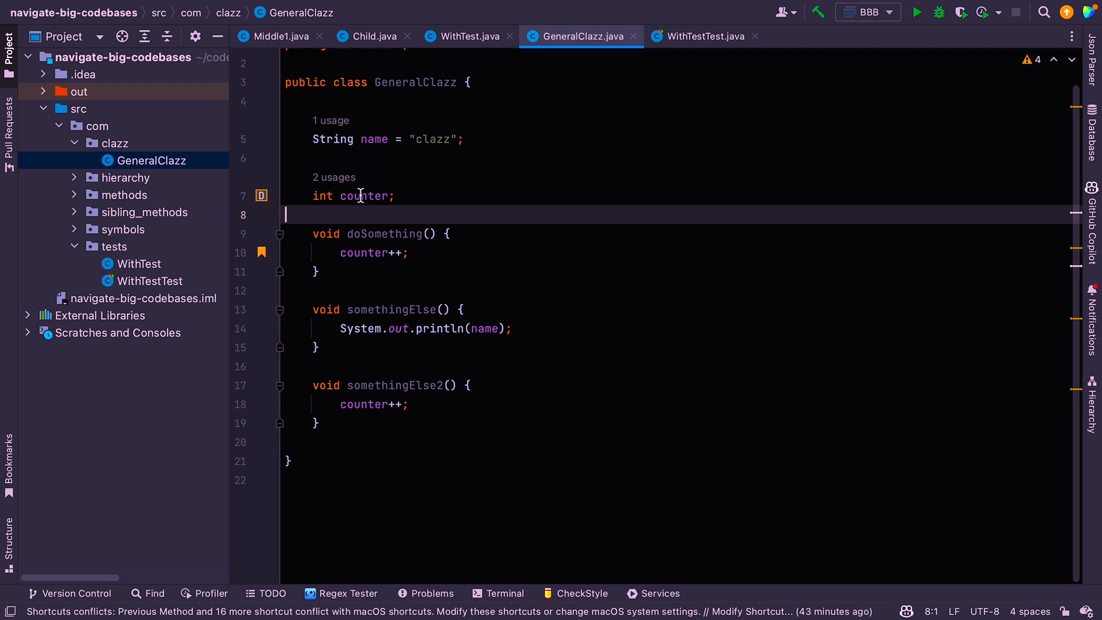
click(363, 403)
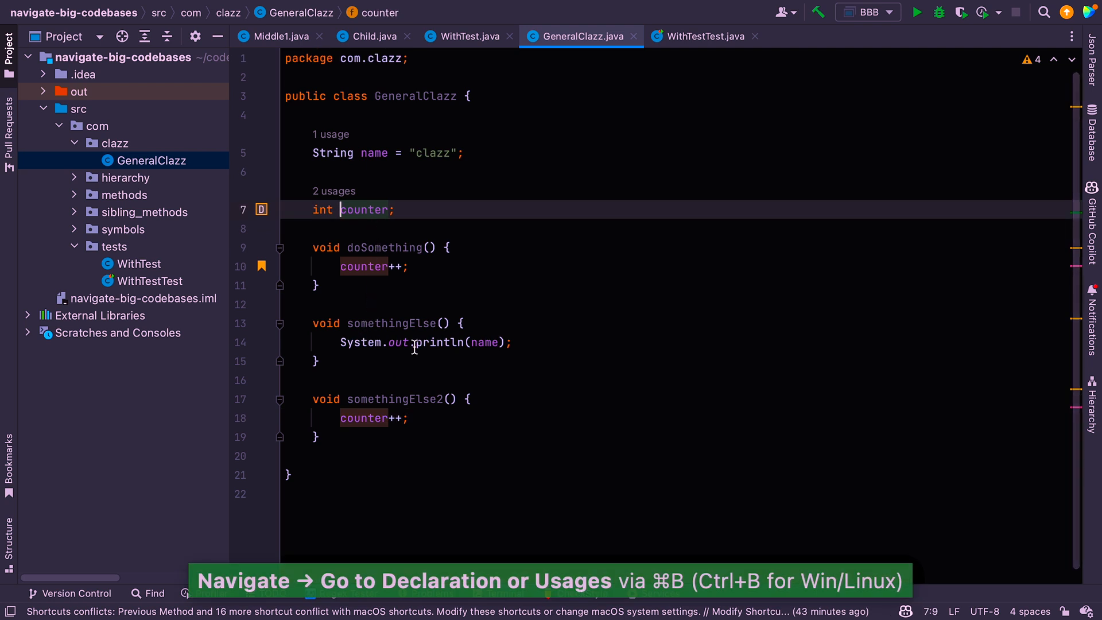
click(480, 342)
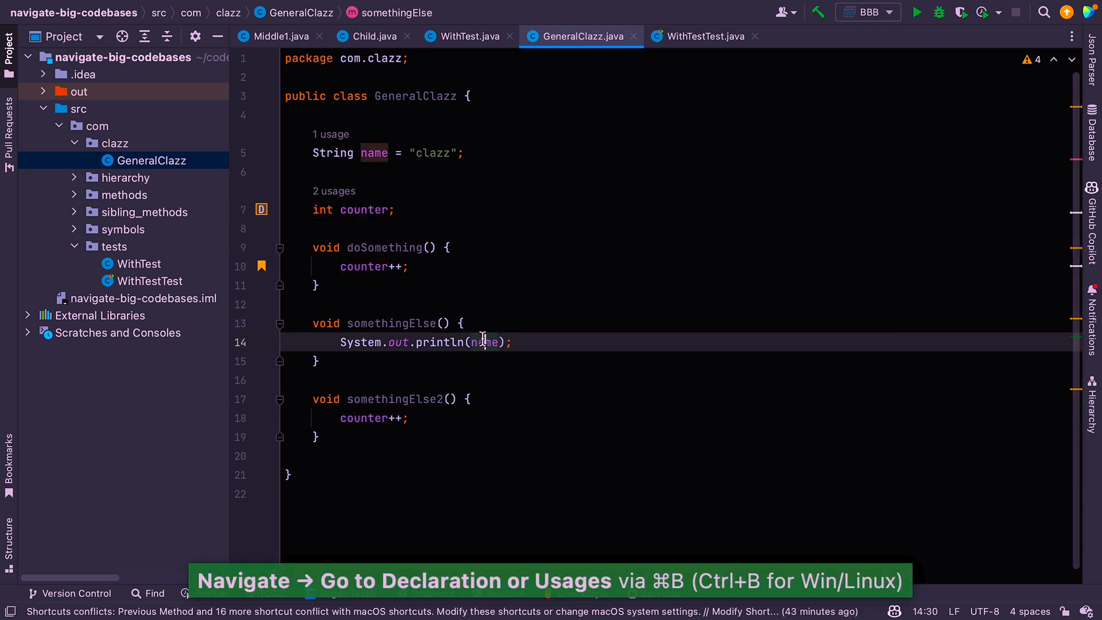
click(483, 342)
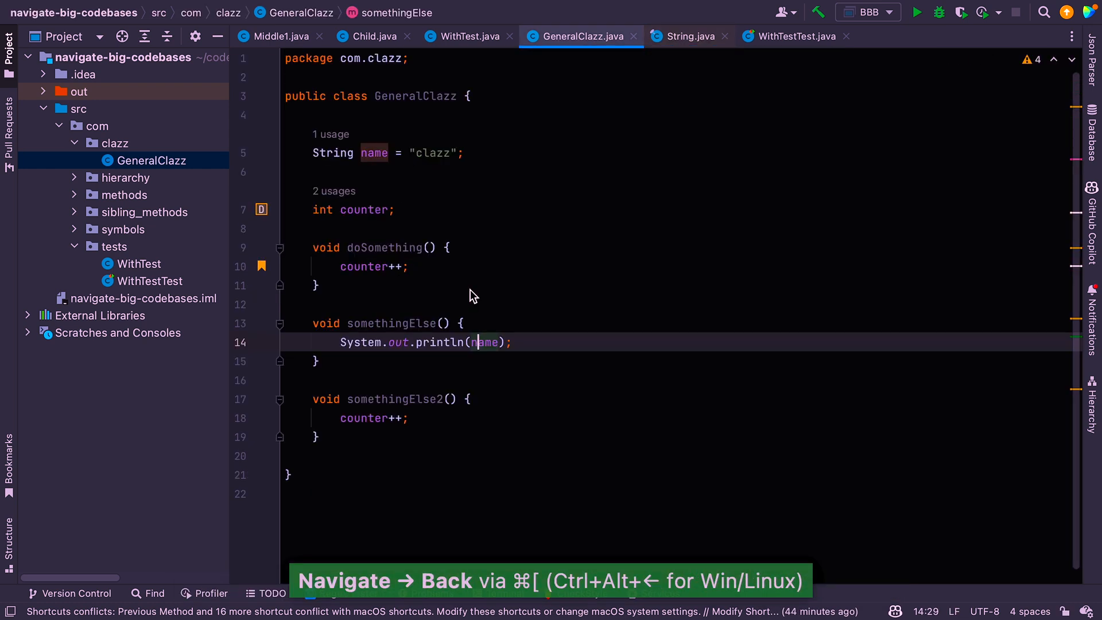
mouse_move(470, 292)
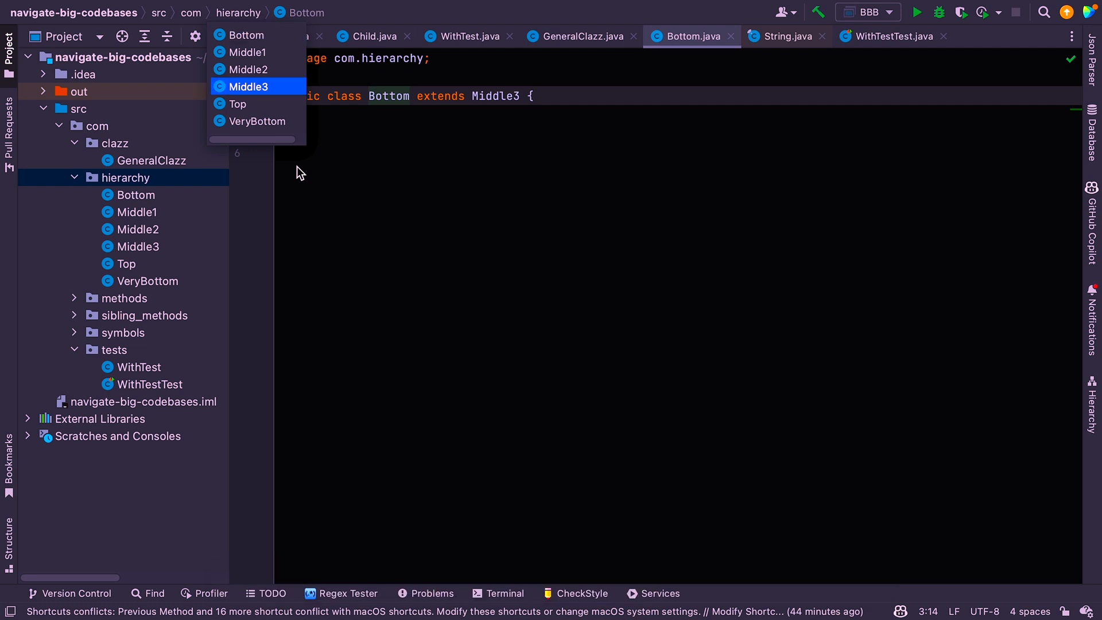
Open Middle3, Bottom's parent class in the hierarchy package
click(248, 86)
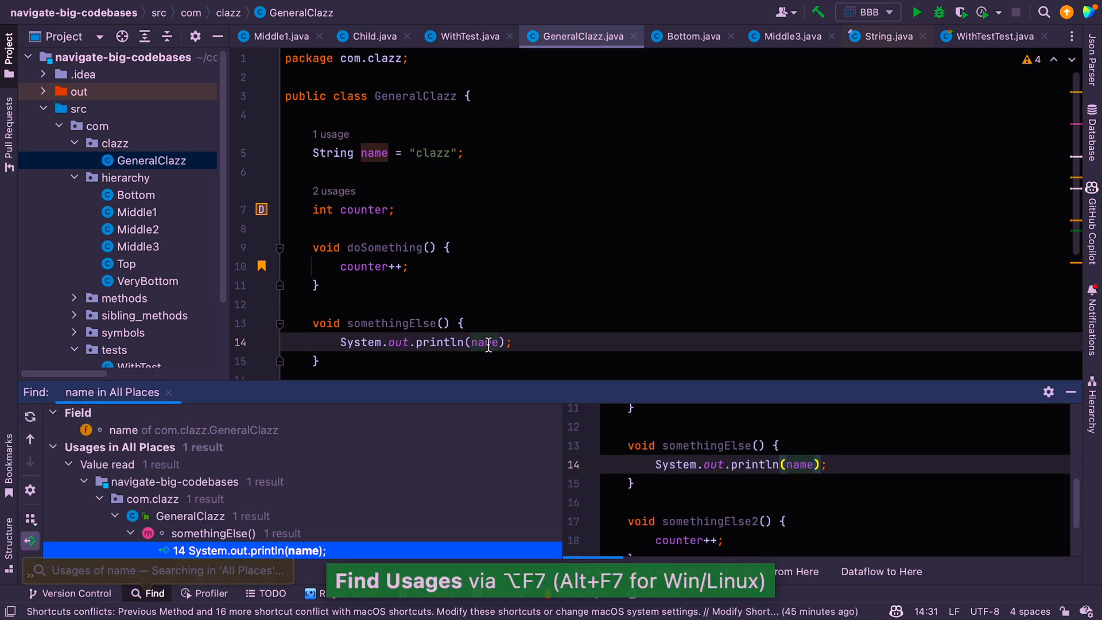
mouse_move(347, 384)
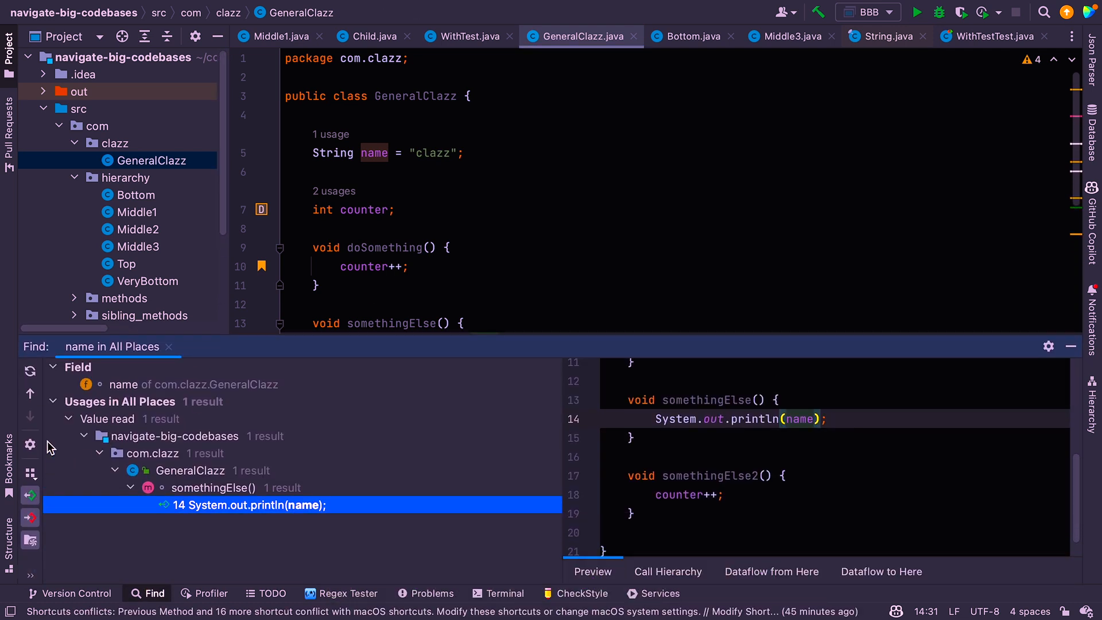
mouse_move(75, 475)
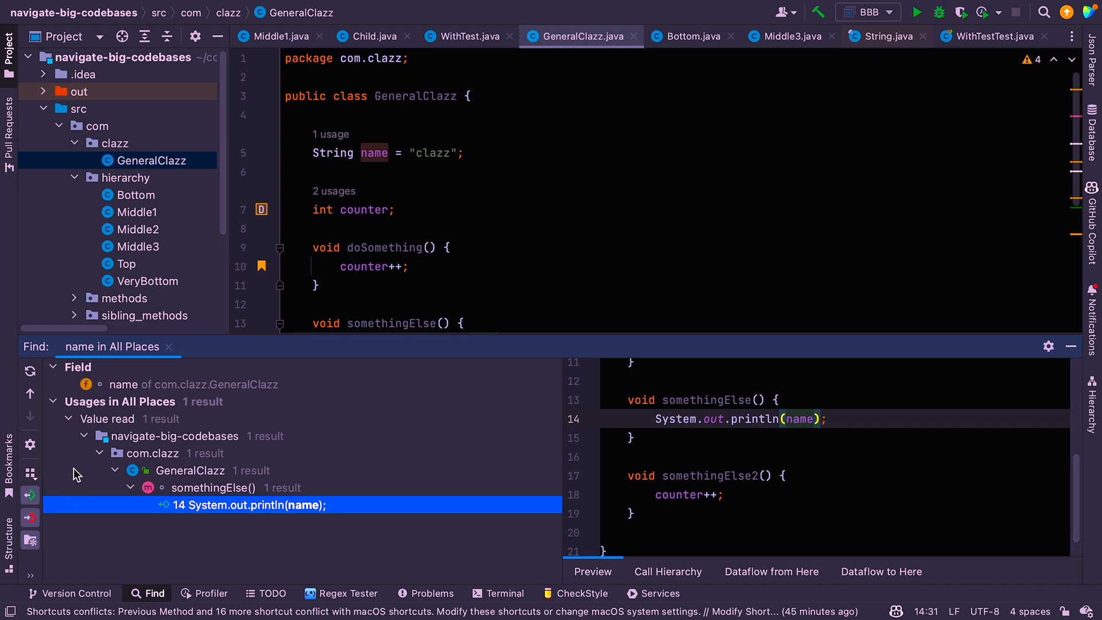
mouse_move(588, 394)
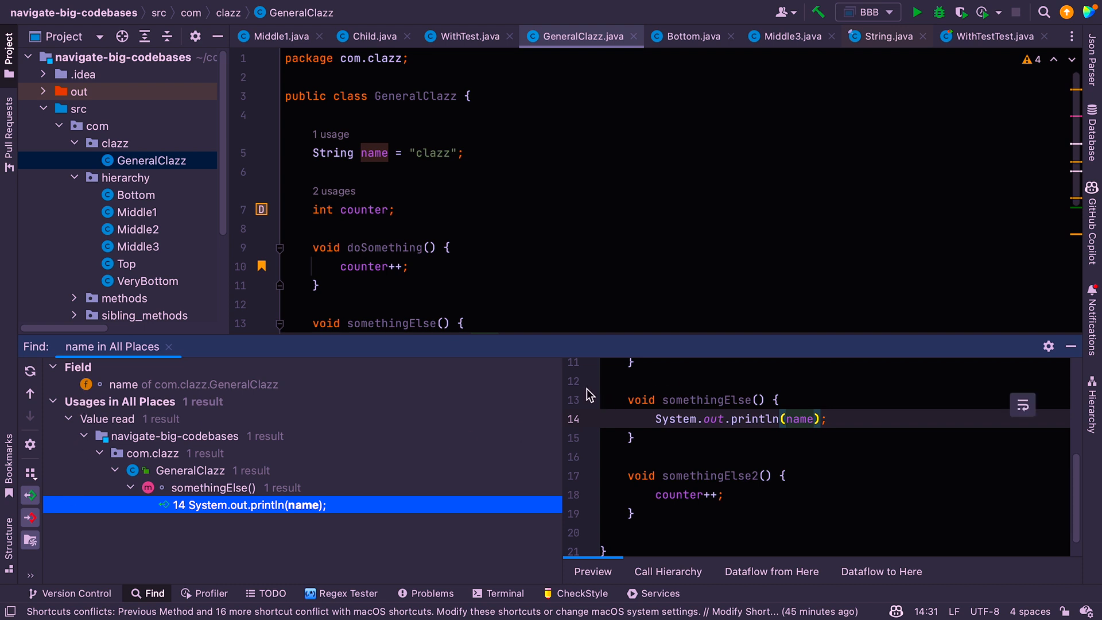
mouse_move(1068, 349)
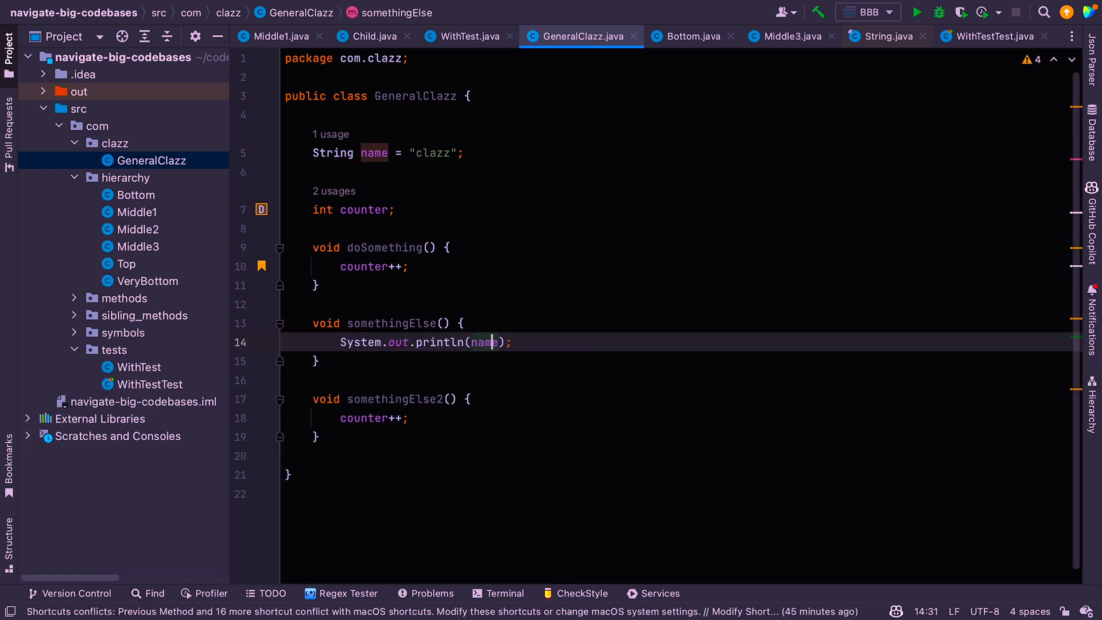
Navigate forward to Bottom.java, then to GeneralClazz's last edit location in somethingElse2
click(354, 229)
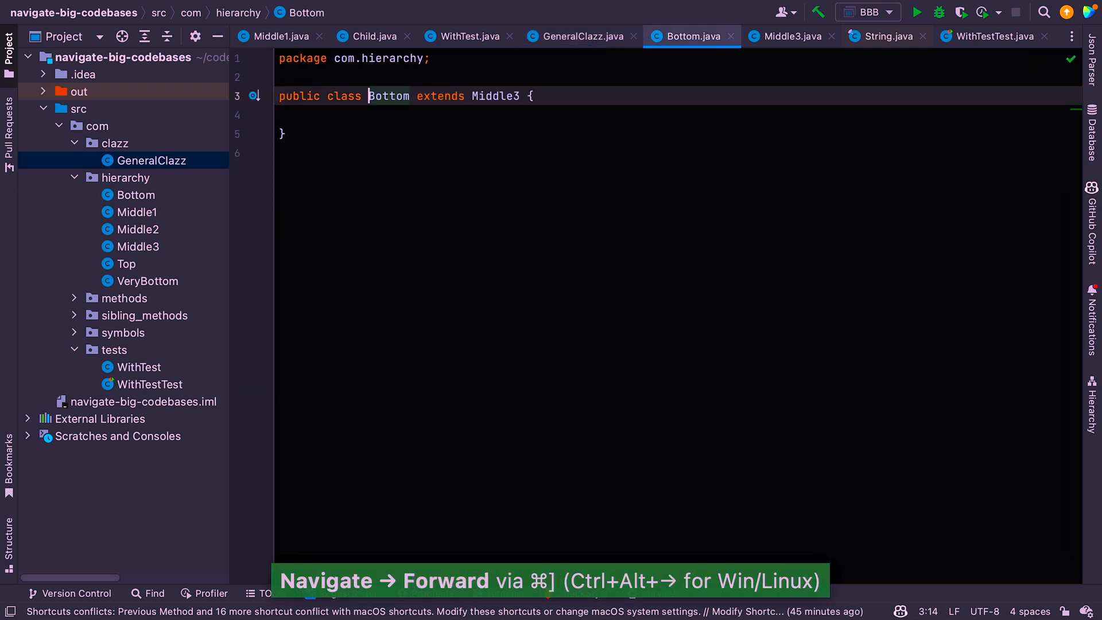
click(575, 36)
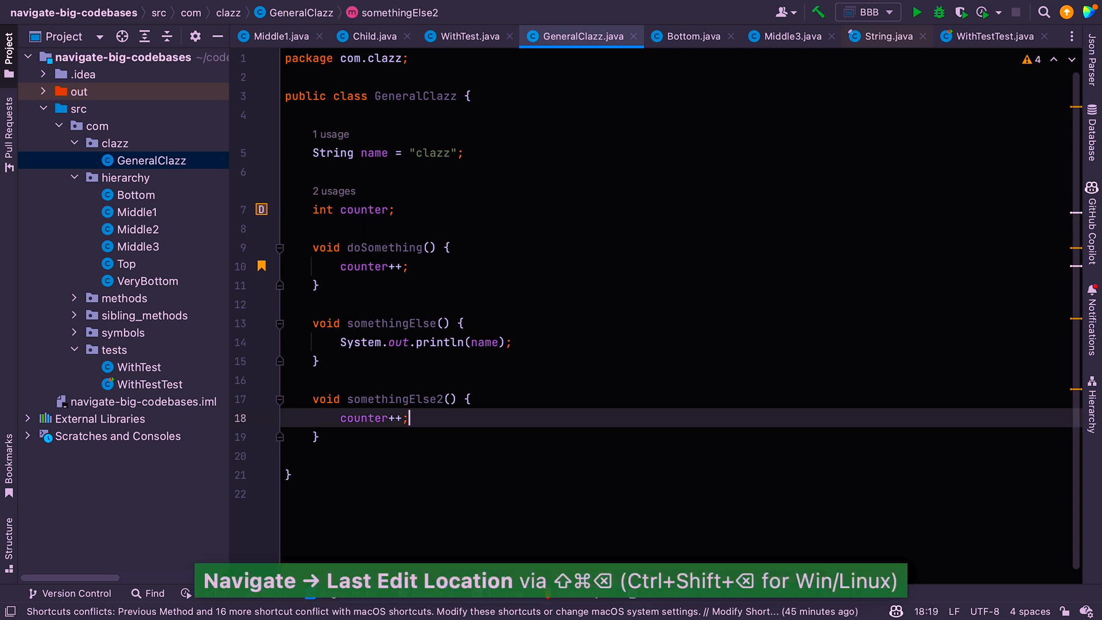
click(991, 36)
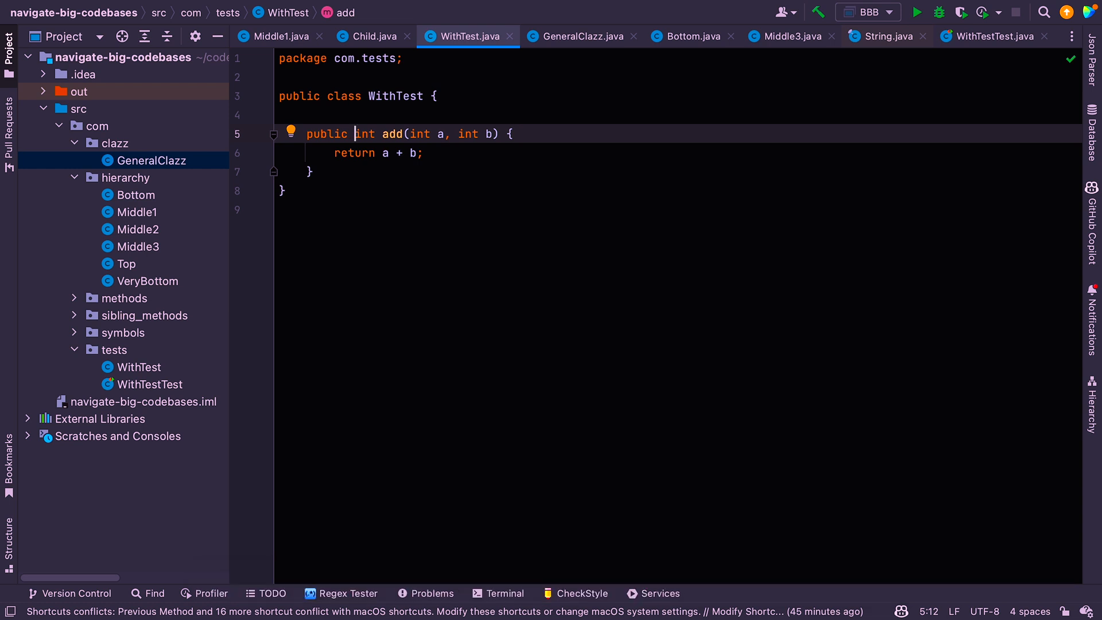
Place the caret in WithTest's add method and jump to the matching brace
click(356, 153)
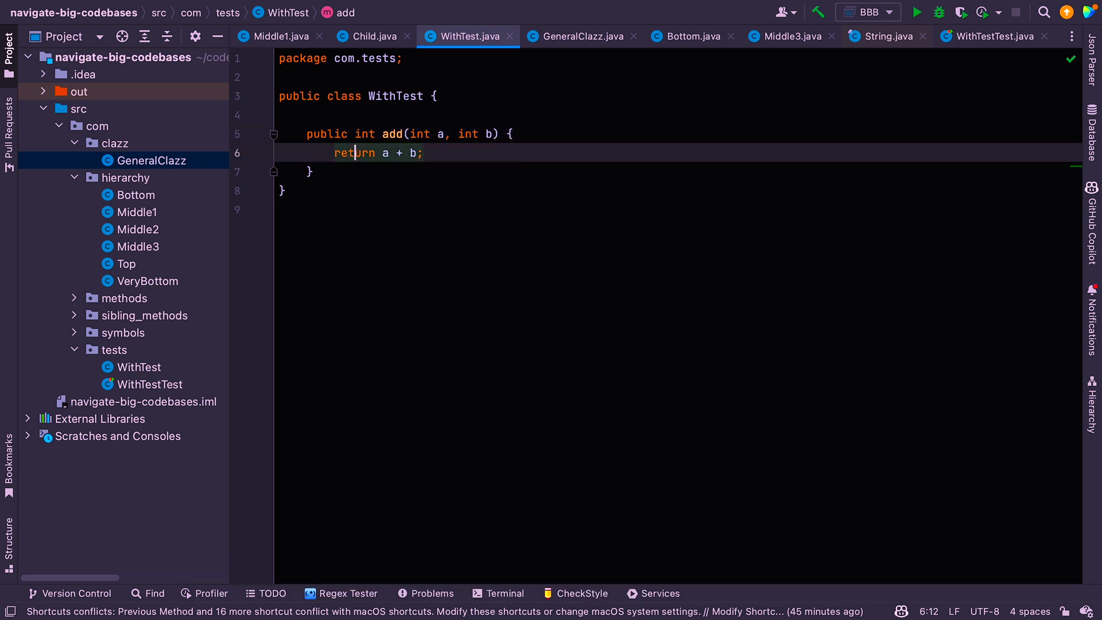
click(355, 134)
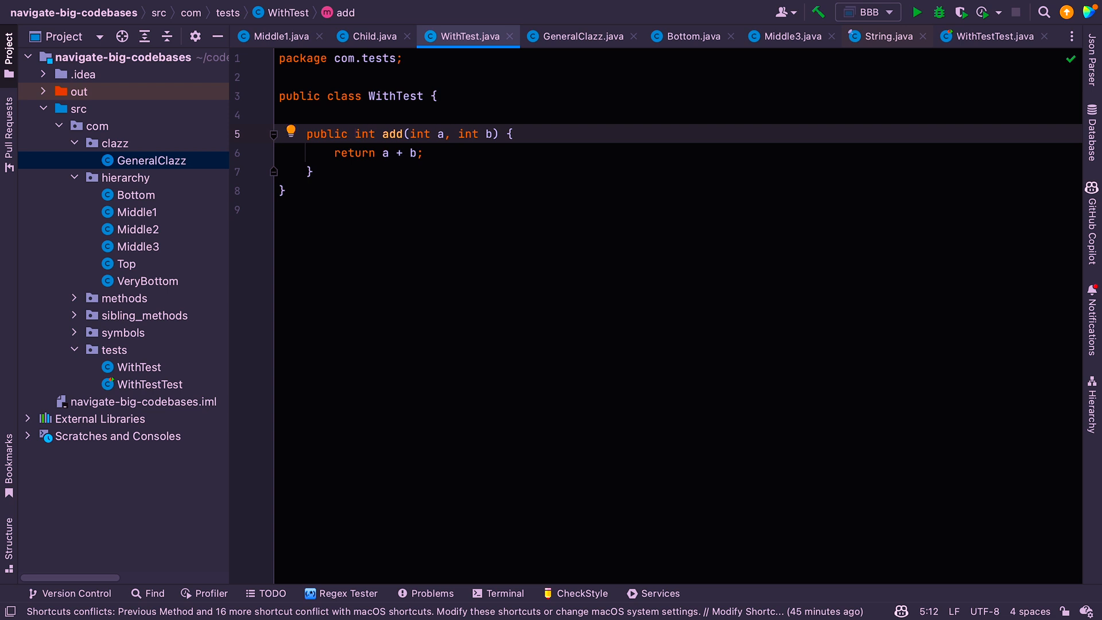
click(355, 153)
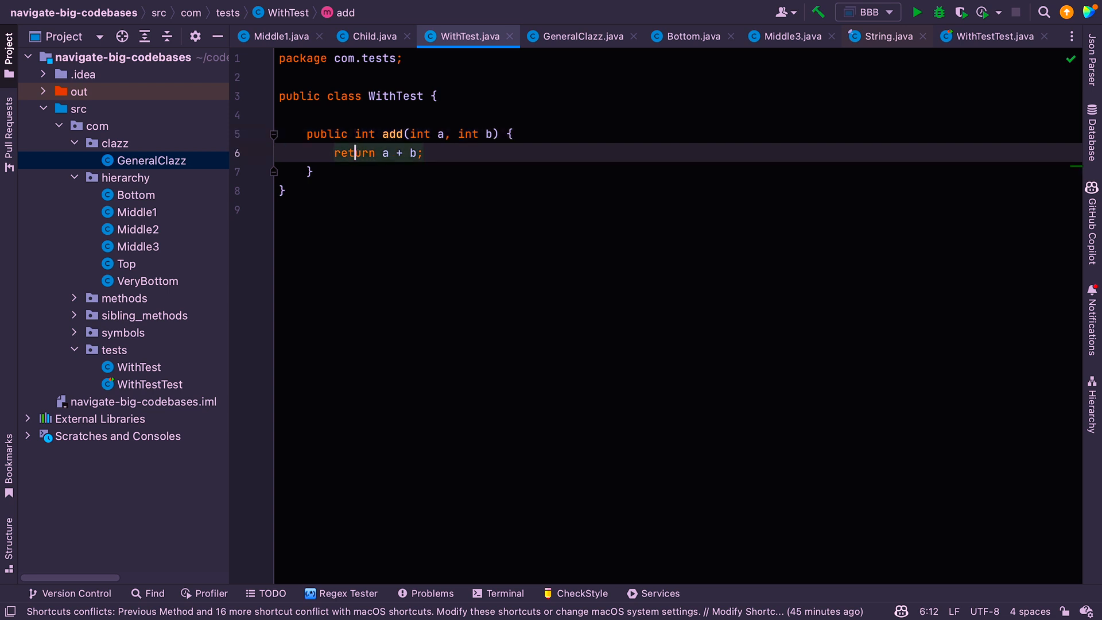
click(363, 134)
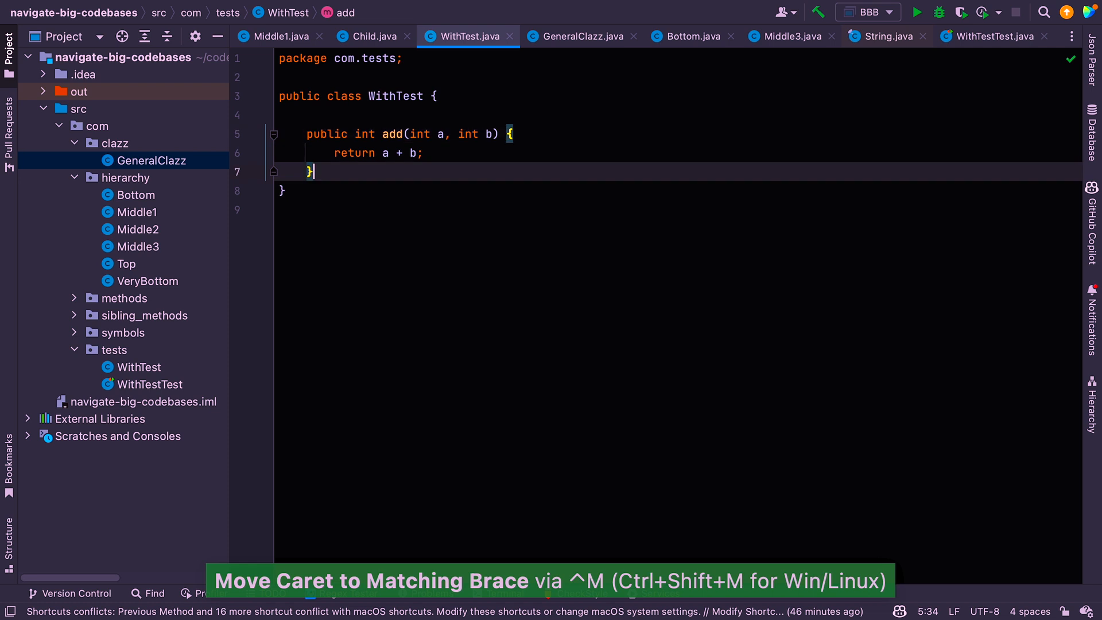
key(ctrl+shift+m)
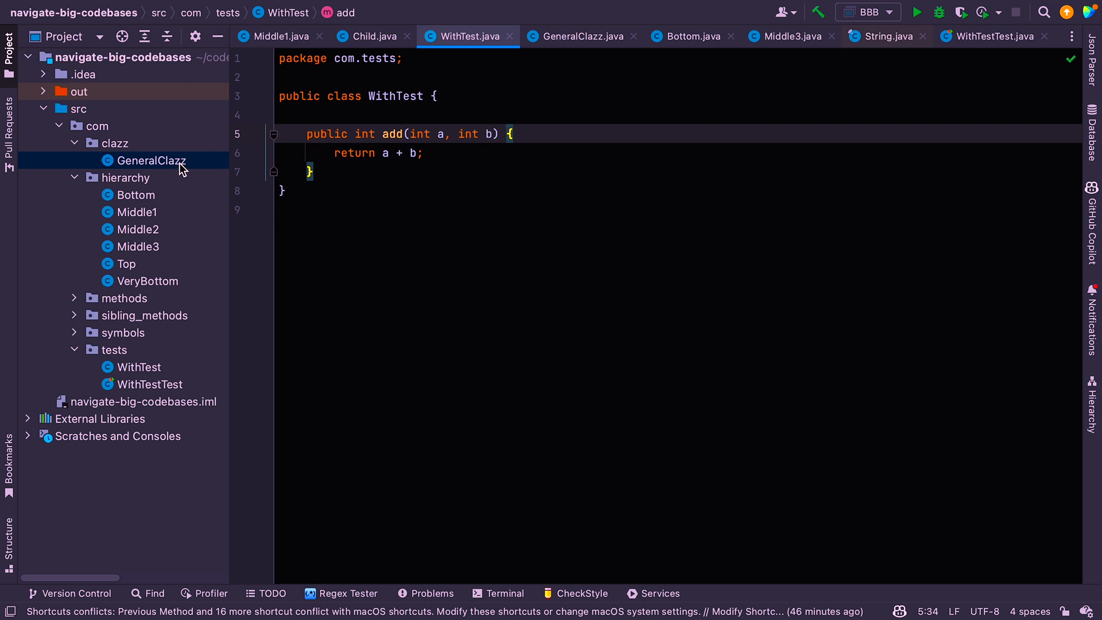
Open GeneralClazz, show and hide its Structure outline, and land on somethingElse2()
click(574, 35)
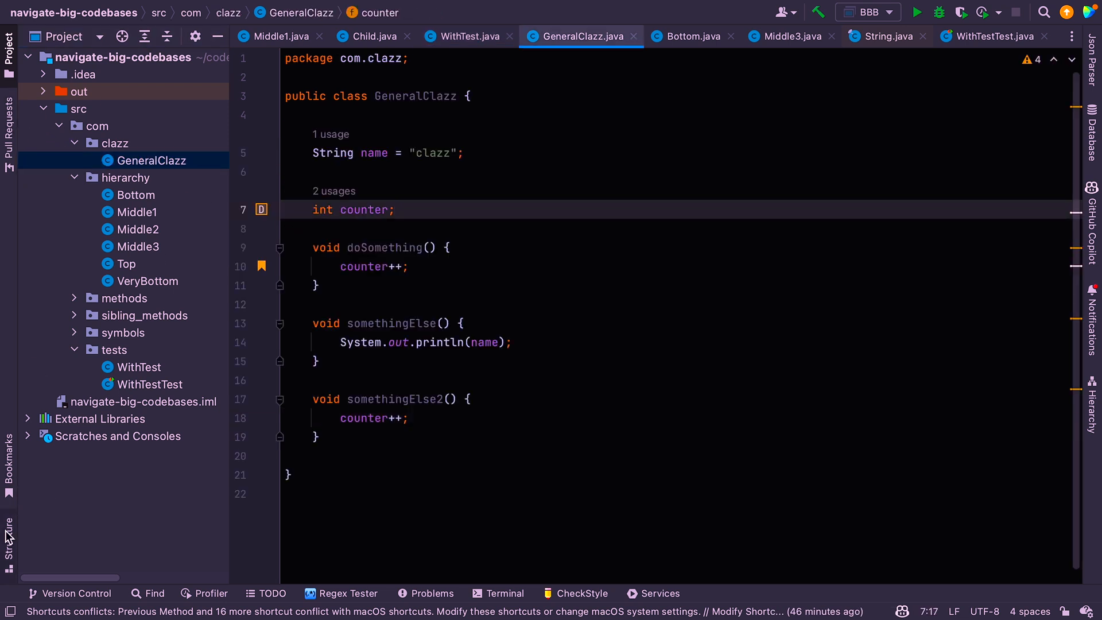
click(8, 538)
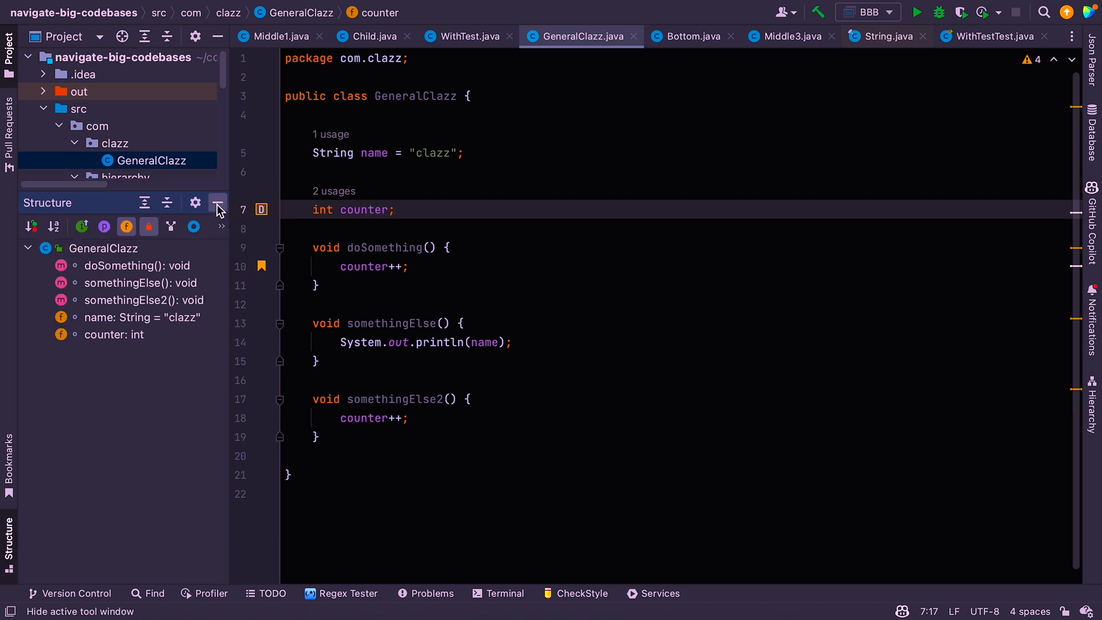
click(218, 204)
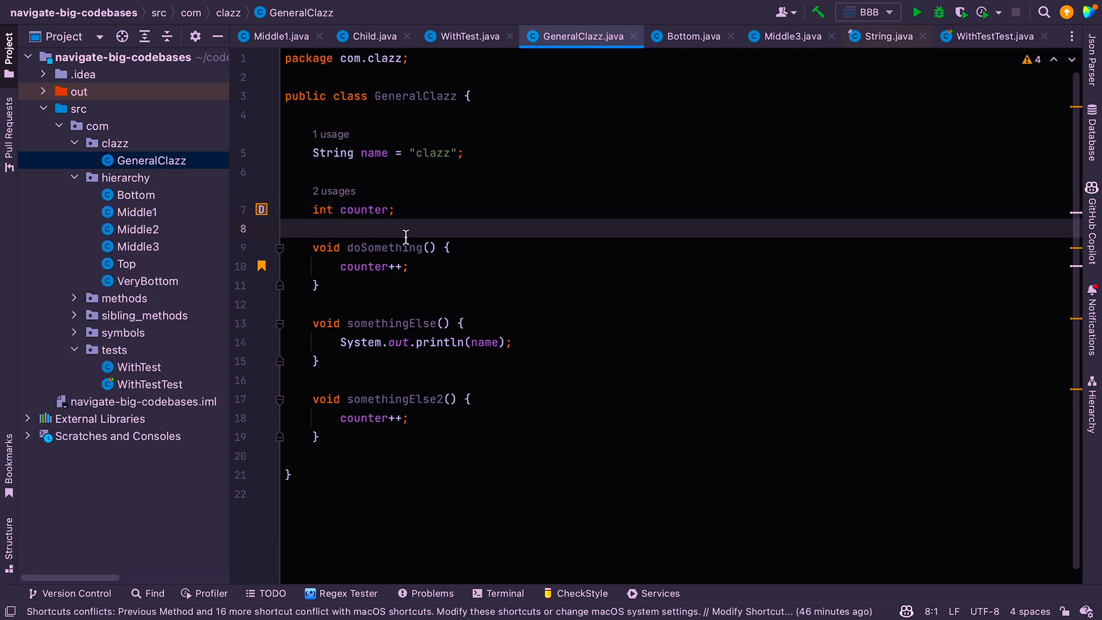
key(cmd+f12)
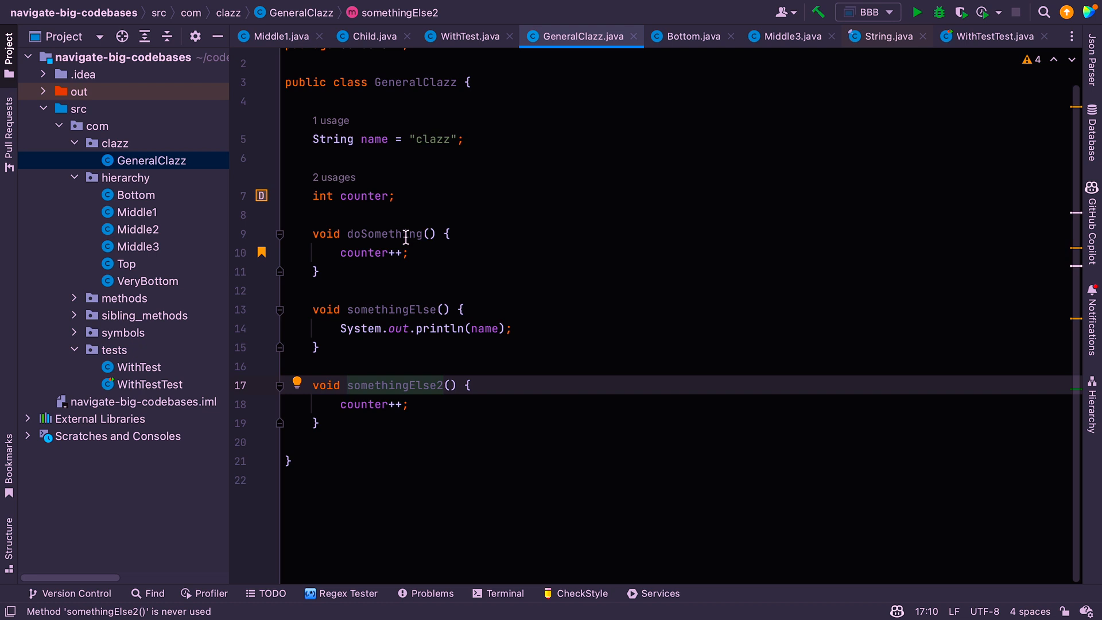
Step between GeneralClazz's methods, ending on the doSomething() declaration
click(347, 384)
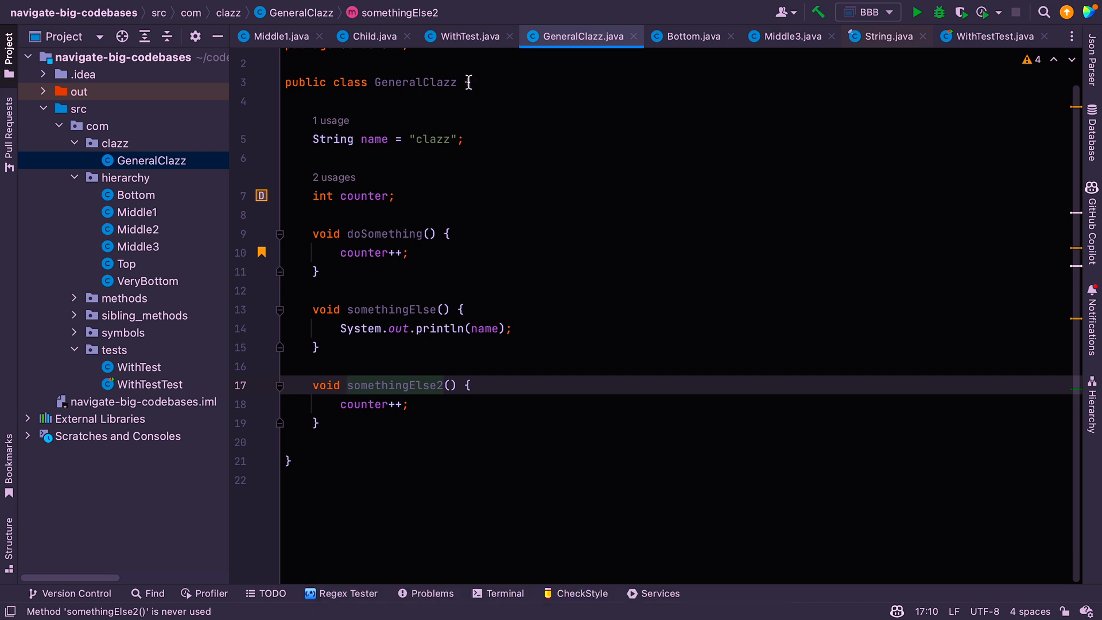
click(326, 138)
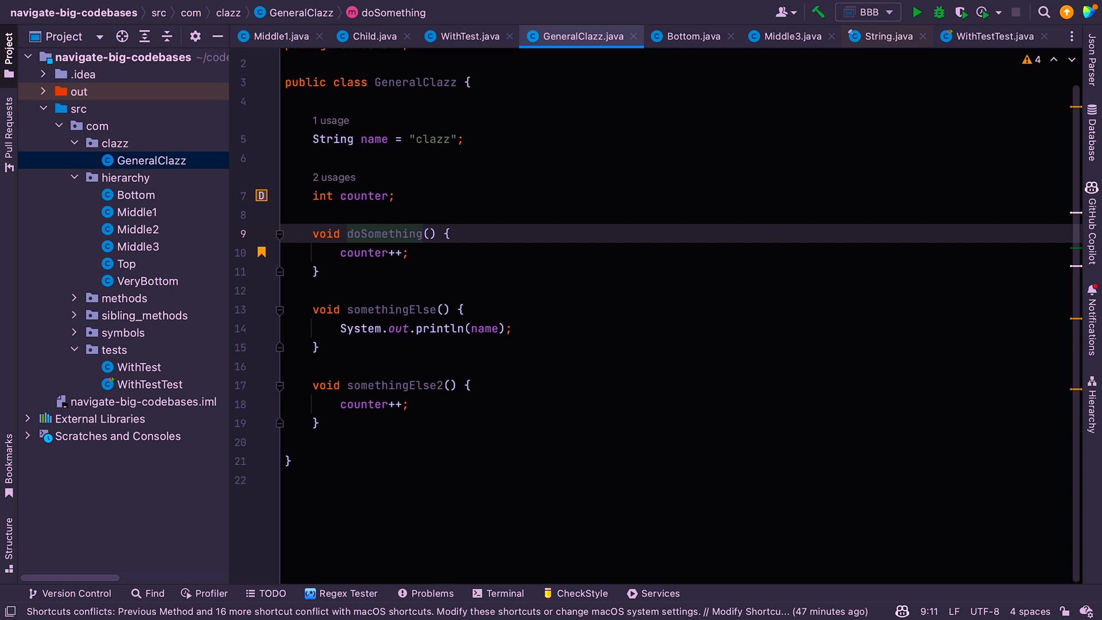
mouse_move(146, 231)
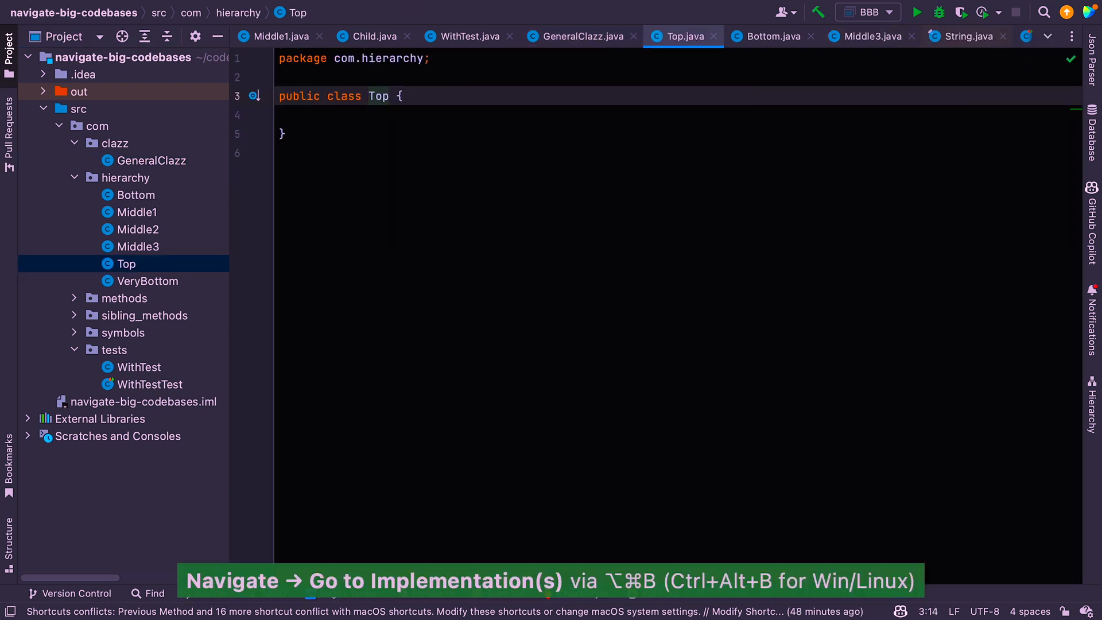
List Top's implementations, then show its type hierarchy with Middle3 expanded
key(cmd+alt+b)
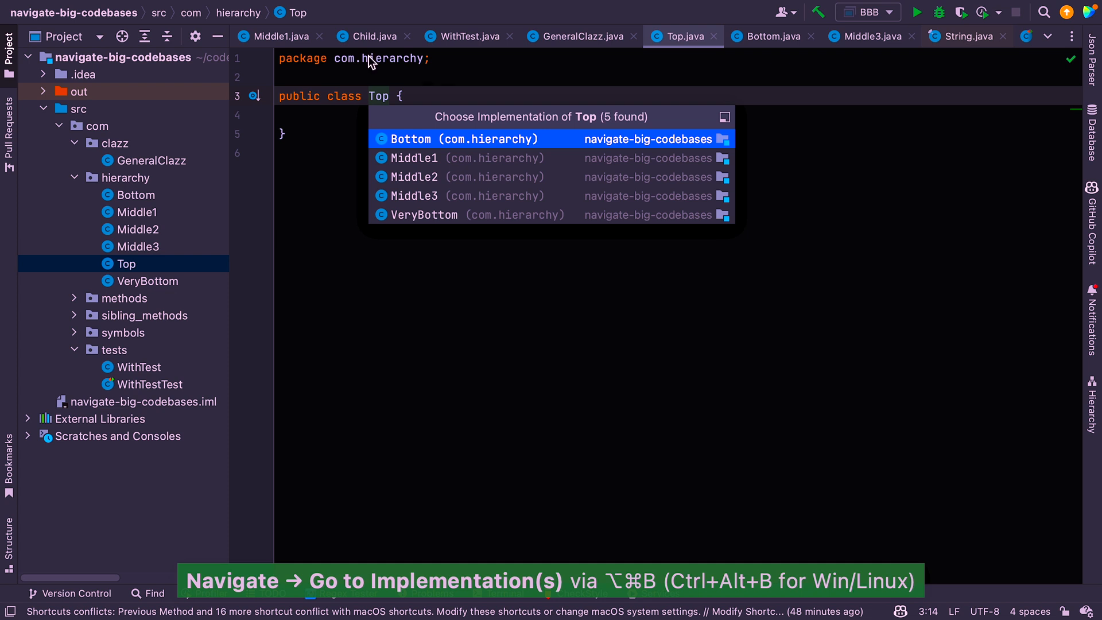
key(Escape)
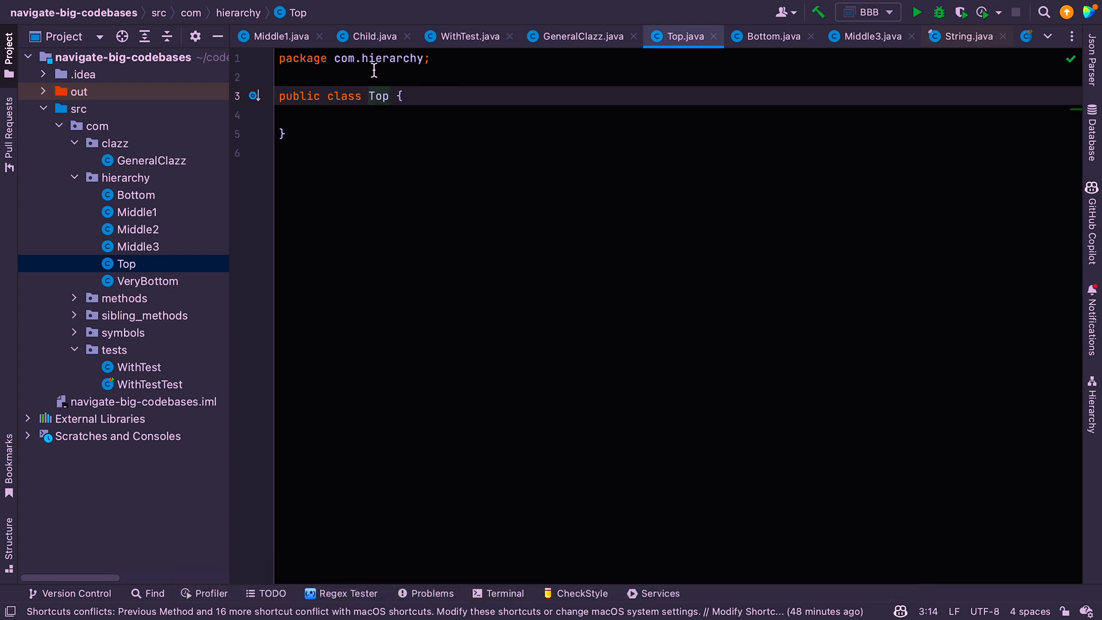
key(ctrl+h)
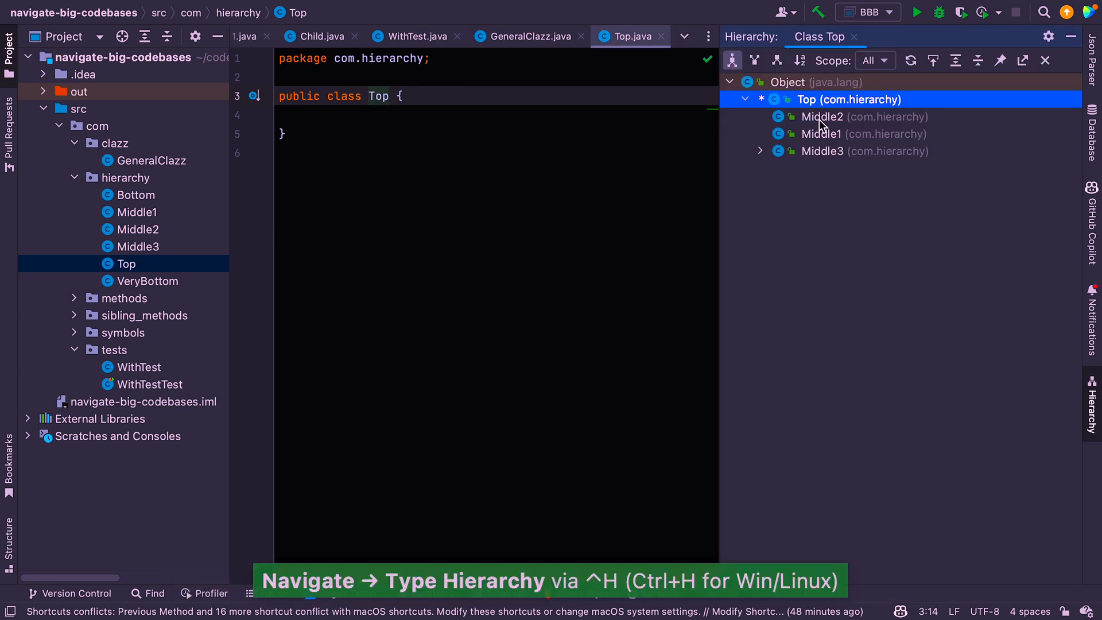
click(759, 150)
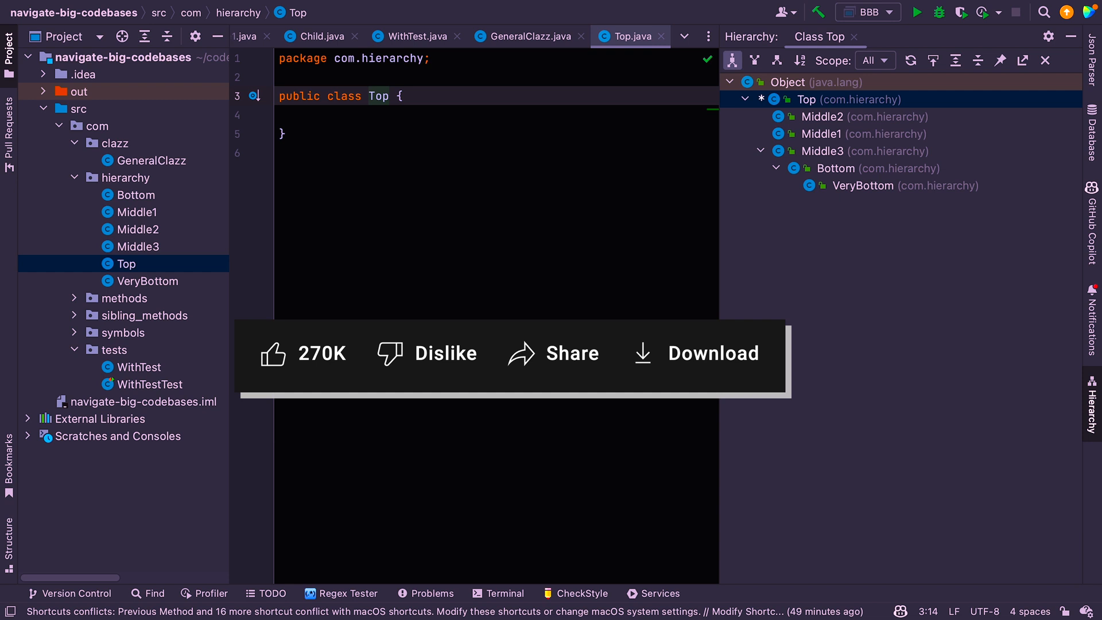
mouse_move(306, 358)
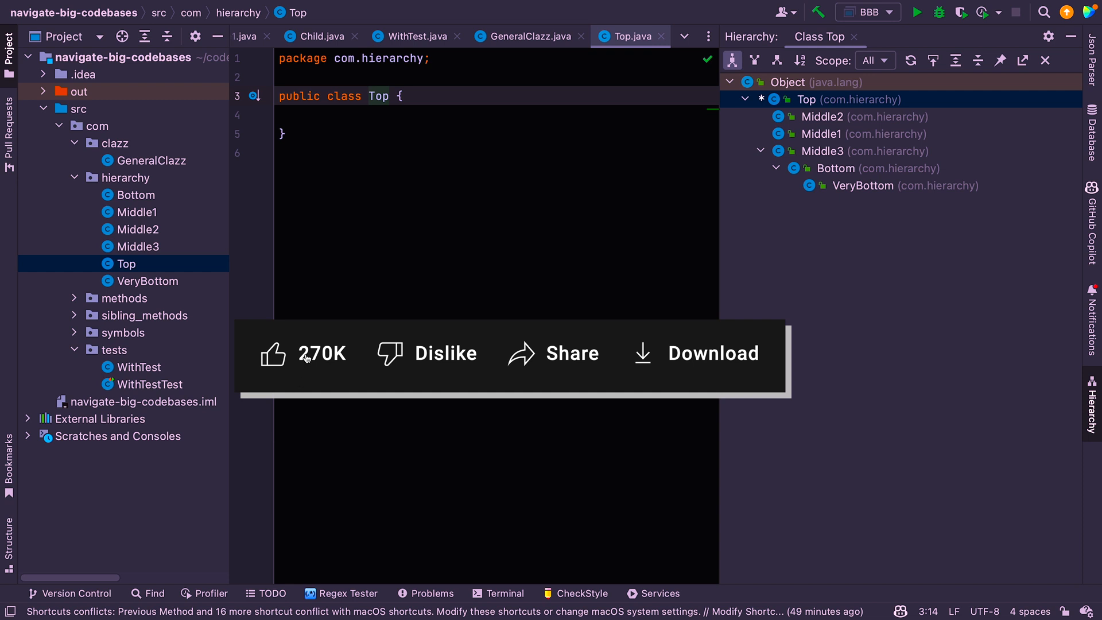
Click in the Hierarchy window to reveal Bottom and VeryBottom under Middle3
click(272, 353)
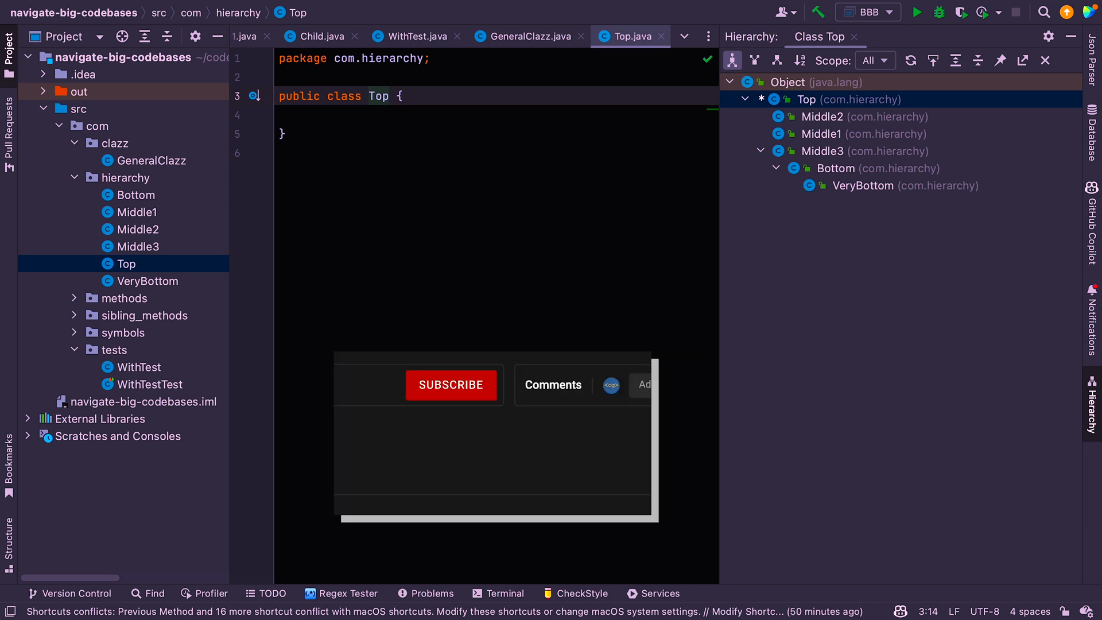
click(450, 385)
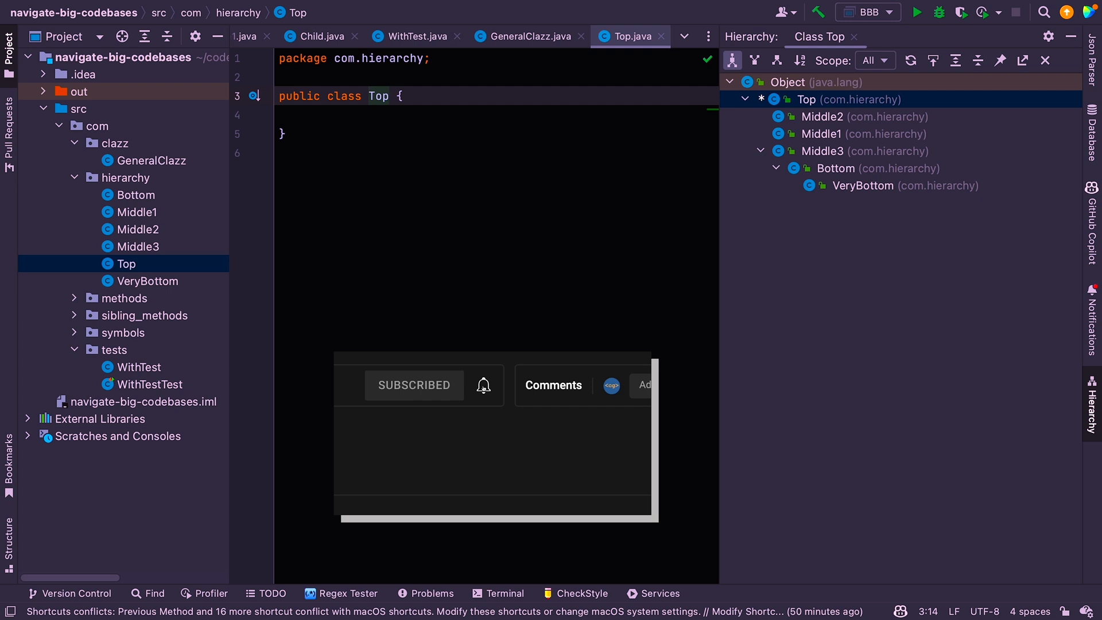
click(483, 385)
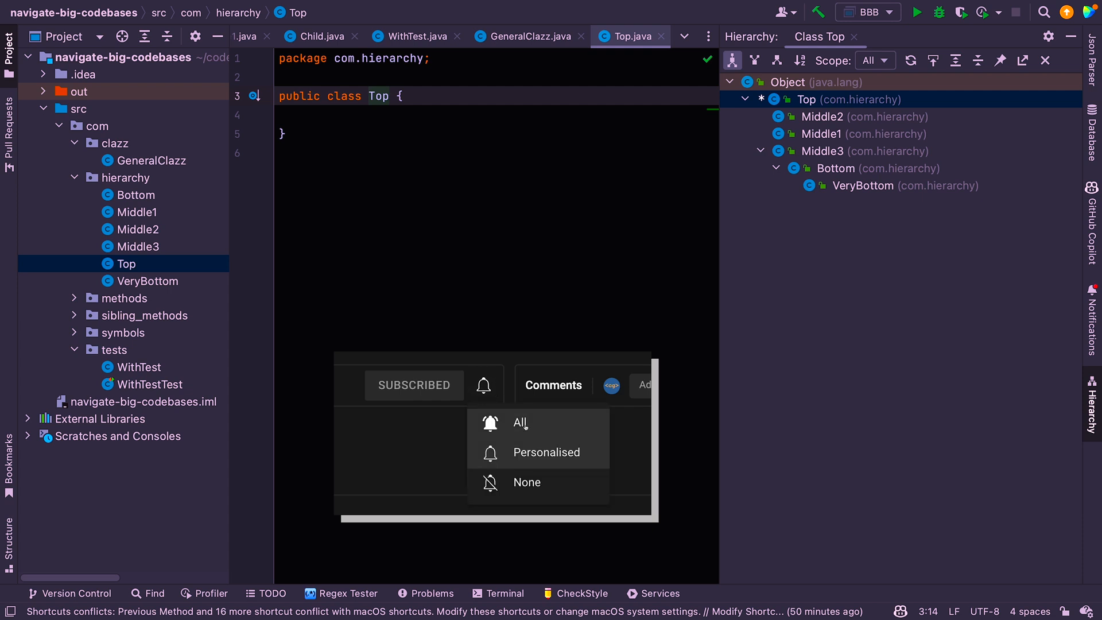